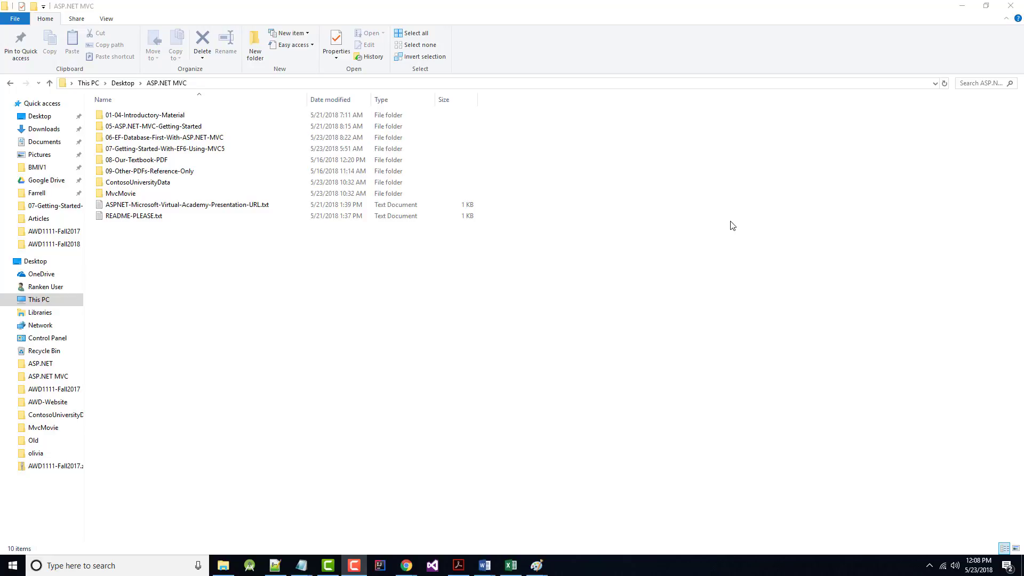
pyautogui.moveTo(276, 233)
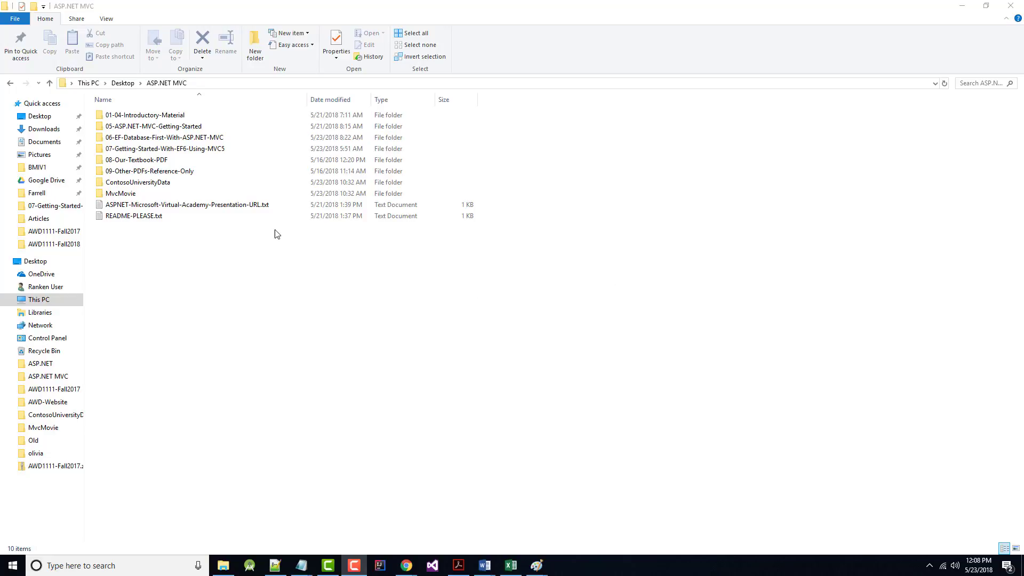
# Step: Open 01-04-Introductory-Material, rename folder 02 to '02-MSASP.NET MVC Overview', and widen the Name column
pyautogui.click(145, 116)
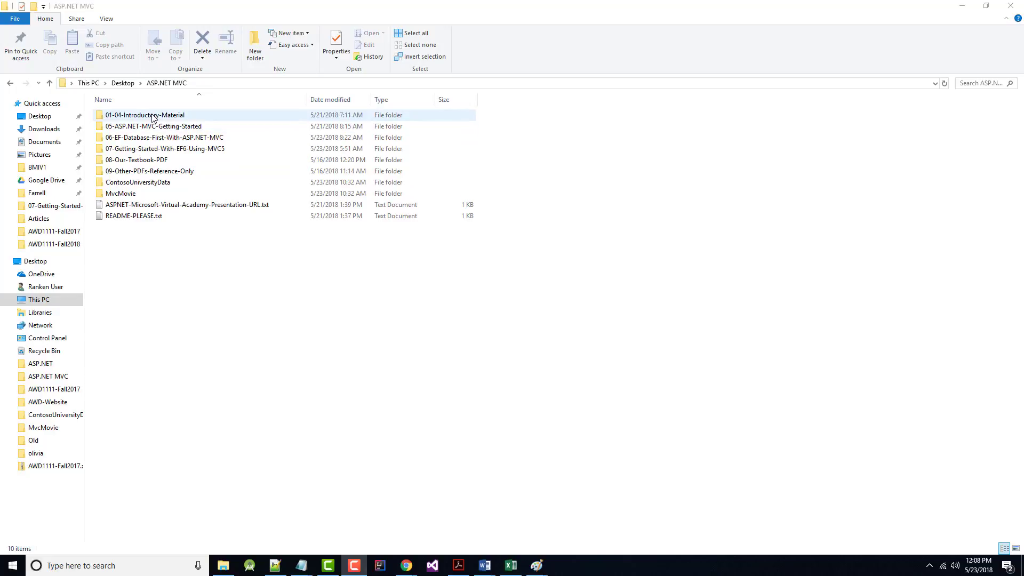
pyautogui.doubleClick(145, 115)
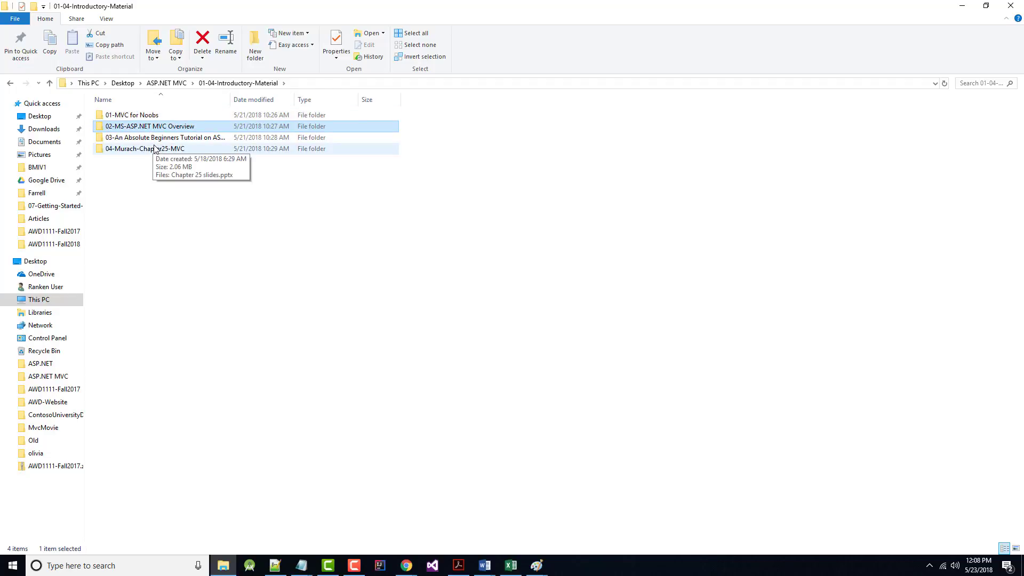
pyautogui.moveTo(188, 154)
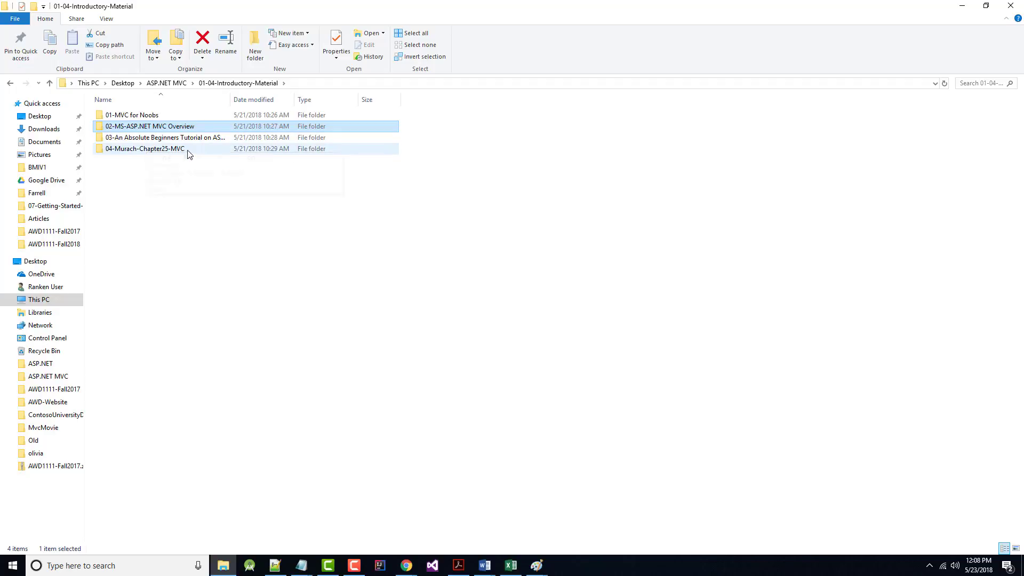
pyautogui.click(149, 126)
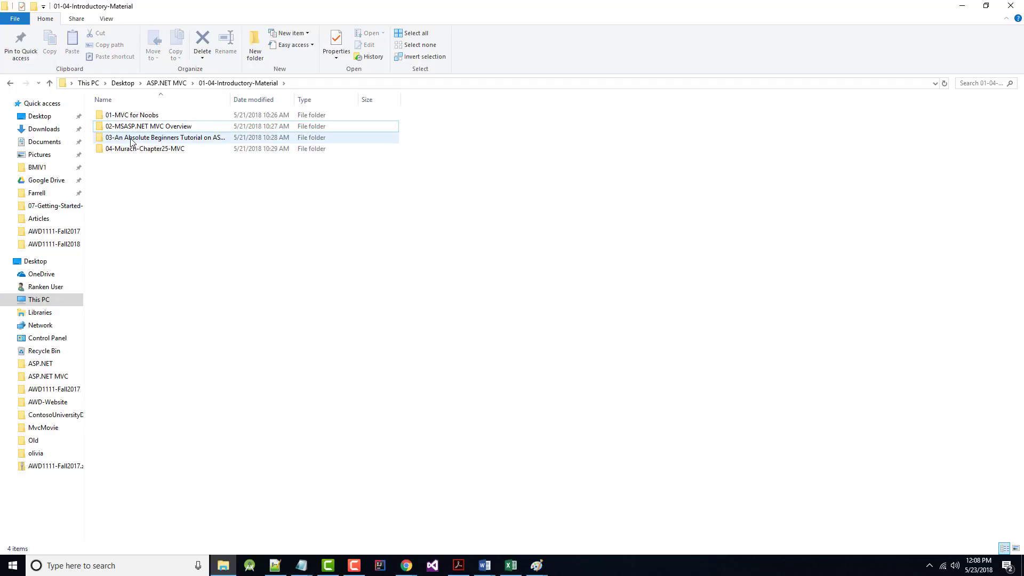
pyautogui.click(163, 137)
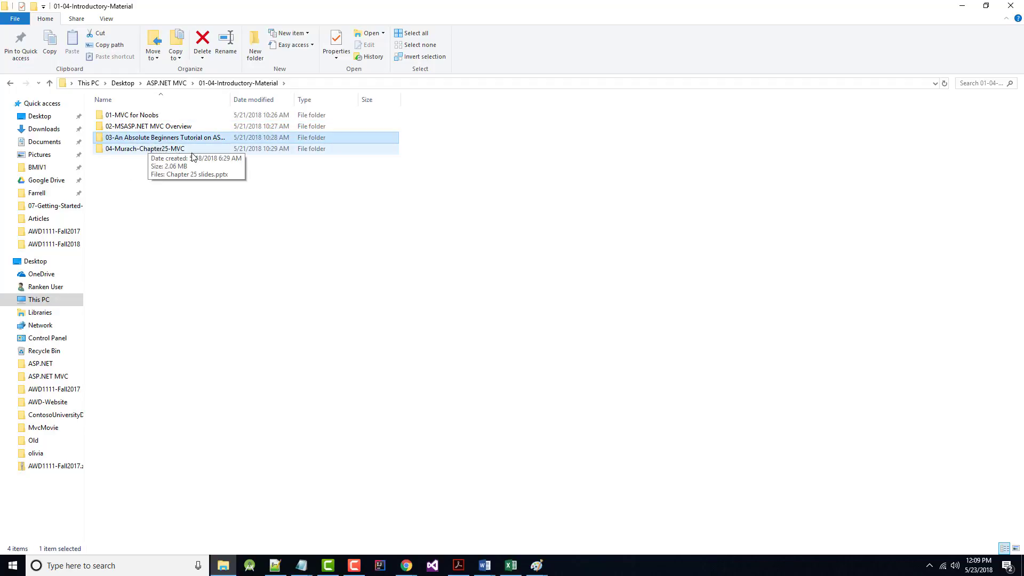
pyautogui.moveTo(255, 99)
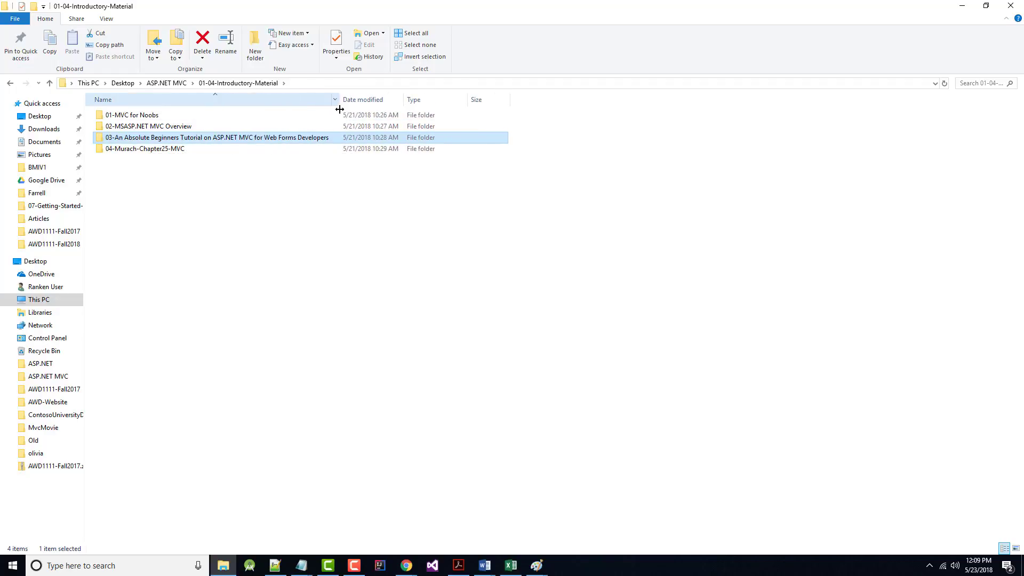
pyautogui.moveTo(232, 146)
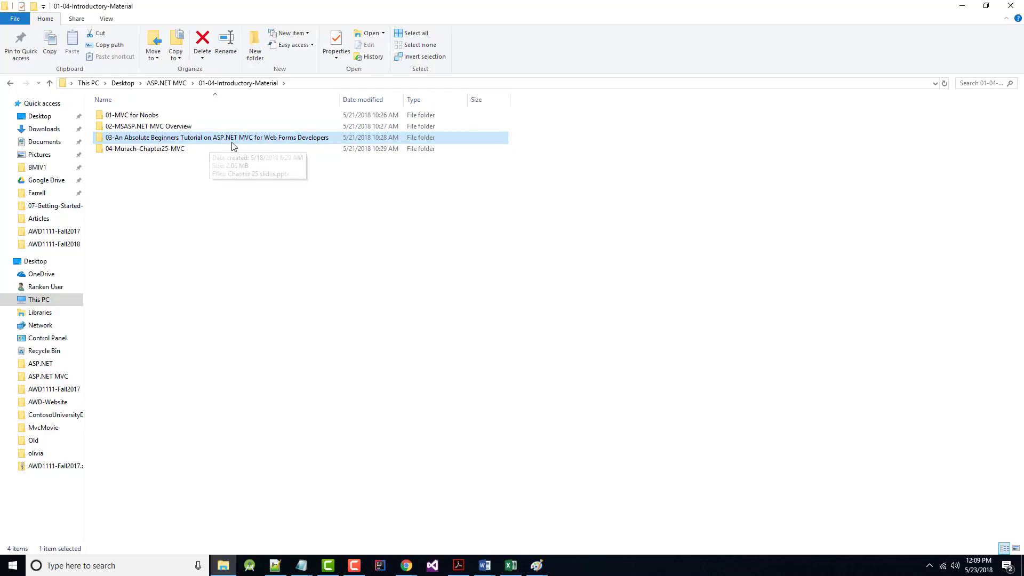
pyautogui.moveTo(312, 147)
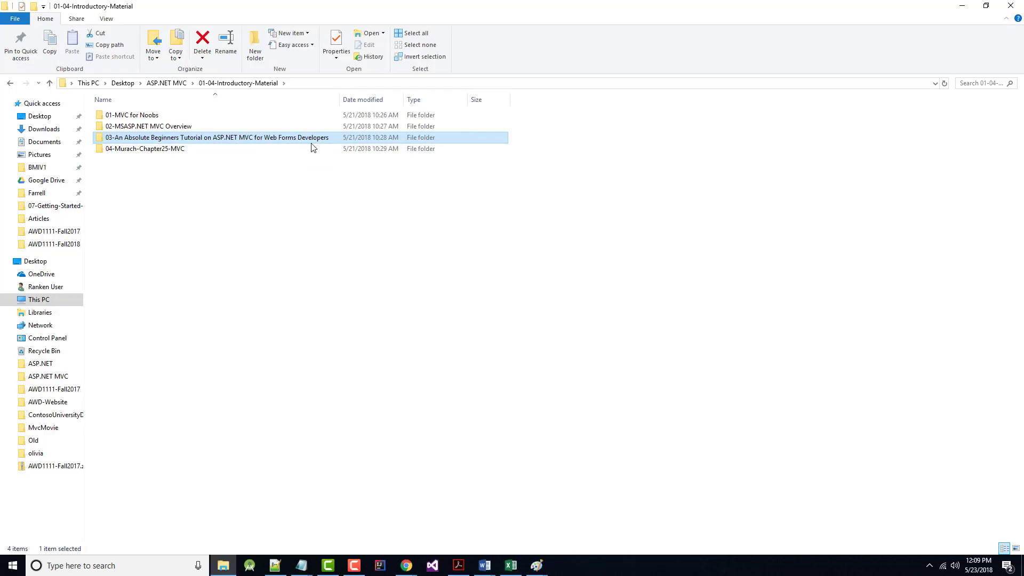
pyautogui.moveTo(95, 169)
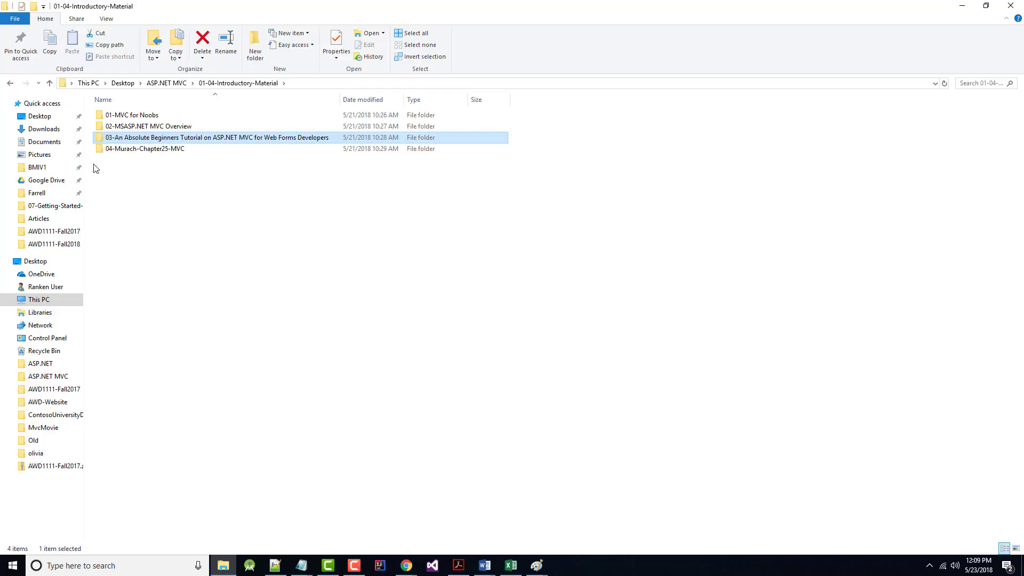
pyautogui.click(145, 148)
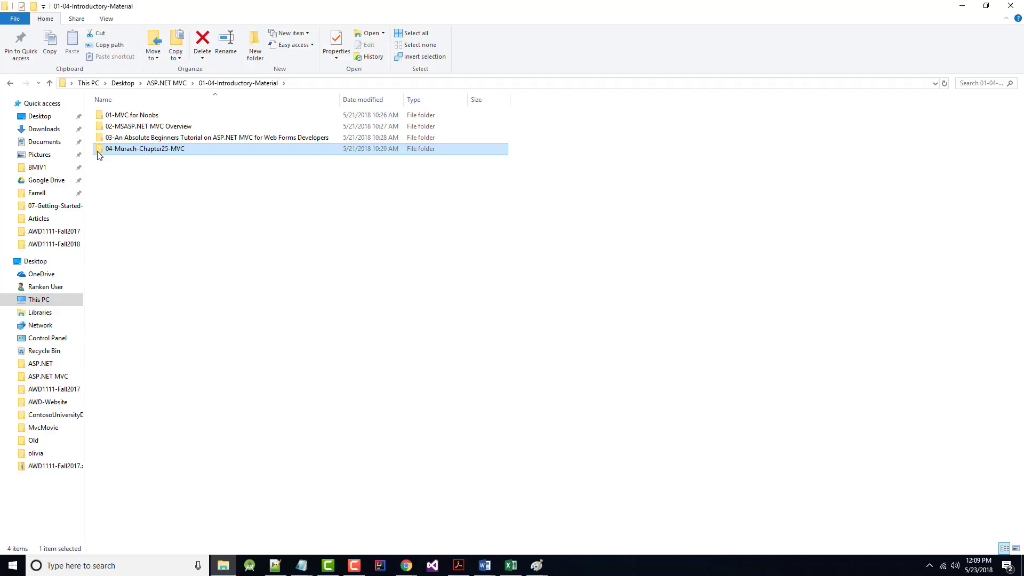
pyautogui.click(218, 137)
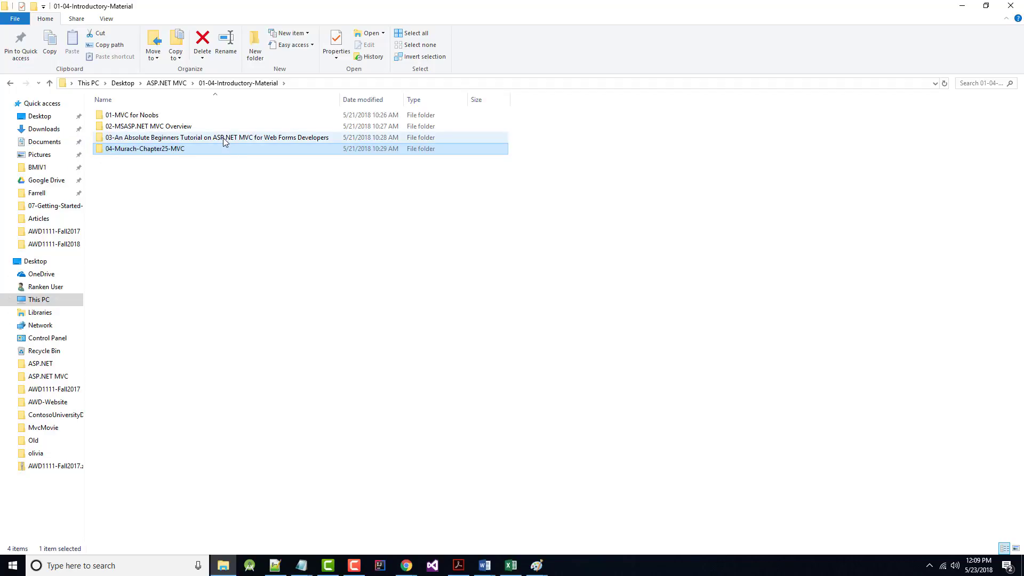
pyautogui.moveTo(292, 144)
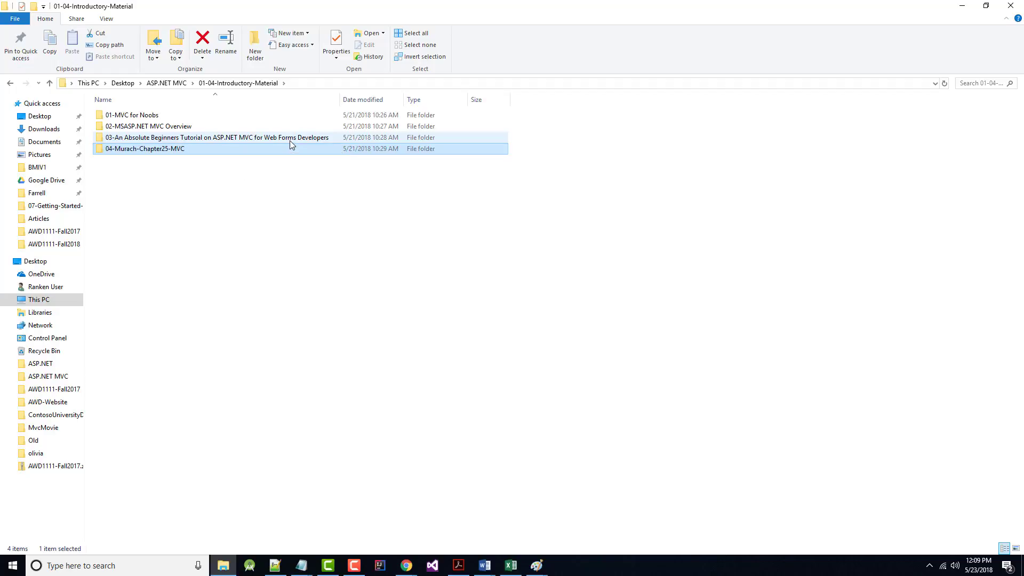
pyautogui.moveTo(145, 155)
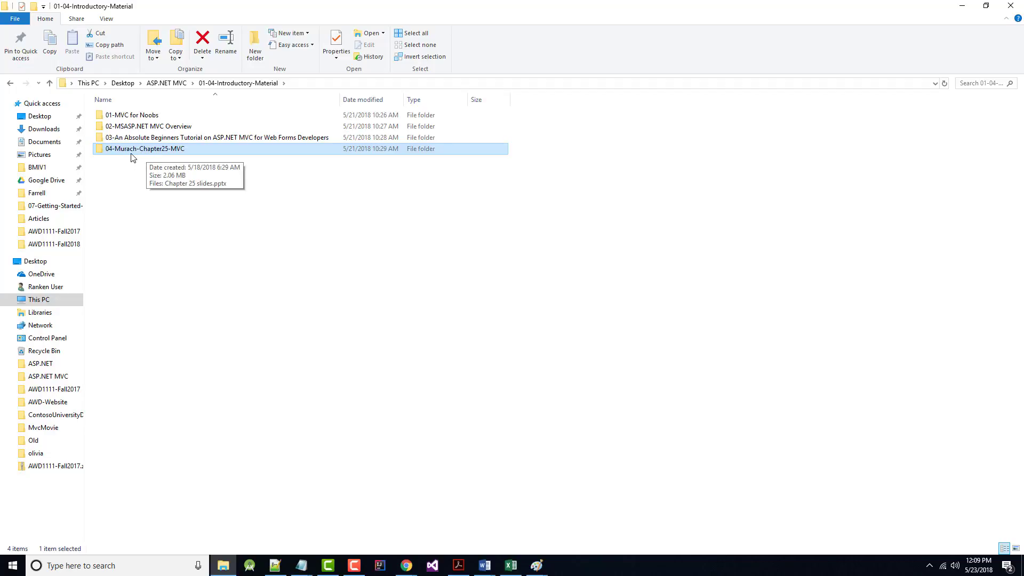
pyautogui.moveTo(155, 160)
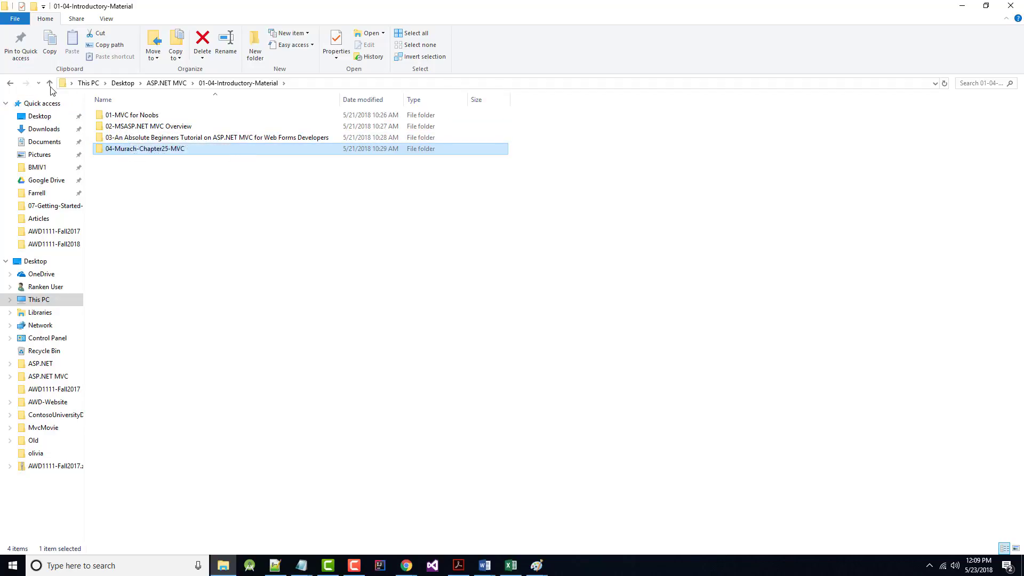
# Step: Open '00-Getting Started with ASP.NET MVC 5.docx' from 05-ASP.NET-MVC-Getting-Started and scroll its links
pyautogui.click(49, 83)
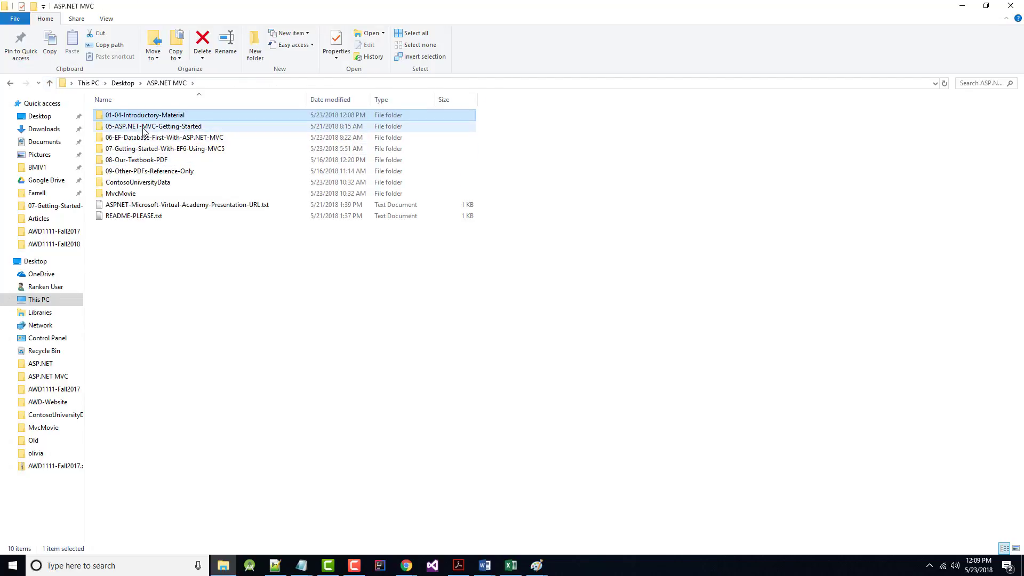
pyautogui.doubleClick(154, 126)
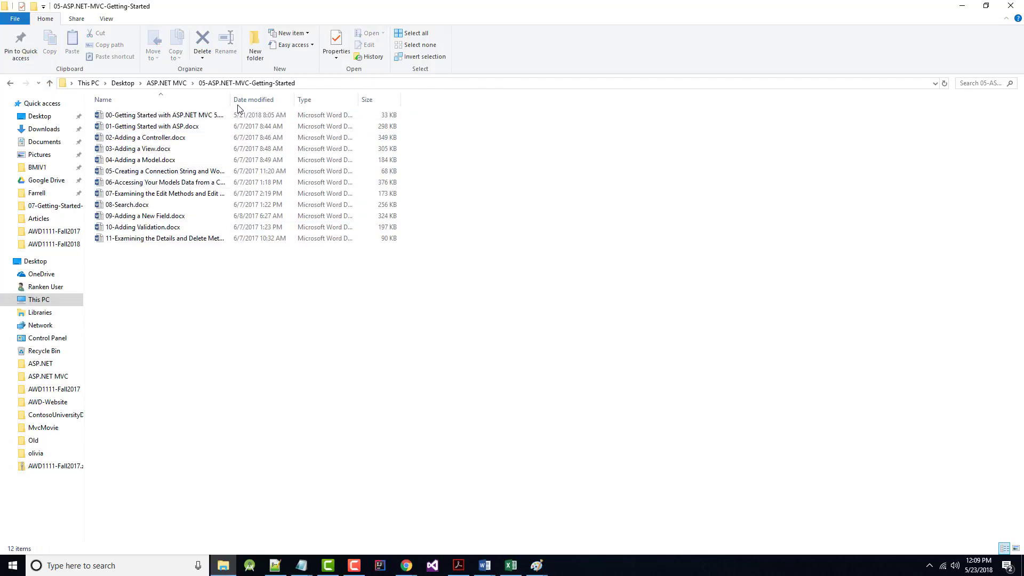
pyautogui.moveTo(228, 99); pyautogui.dragTo(359, 99)
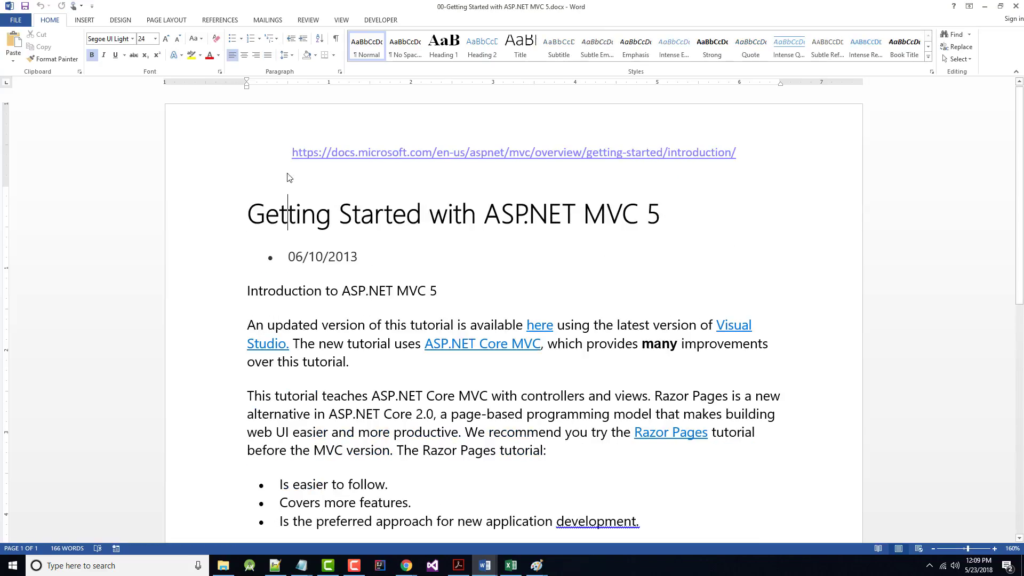
pyautogui.scroll(-3)
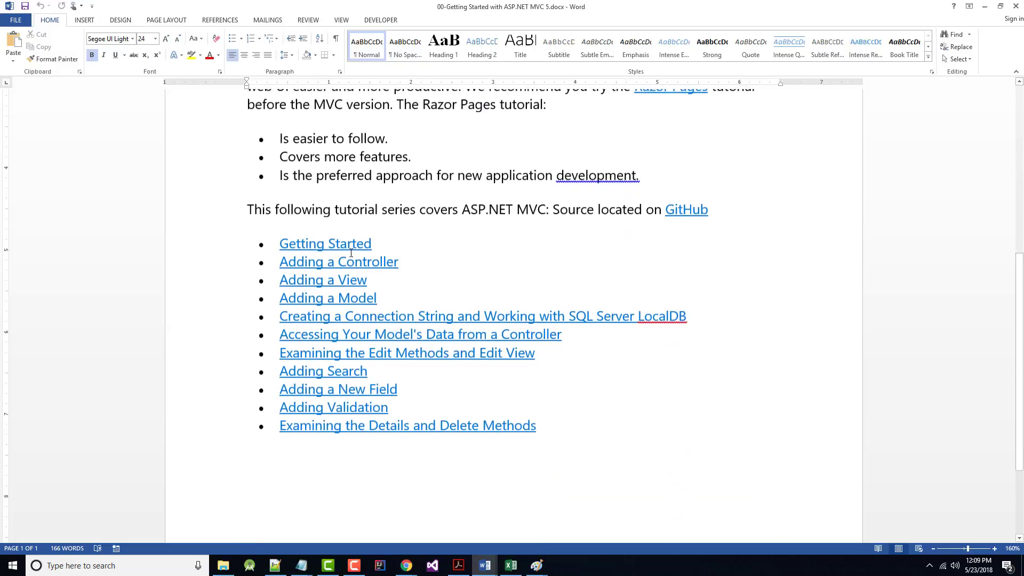
pyautogui.scroll(3)
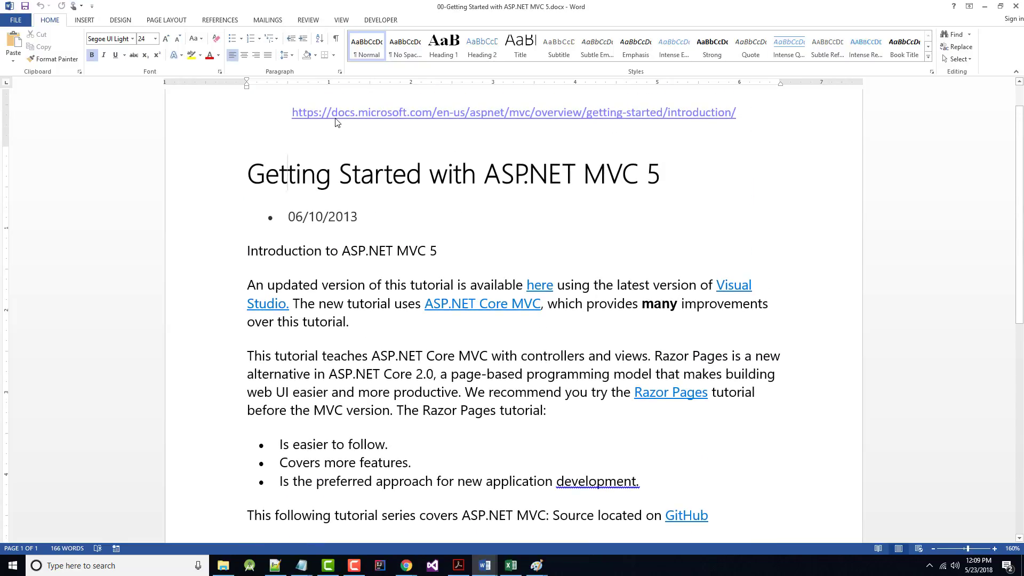
pyautogui.moveTo(485, 135)
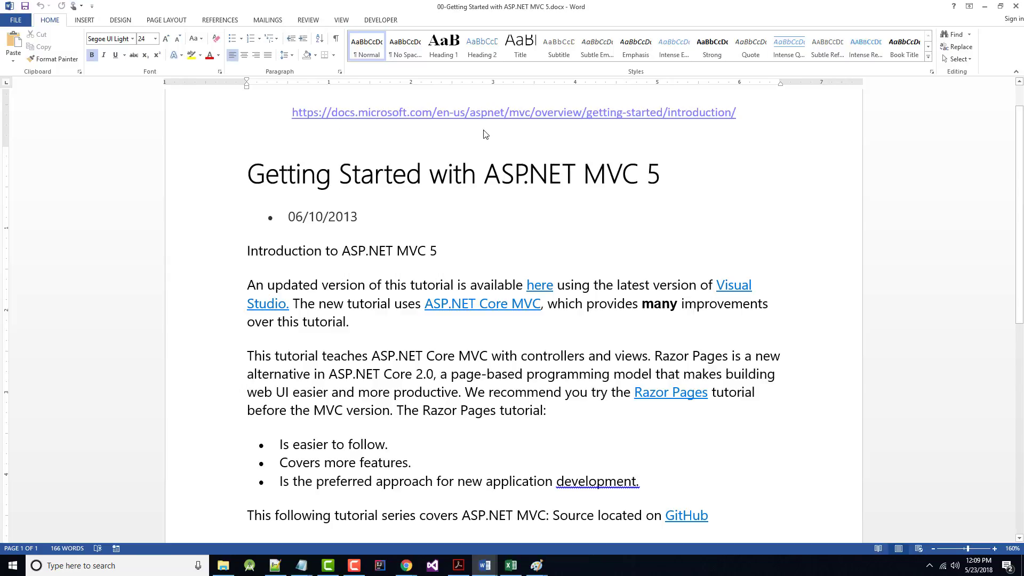
pyautogui.moveTo(577, 189)
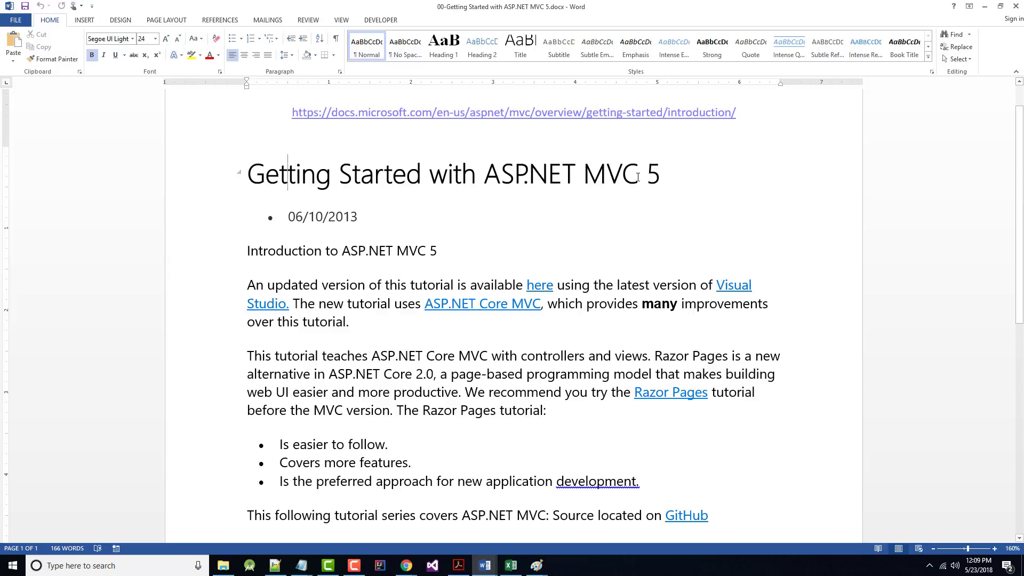
pyautogui.scroll(-3)
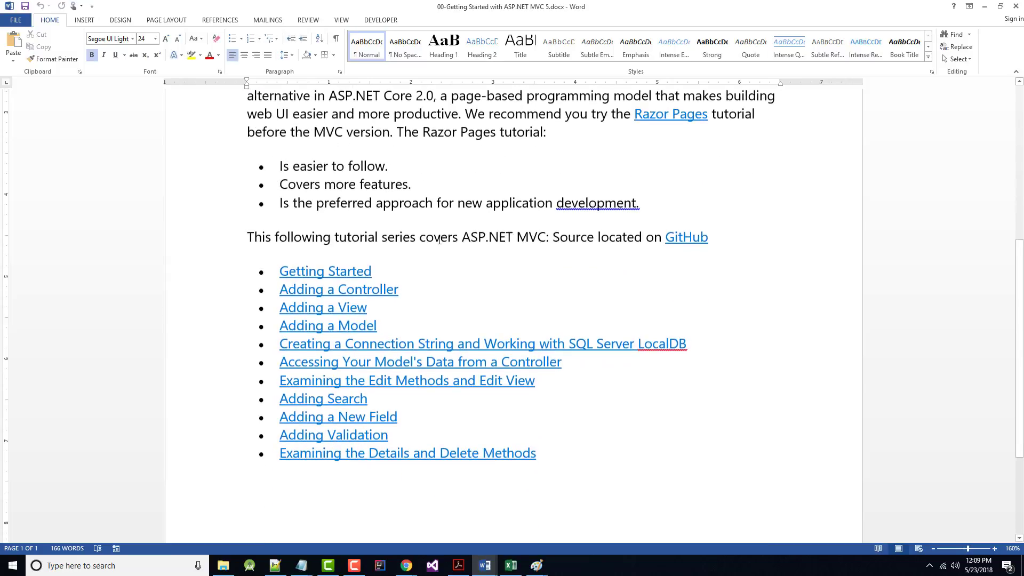
pyautogui.scroll(-3)
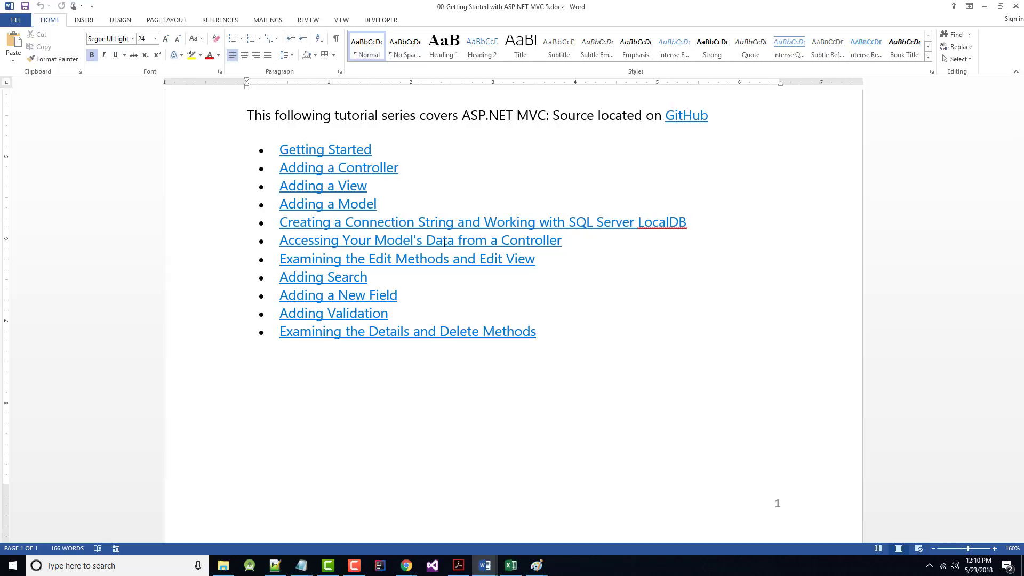
pyautogui.moveTo(186, 303)
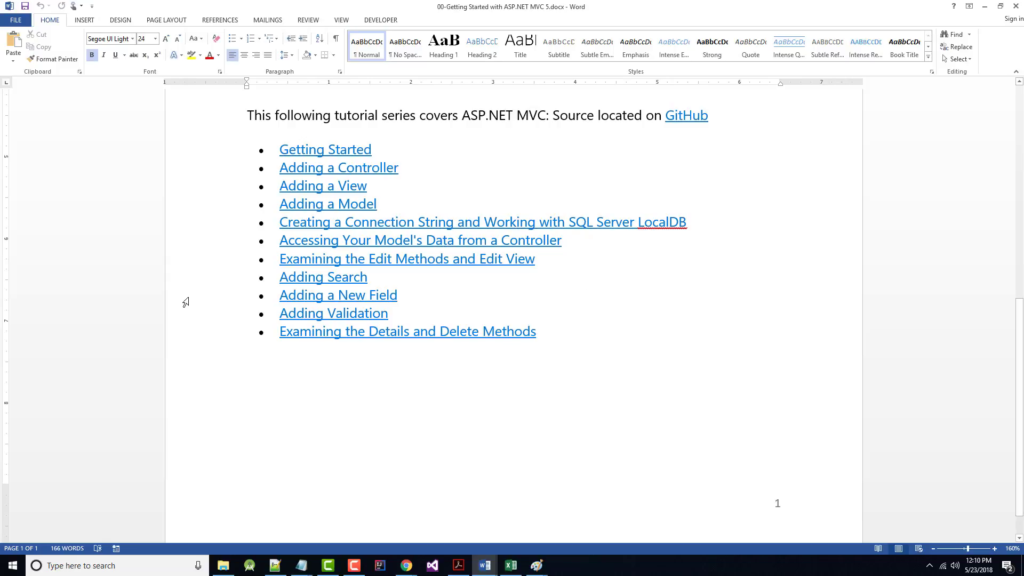
pyautogui.moveTo(228, 134)
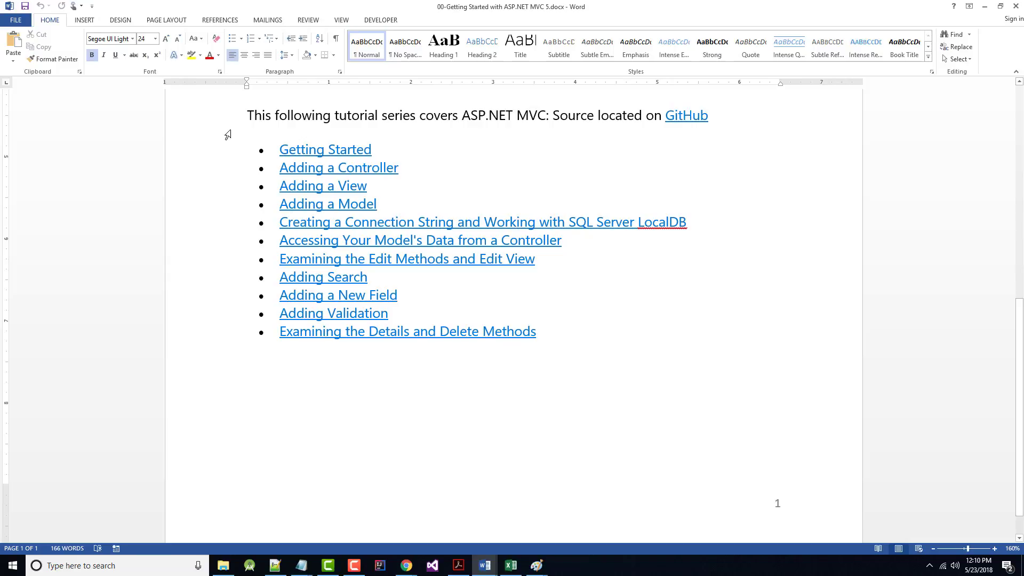
pyautogui.moveTo(110, 71)
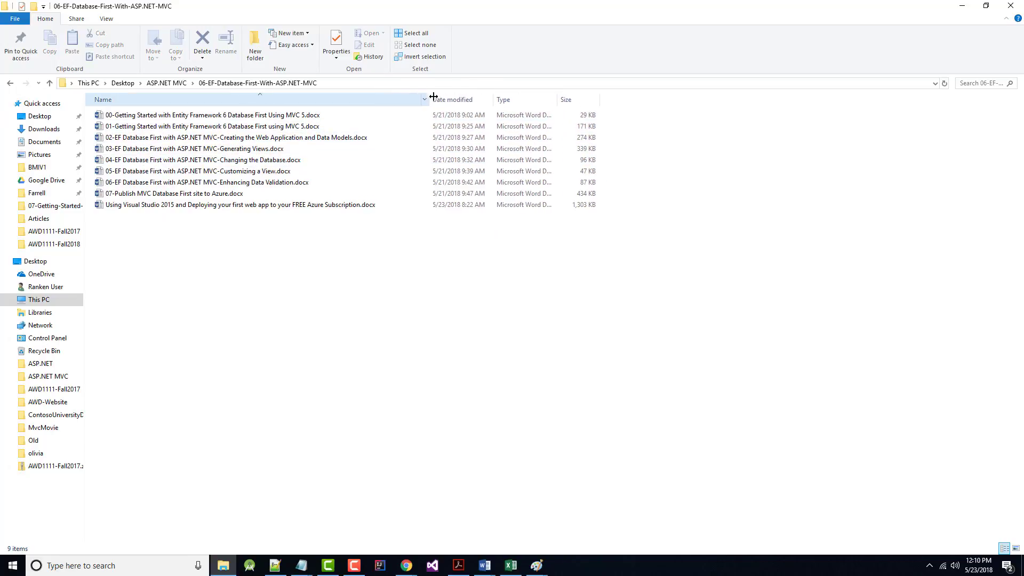
# Step: Open the 00-Getting Started with Entity Framework 6 Database First Using MVC 5 document
pyautogui.doubleClick(239, 205)
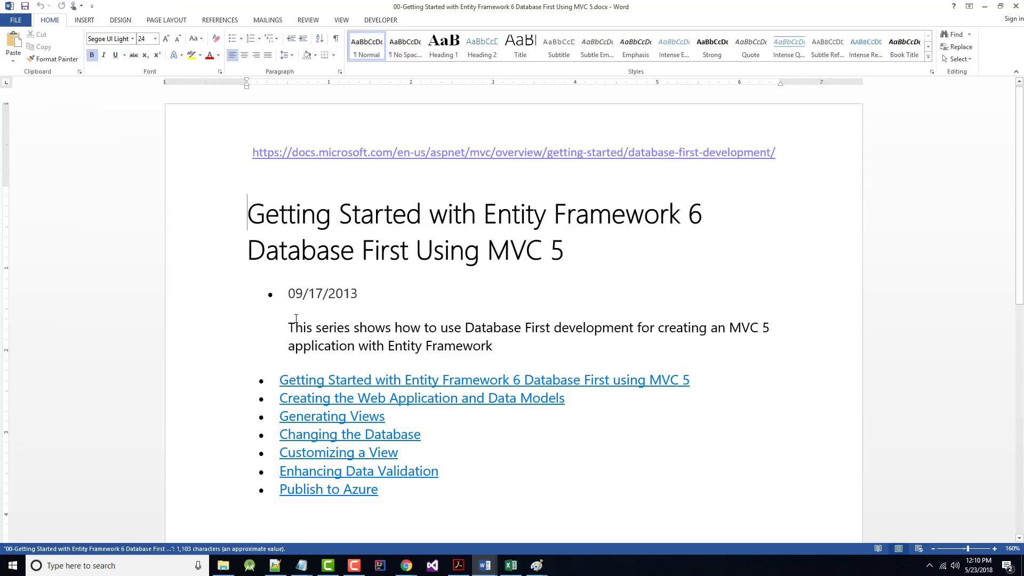
pyautogui.scroll(3)
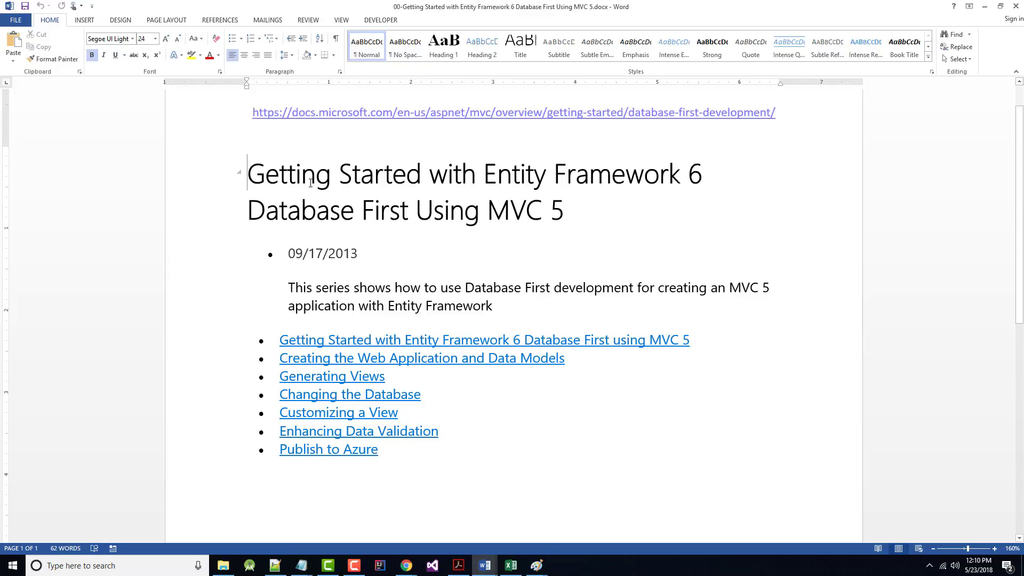
pyautogui.moveTo(311, 330)
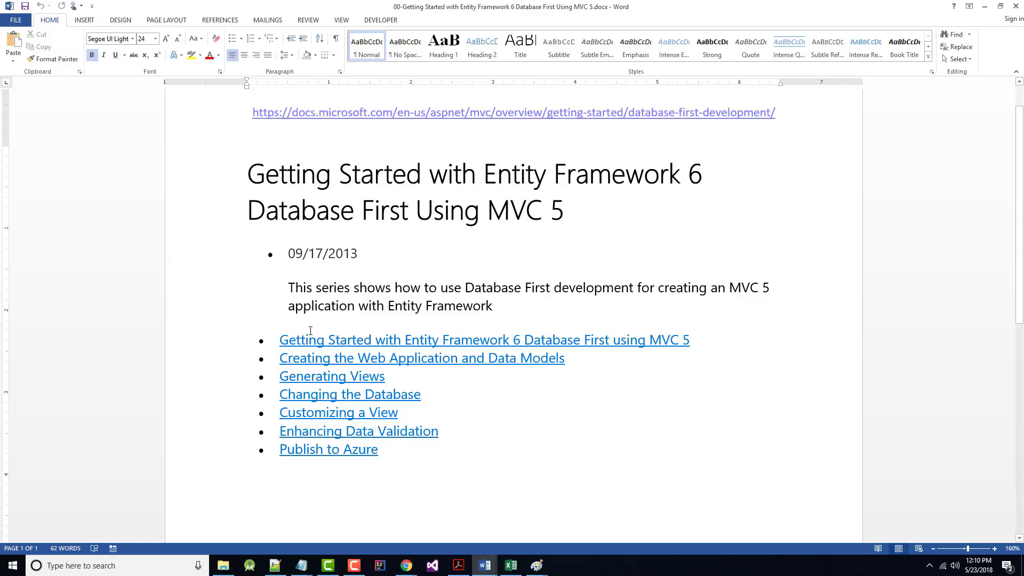
pyautogui.moveTo(309, 364)
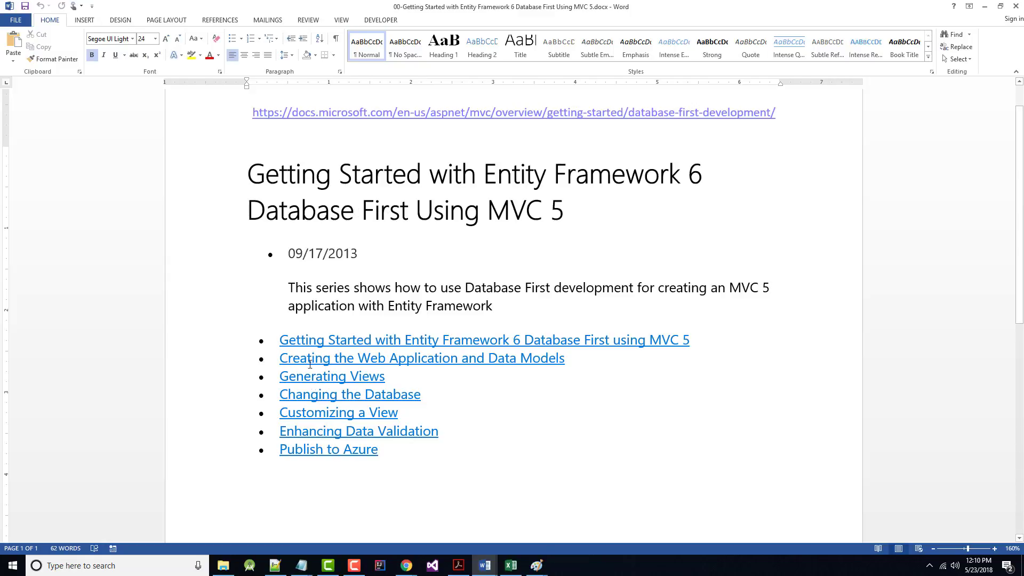
pyautogui.moveTo(68, 75)
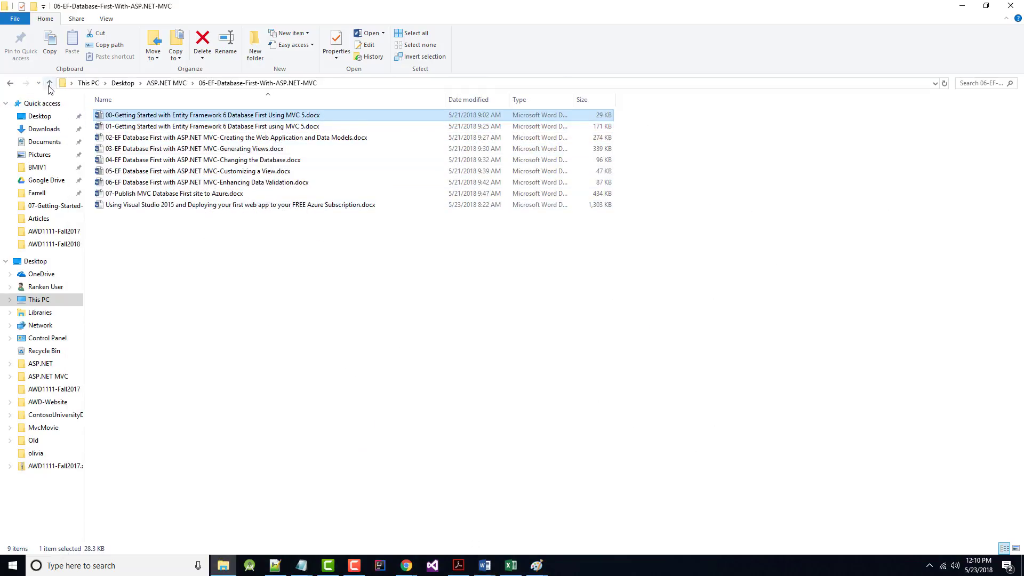
# Step: From ASP.NET MVC, open 07-Getting-Started-With-EF6-Using-MVC5 and its Code First overview document
pyautogui.click(49, 83)
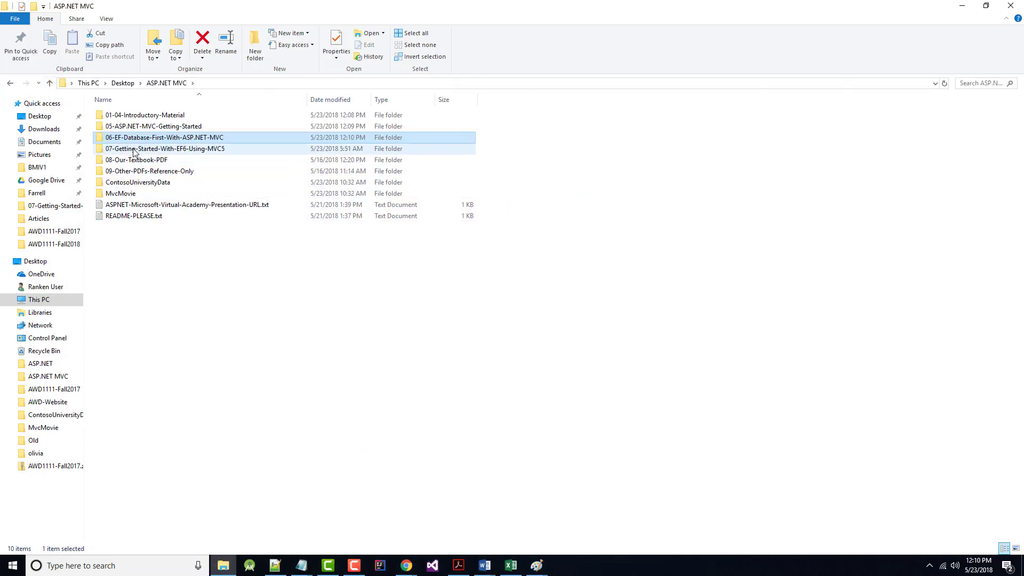
pyautogui.doubleClick(165, 148)
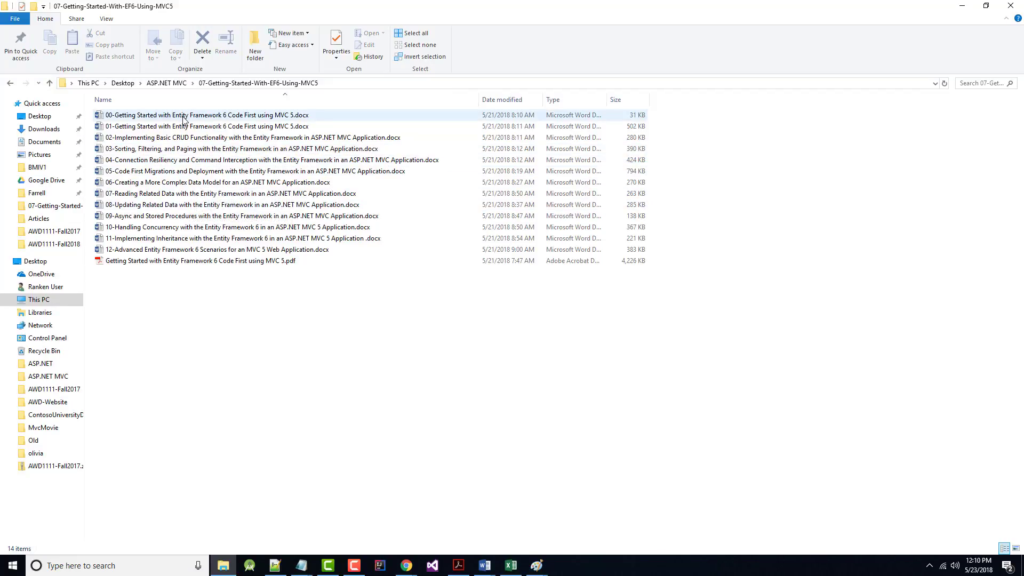
pyautogui.doubleClick(207, 115)
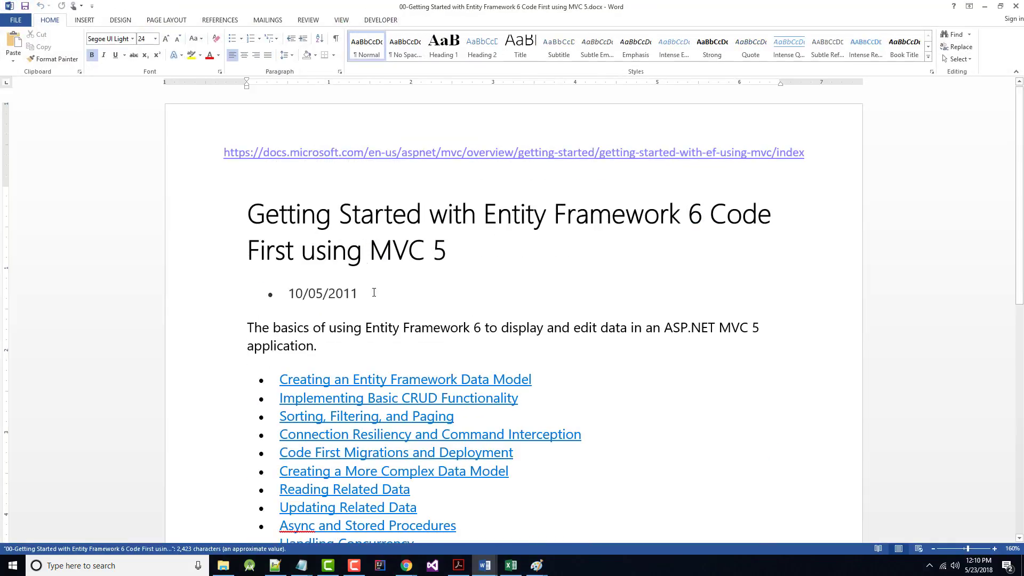
pyautogui.moveTo(614, 220)
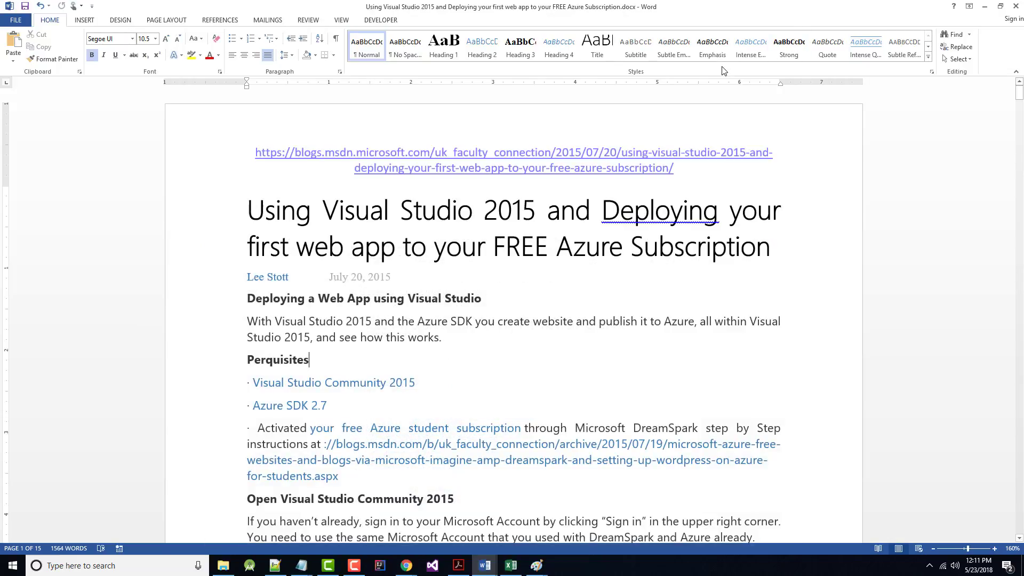
pyautogui.moveTo(373, 157)
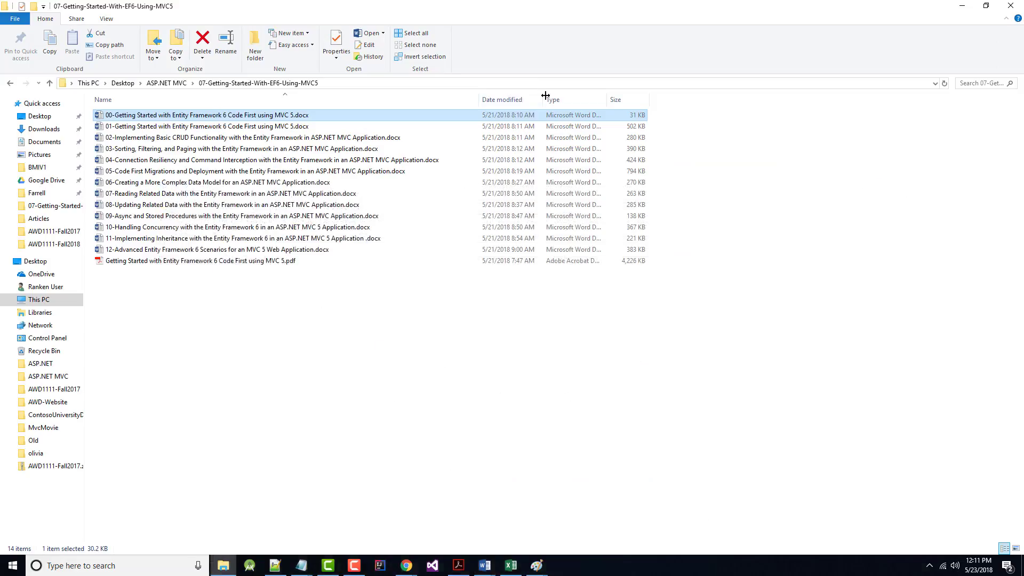
# Step: Open the Code First using MVC 5 PDF, scroll its cover, then close all Acrobat tabs
pyautogui.doubleClick(199, 260)
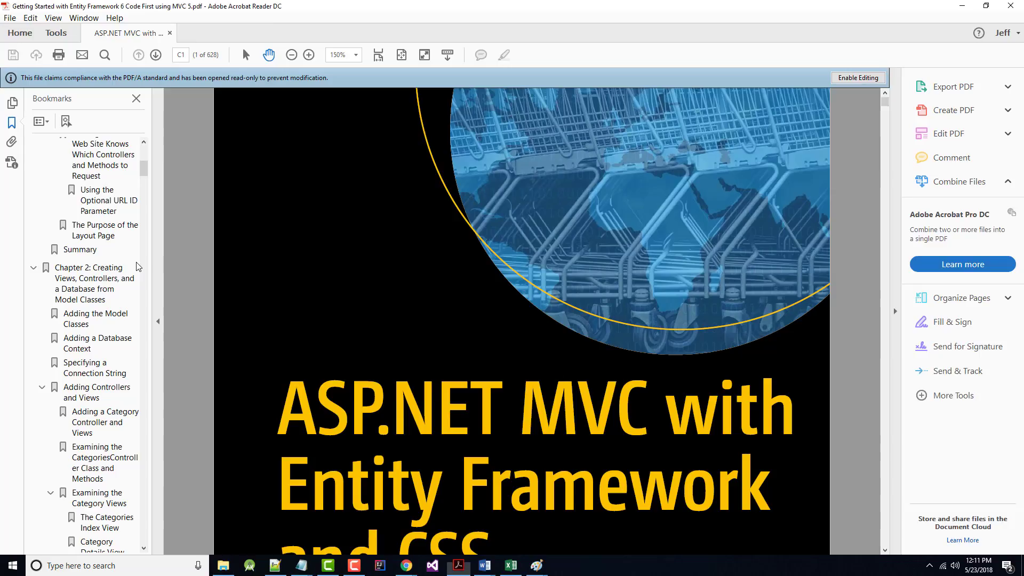
pyautogui.click(225, 33)
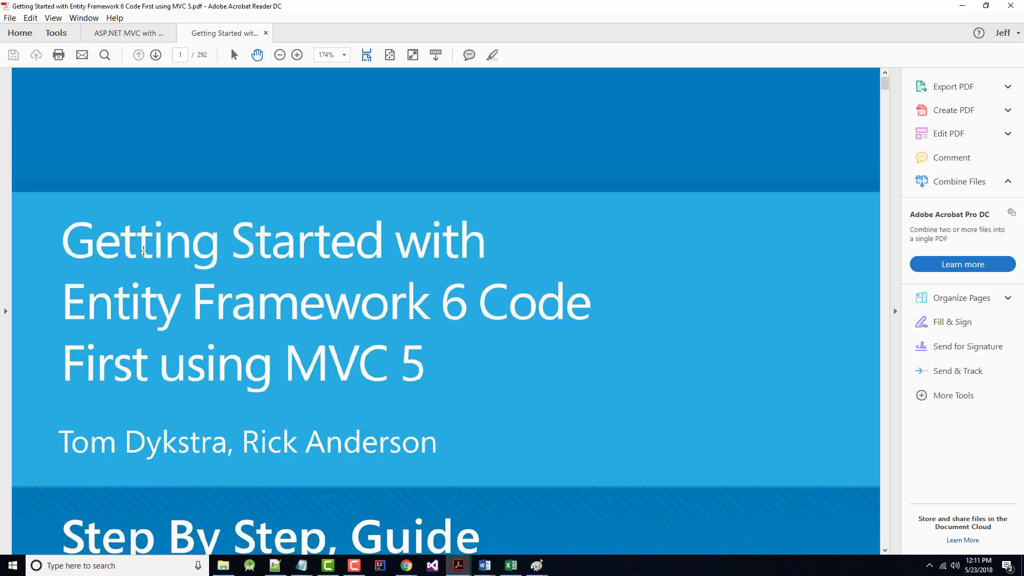
pyautogui.scroll(-3)
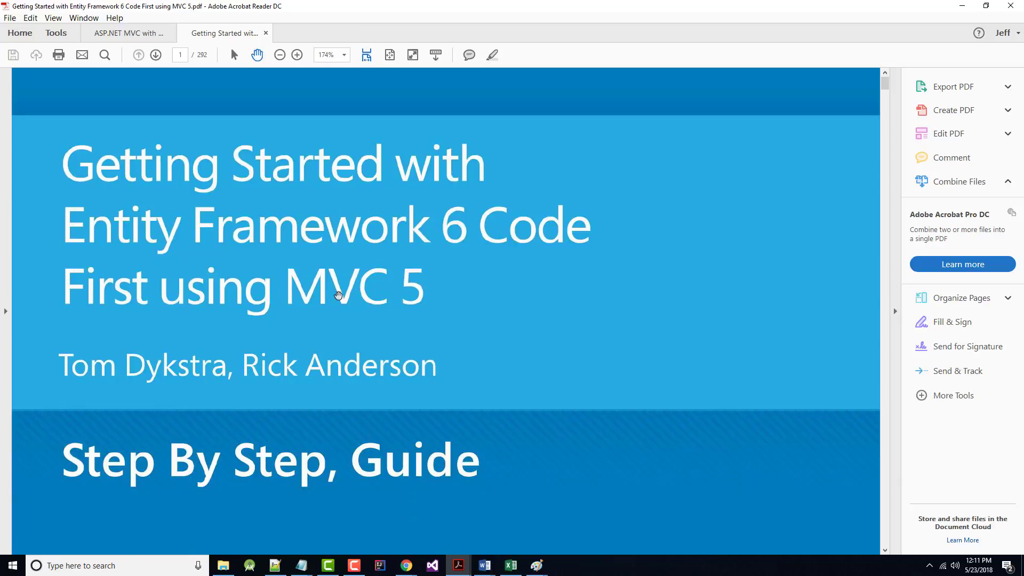
pyautogui.scroll(-3)
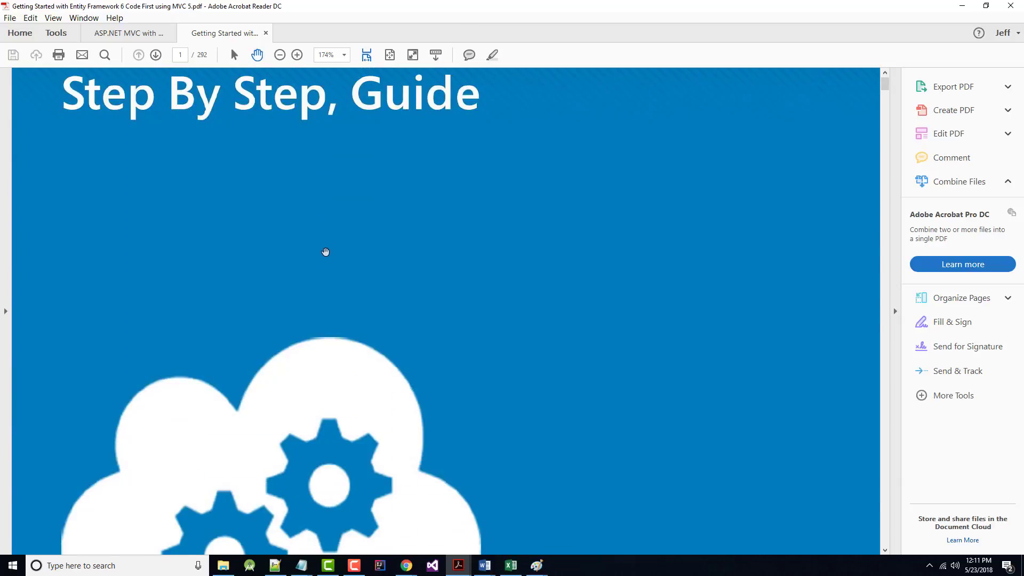
pyautogui.scroll(-3)
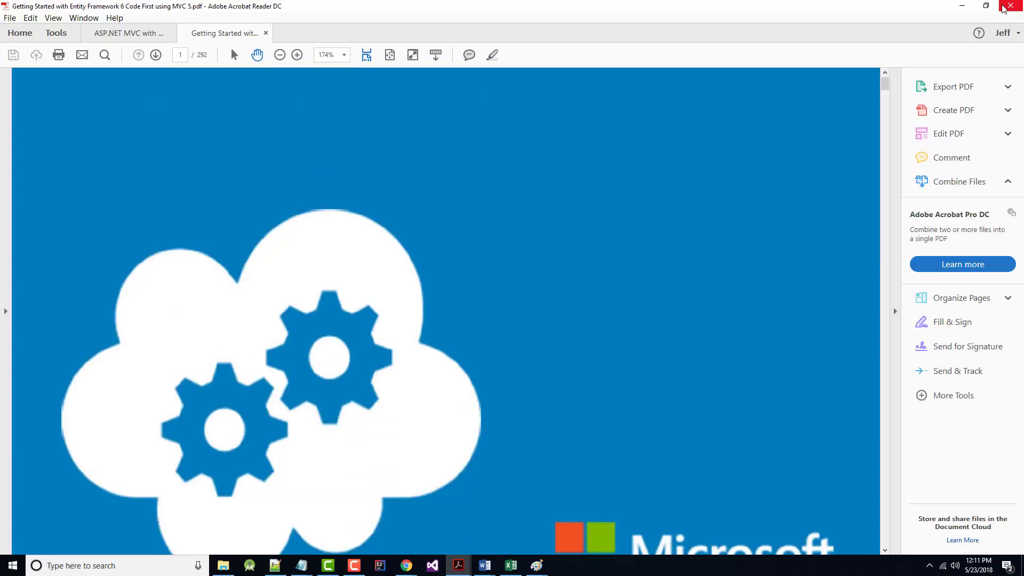
pyautogui.click(1016, 6)
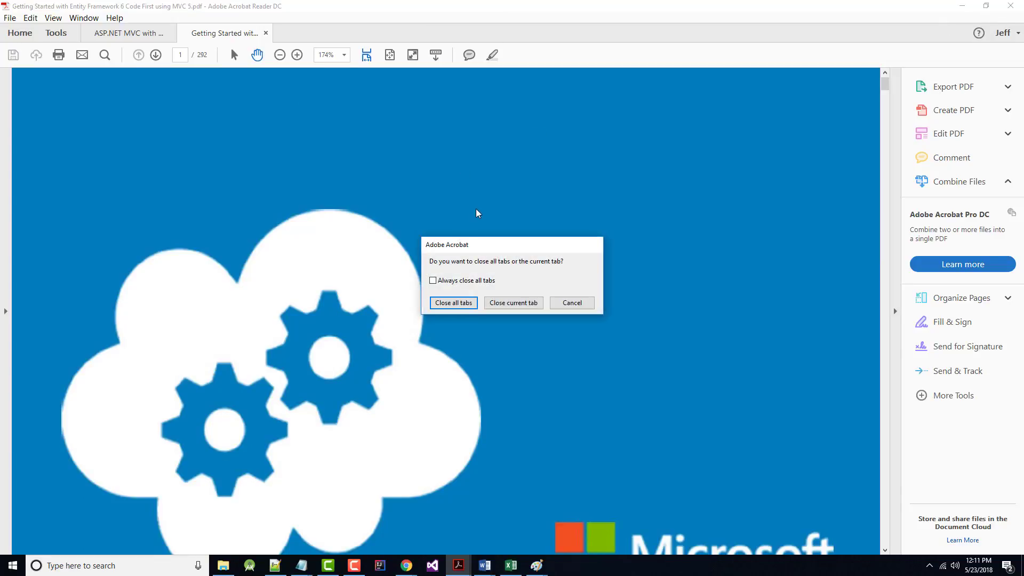
pyautogui.click(513, 303)
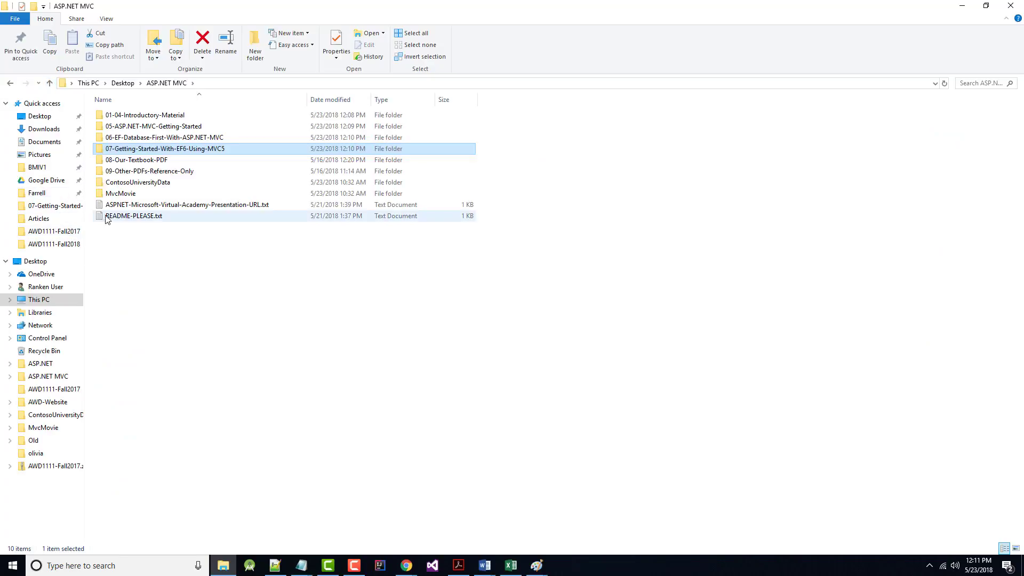
# Step: Browse 09-Other-PDFs-Reference-Only, move MvcMovie into 05-ASP.NET-MVC-Getting-Started, and open the Virtual Academy URL note
pyautogui.click(136, 160)
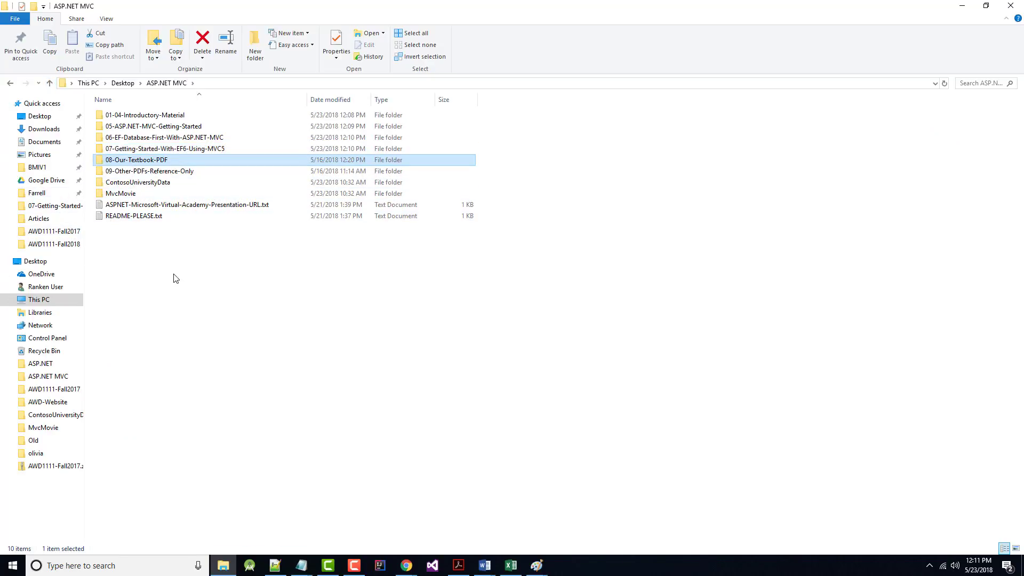
pyautogui.moveTo(142, 170)
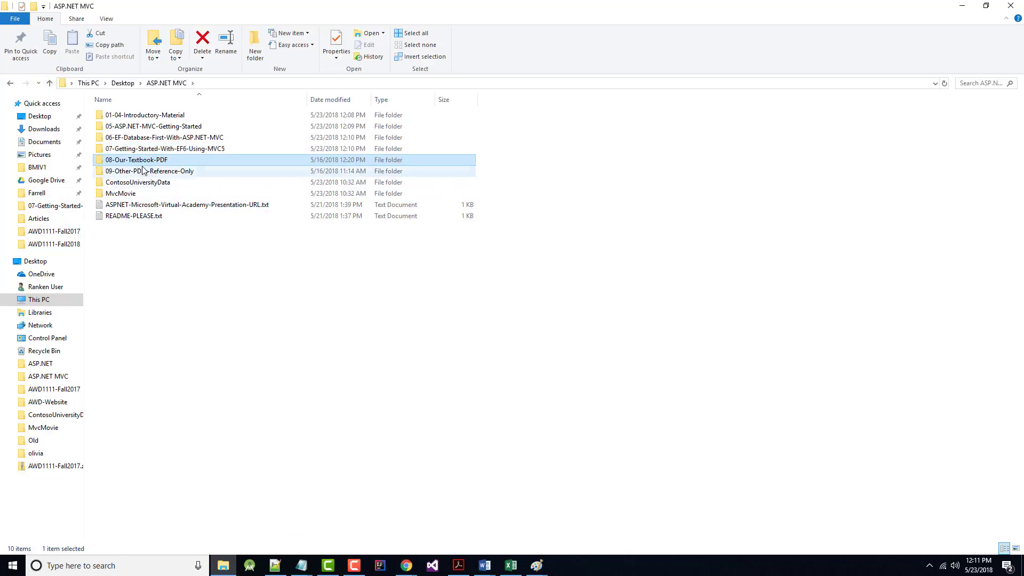
pyautogui.doubleClick(149, 170)
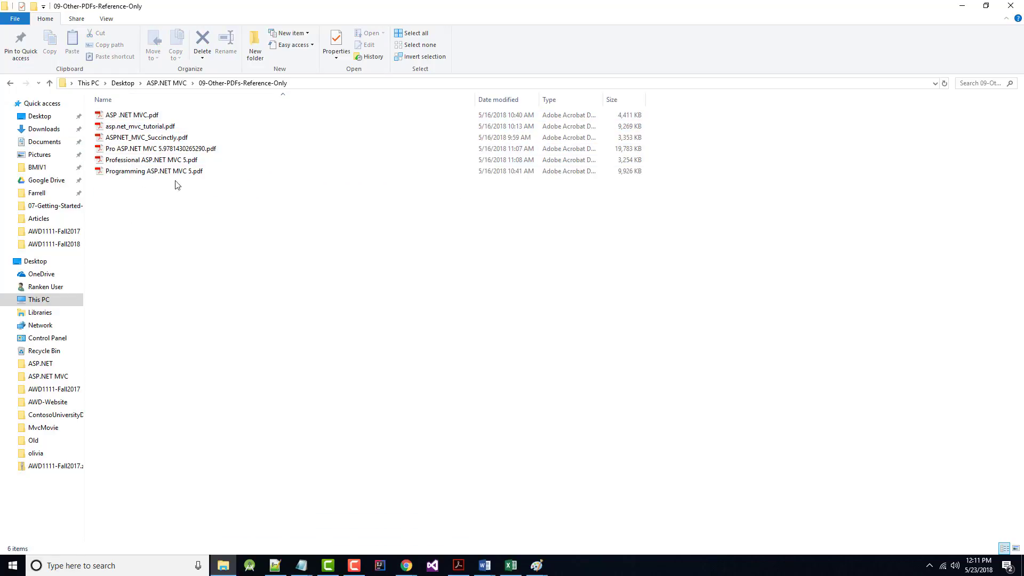
pyautogui.moveTo(108, 200)
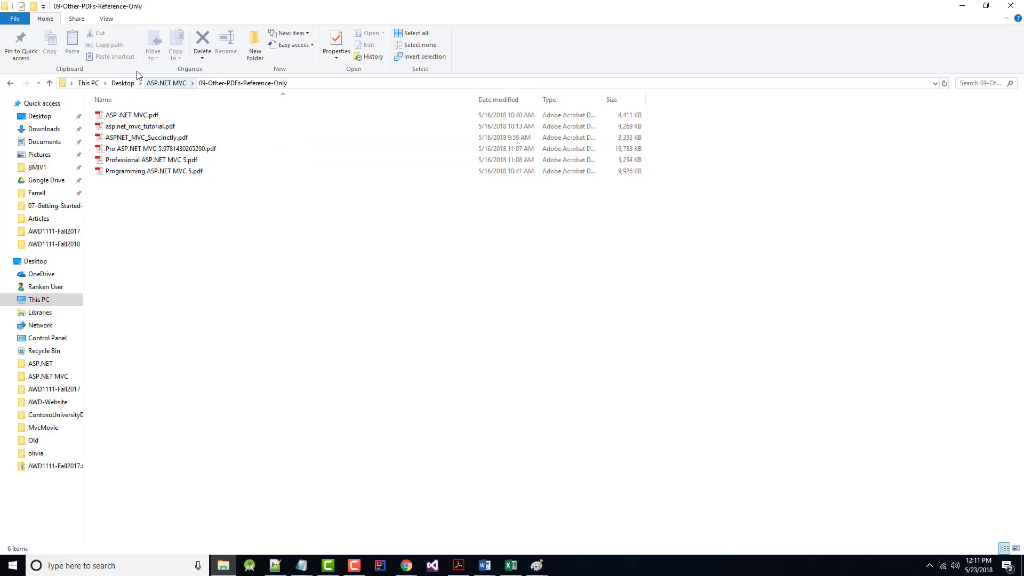
pyautogui.click(166, 84)
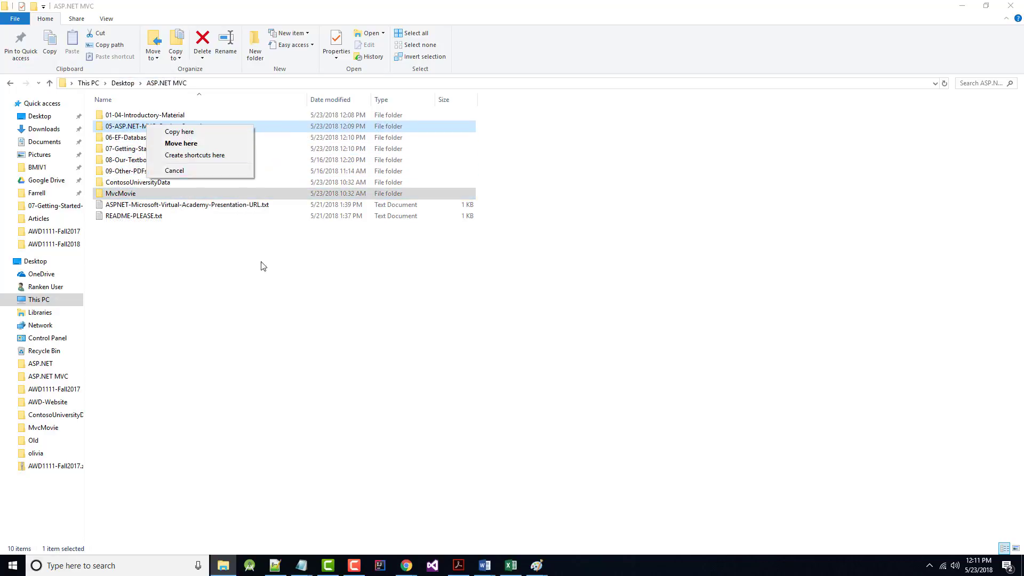
pyautogui.click(181, 143)
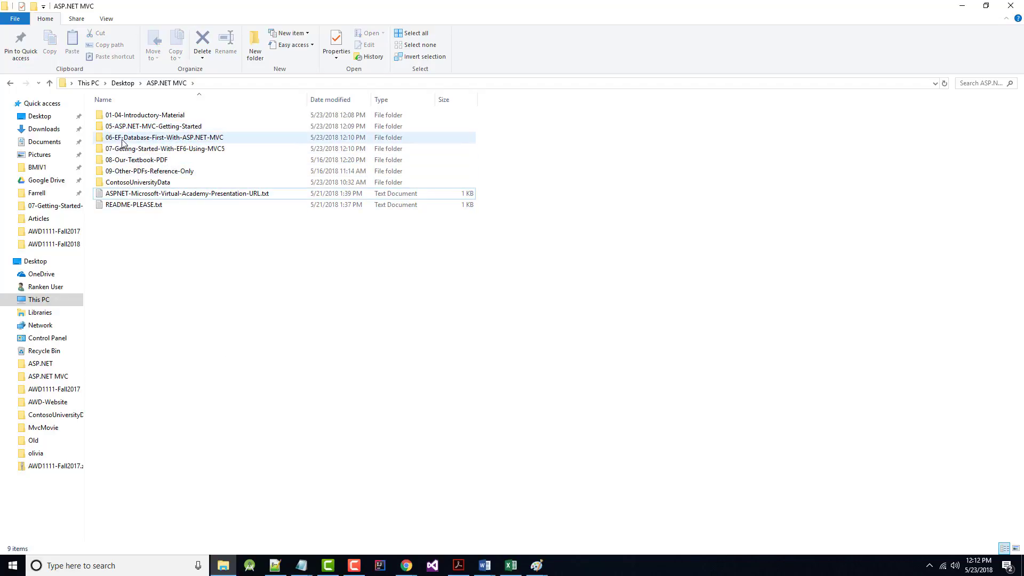
pyautogui.moveTo(150, 189)
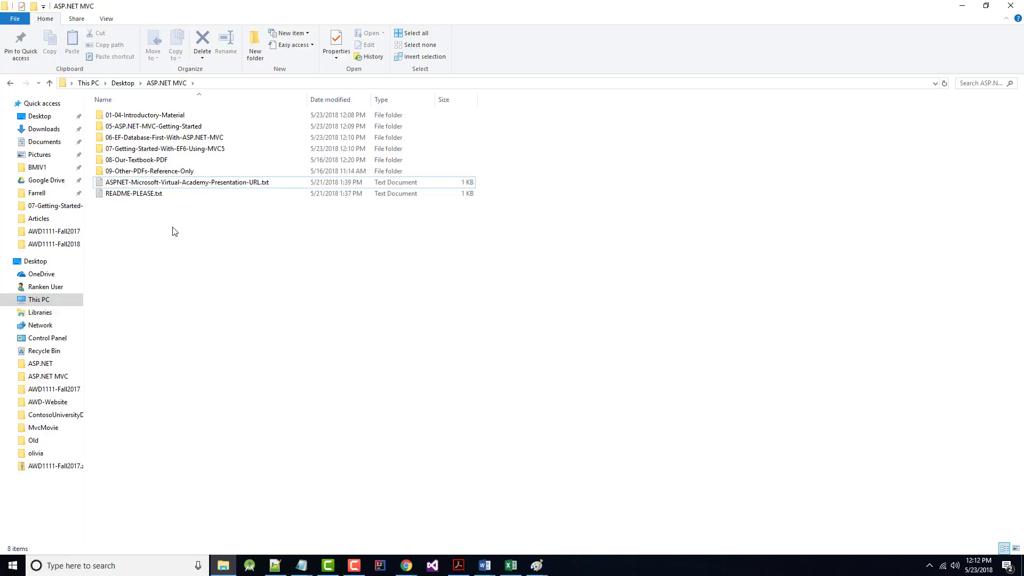
pyautogui.doubleClick(186, 182)
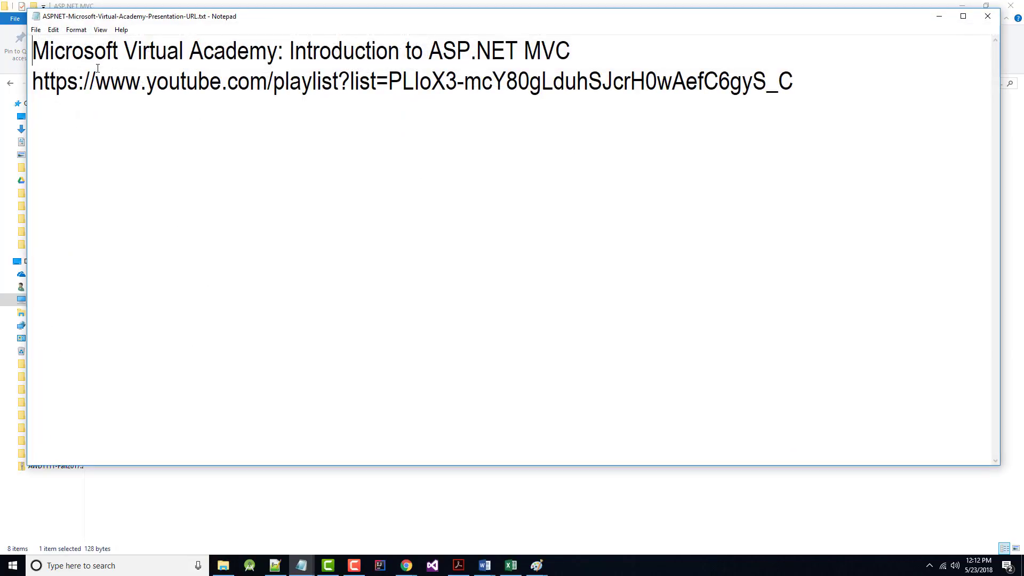
pyautogui.moveTo(491, 61)
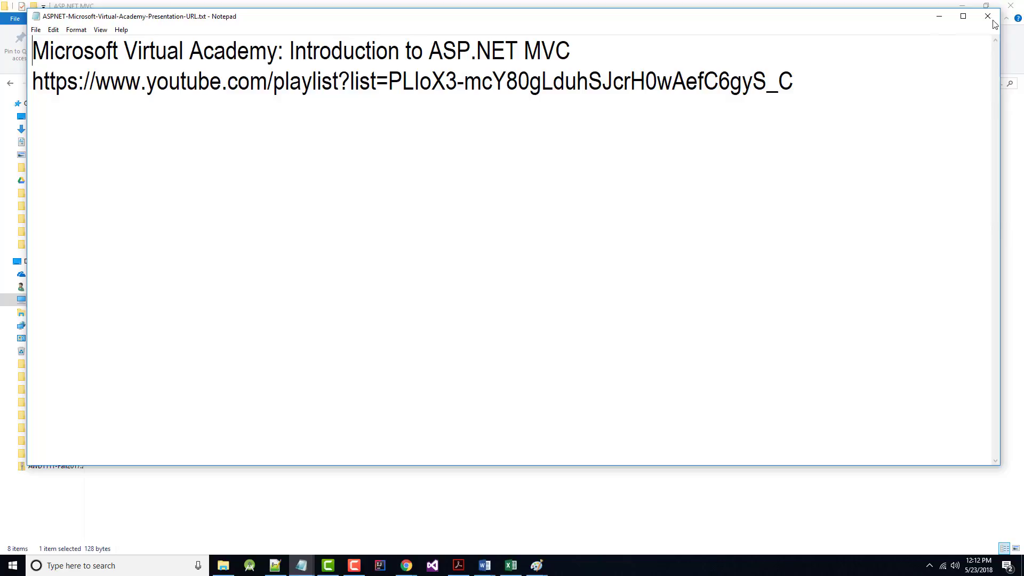
# Step: Close the Virtual Academy URL note, then open, scroll through, and close README-PLEASE.txt
pyautogui.click(987, 15)
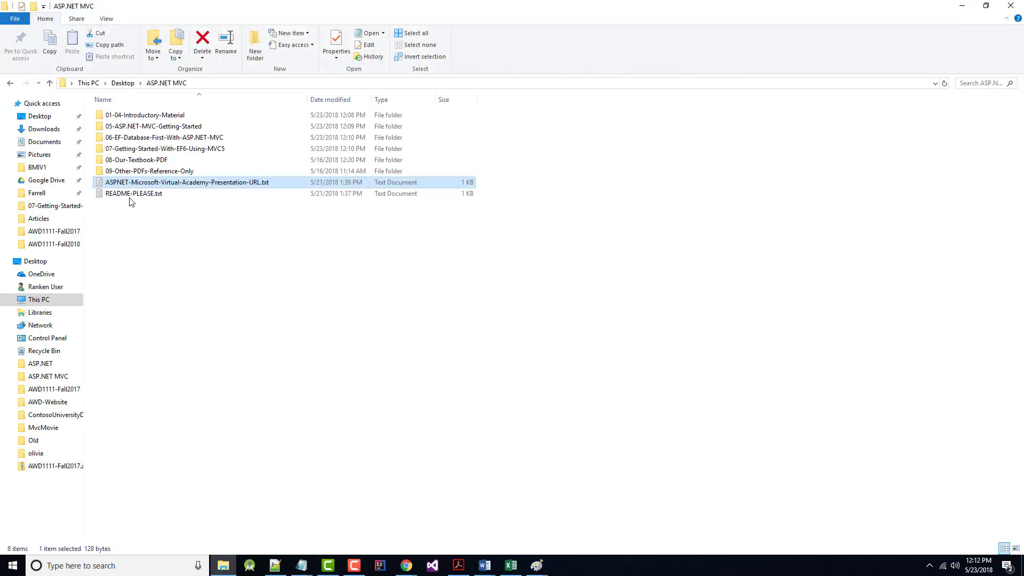
pyautogui.doubleClick(133, 193)
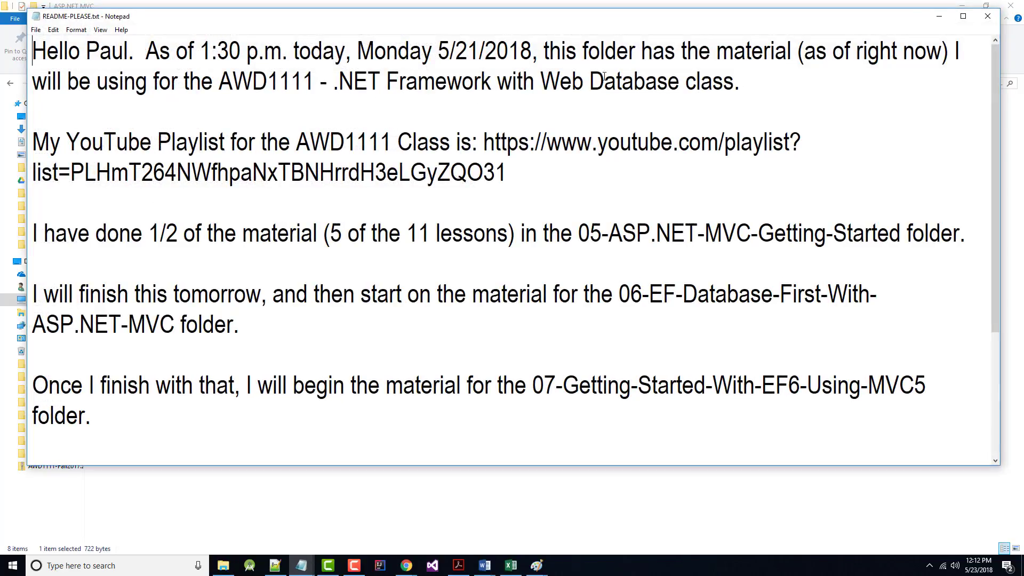
pyautogui.scroll(-3)
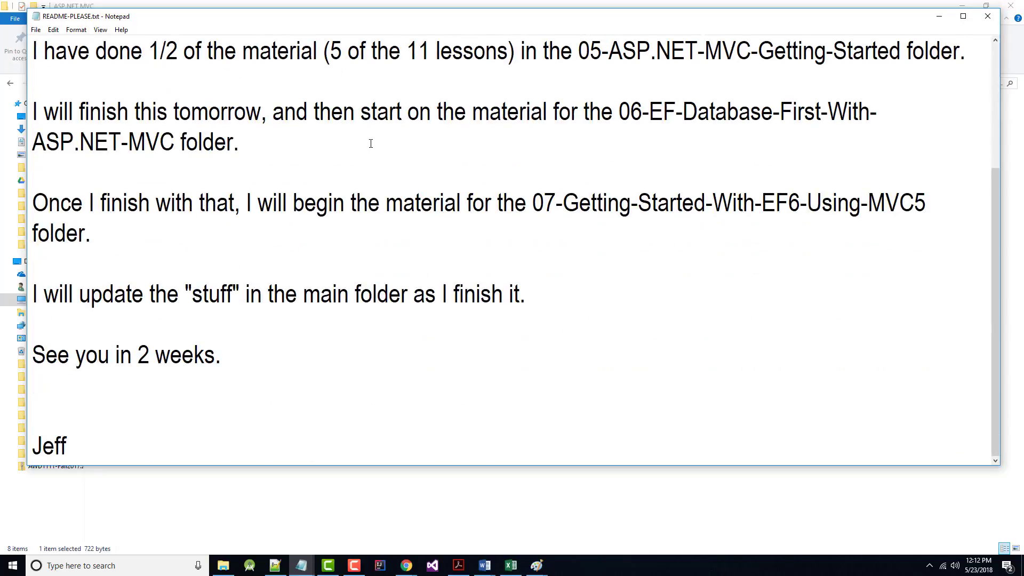
pyautogui.scroll(3)
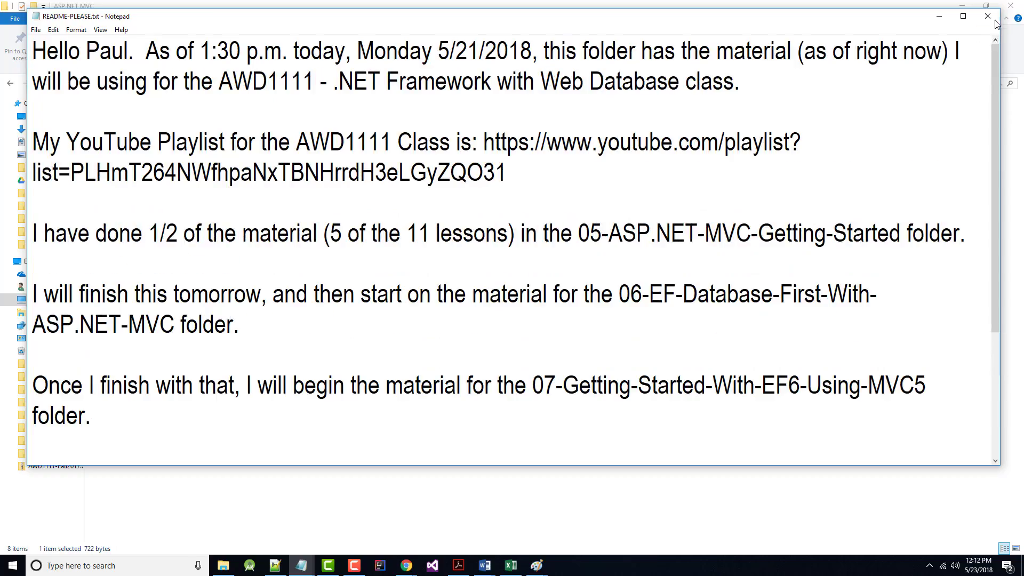
pyautogui.click(987, 16)
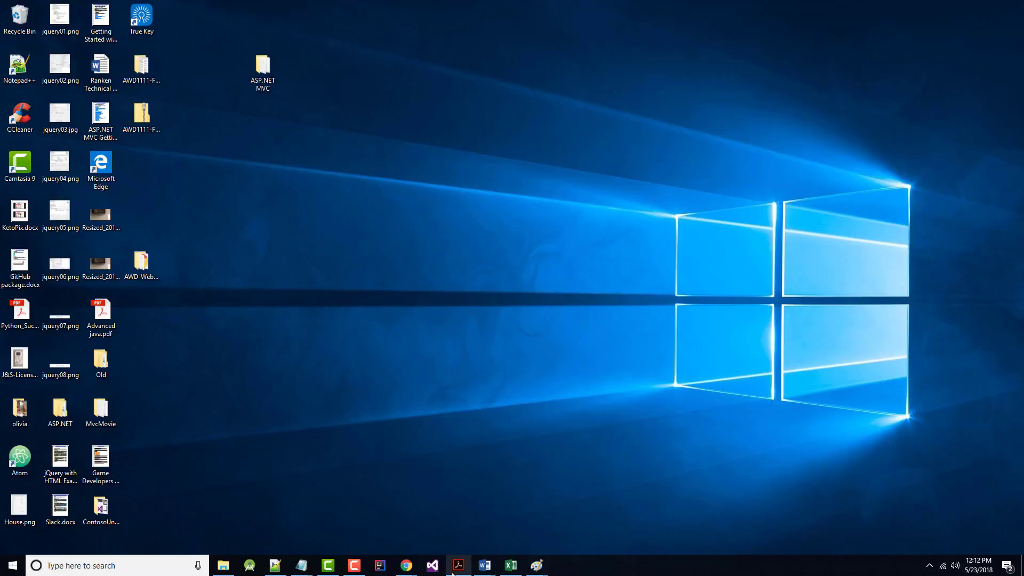
# Step: Bring the ASP.NET MVC textbook forward, scroll through it, and advance past the dedication page
pyautogui.click(457, 565)
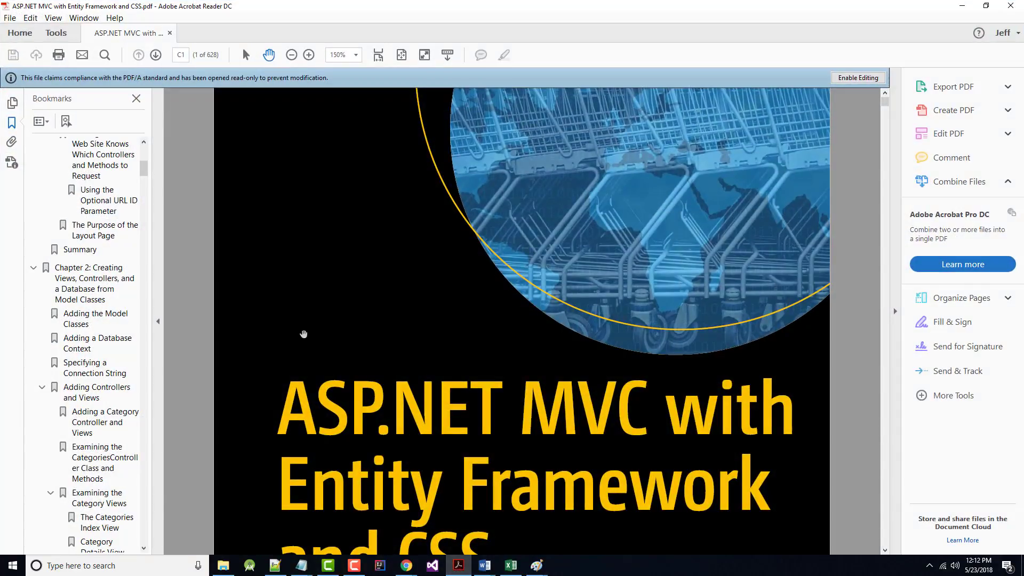
pyautogui.scroll(3)
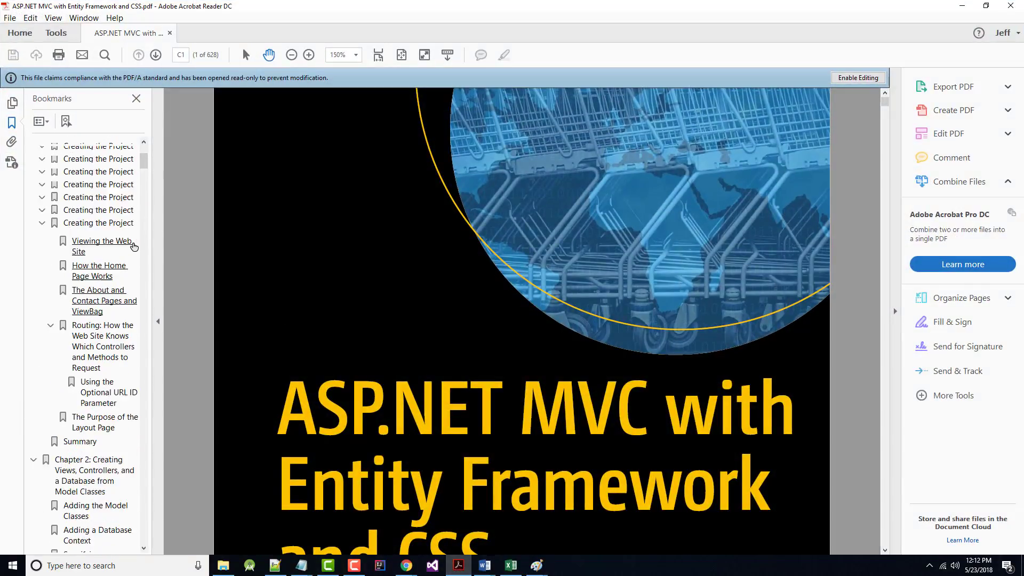
pyautogui.scroll(3)
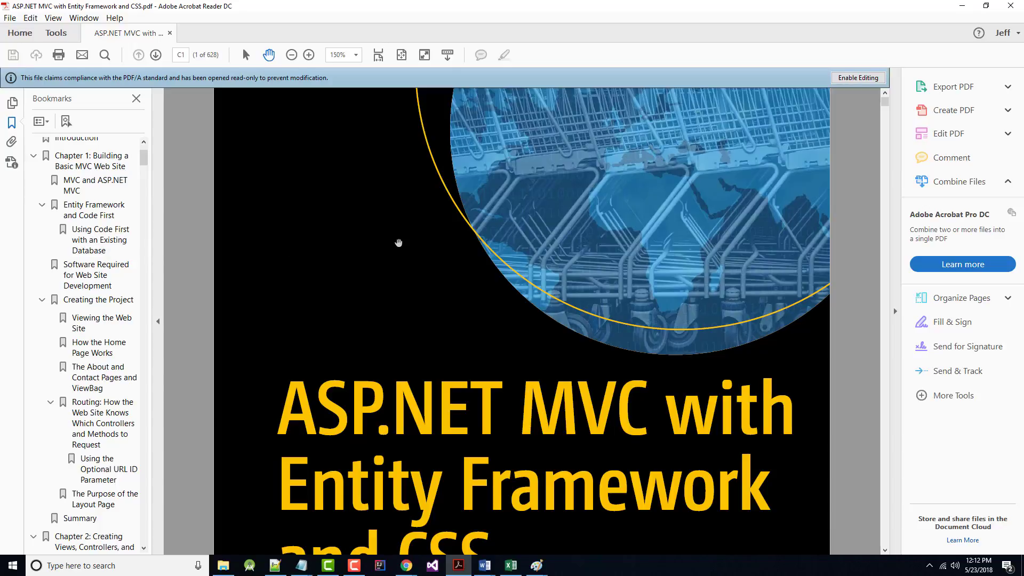
pyautogui.moveTo(151, 263)
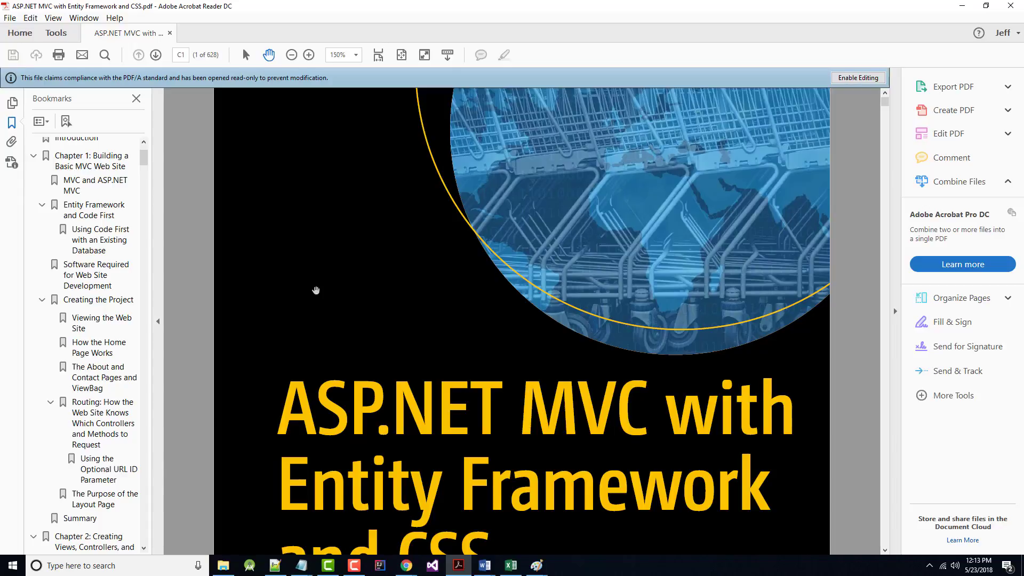
pyautogui.moveTo(454, 357)
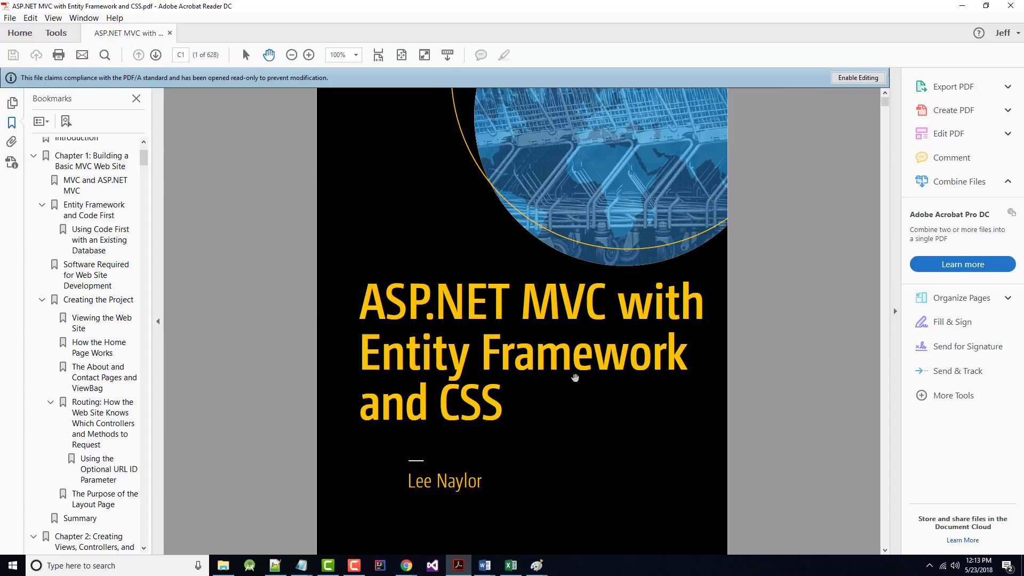
pyautogui.moveTo(605, 317)
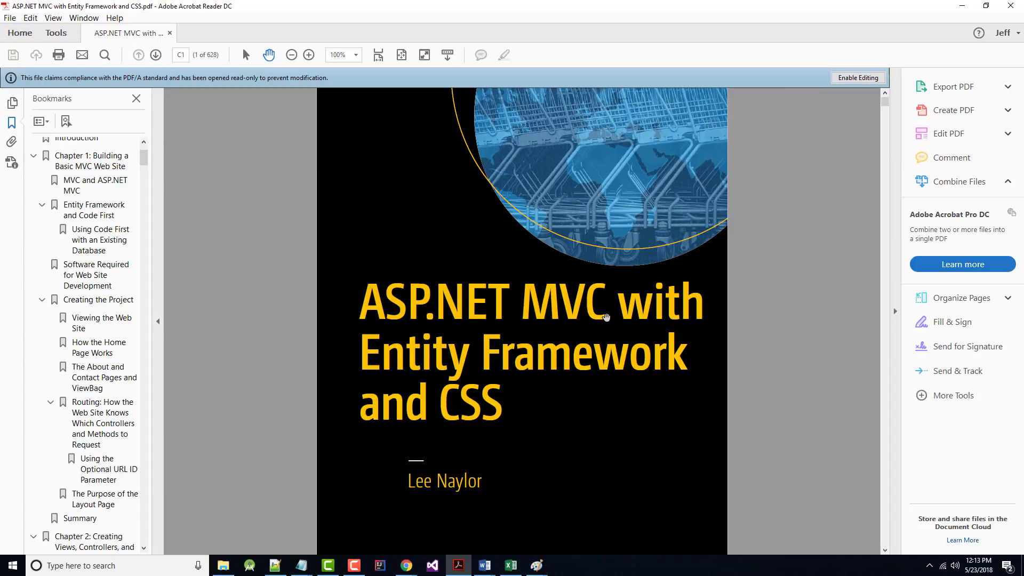
pyautogui.moveTo(402, 410)
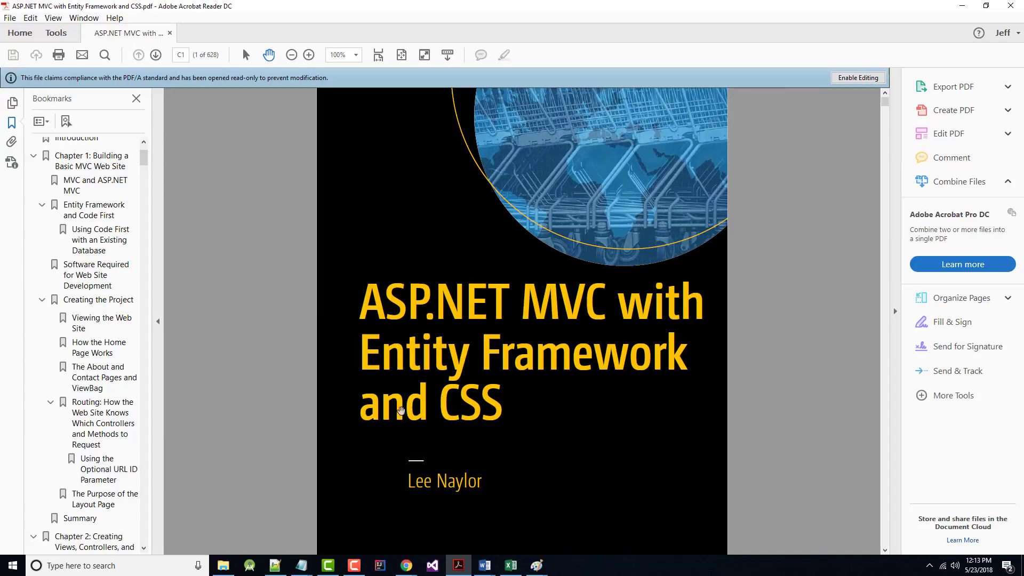
pyautogui.scroll(-3)
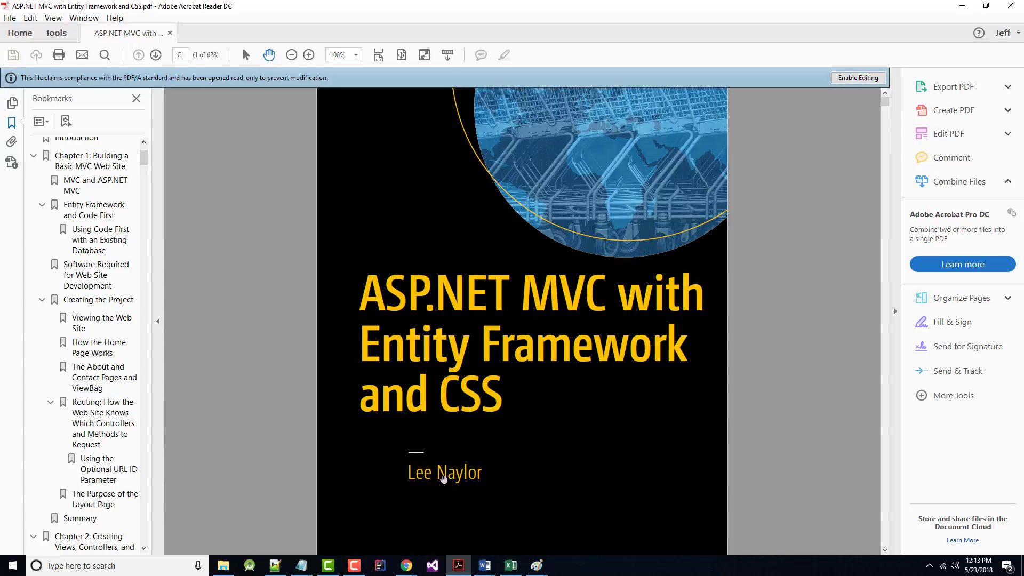
pyautogui.scroll(-3)
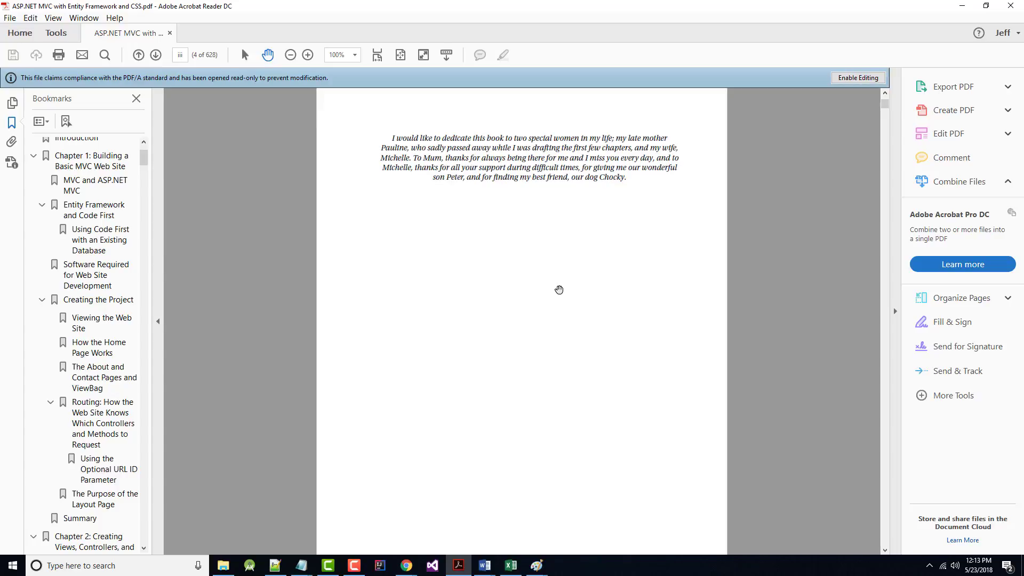
pyautogui.moveTo(462, 235)
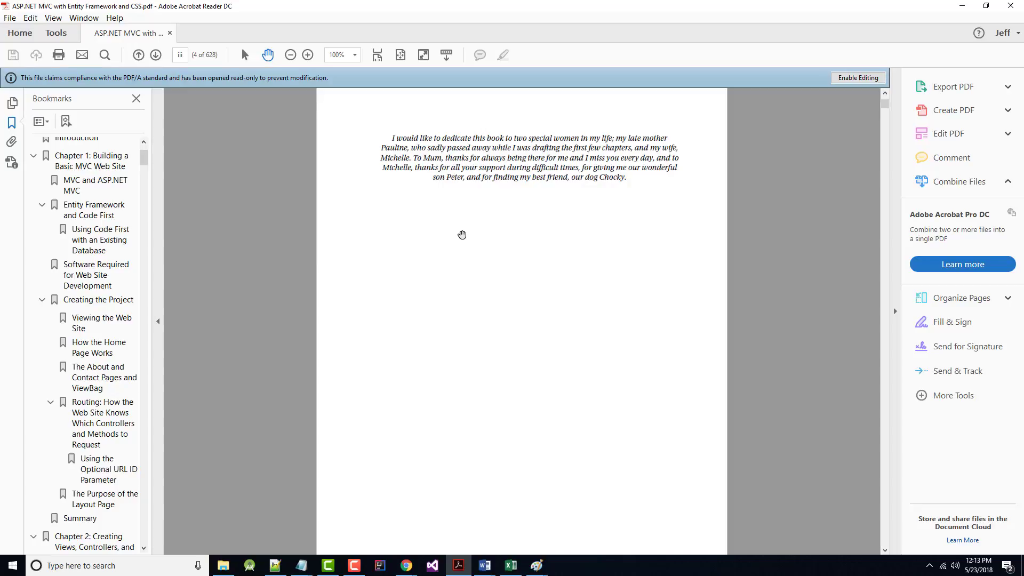
pyautogui.moveTo(143, 81)
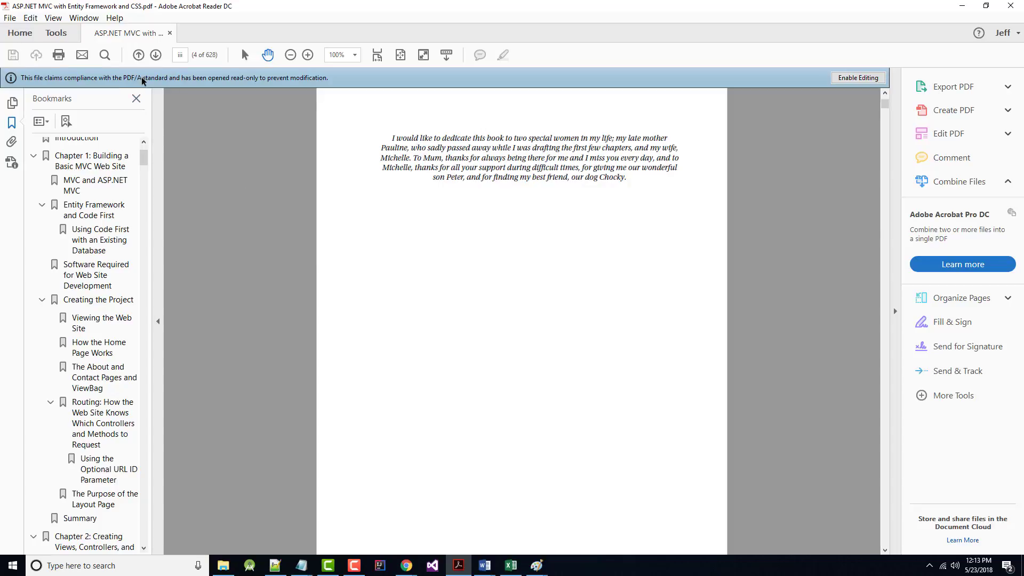
pyautogui.click(155, 55)
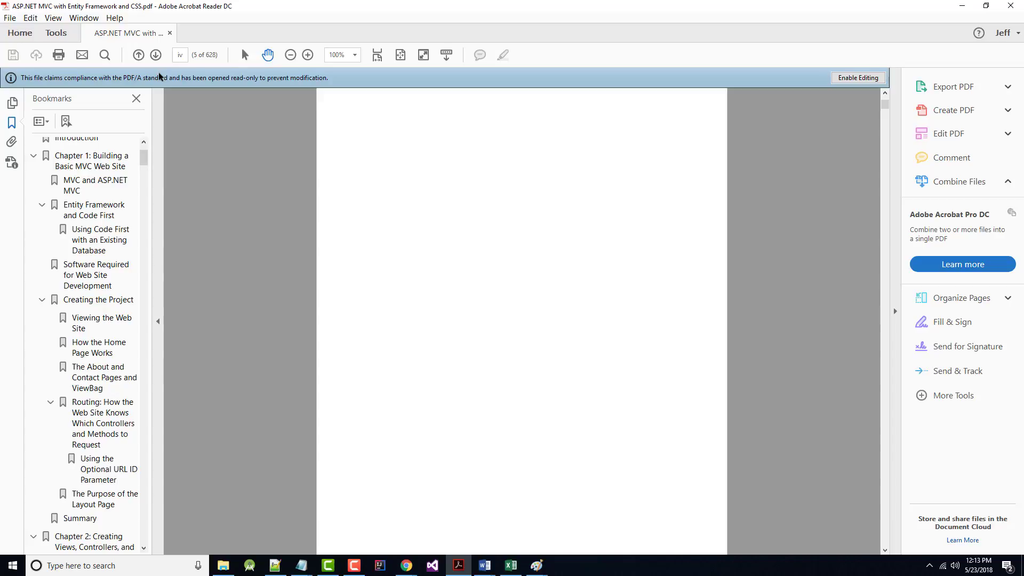
pyautogui.click(155, 55)
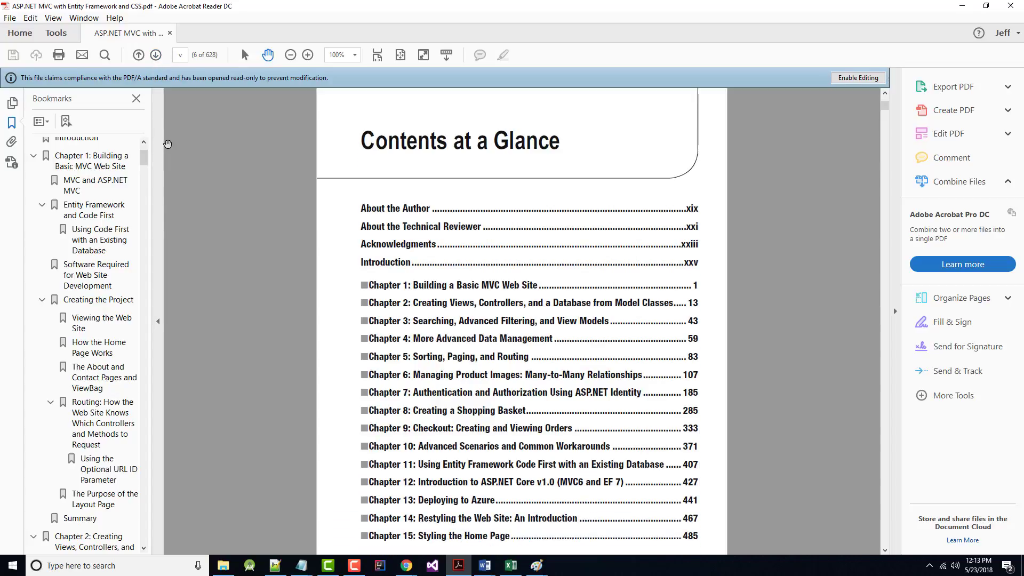
pyautogui.scroll(-3)
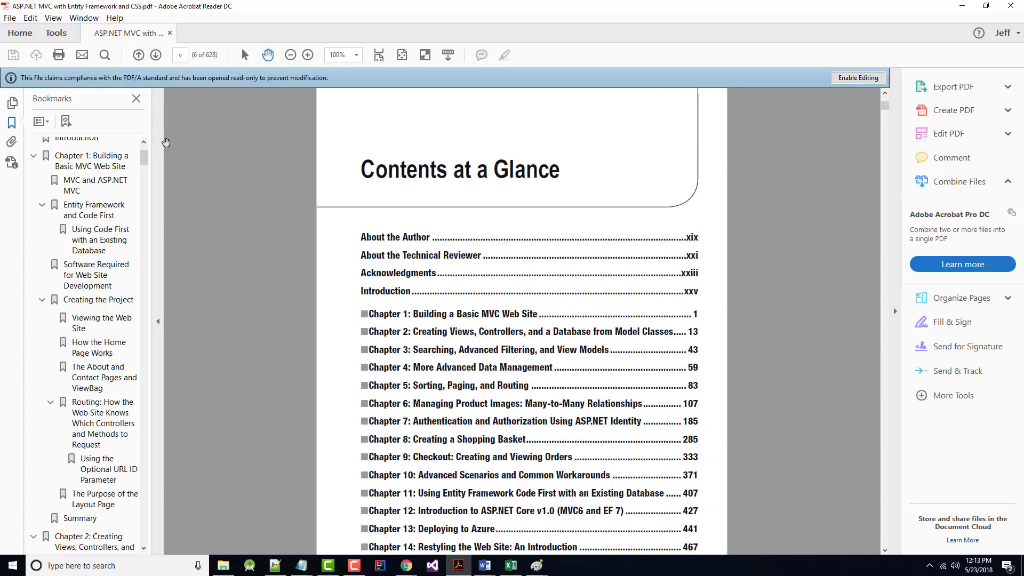
pyautogui.scroll(-3)
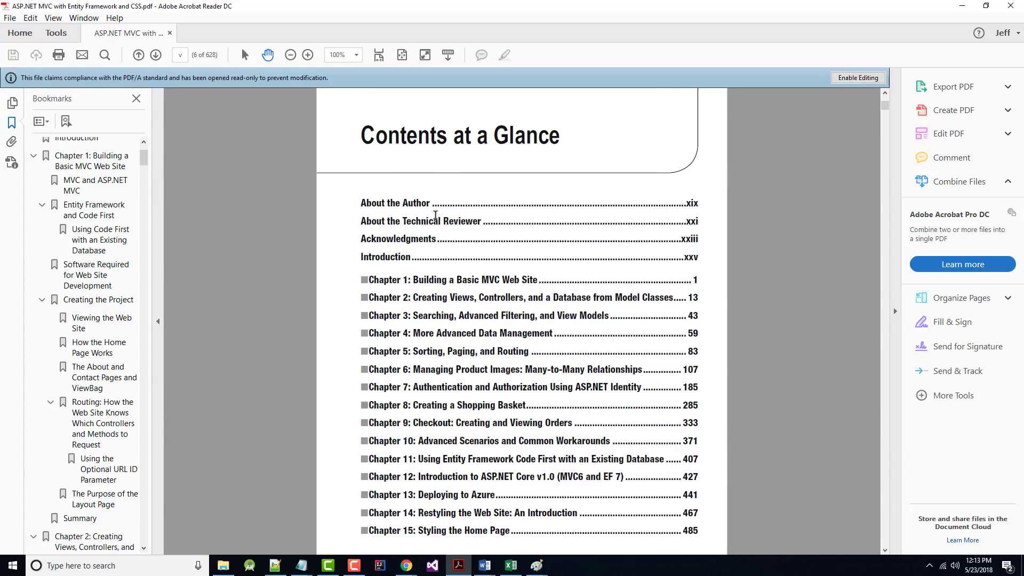
pyautogui.moveTo(439, 467)
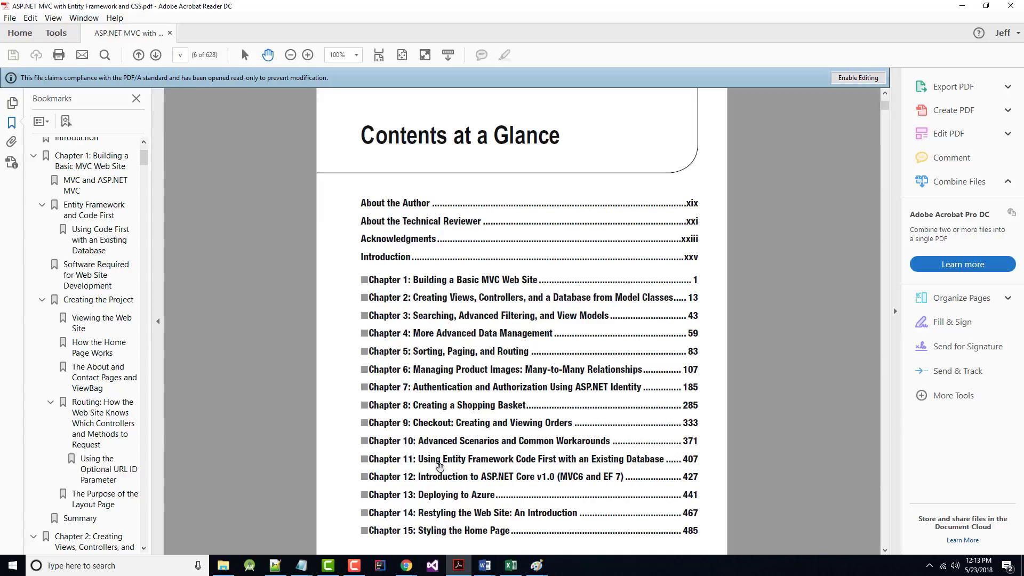
pyautogui.moveTo(400, 262)
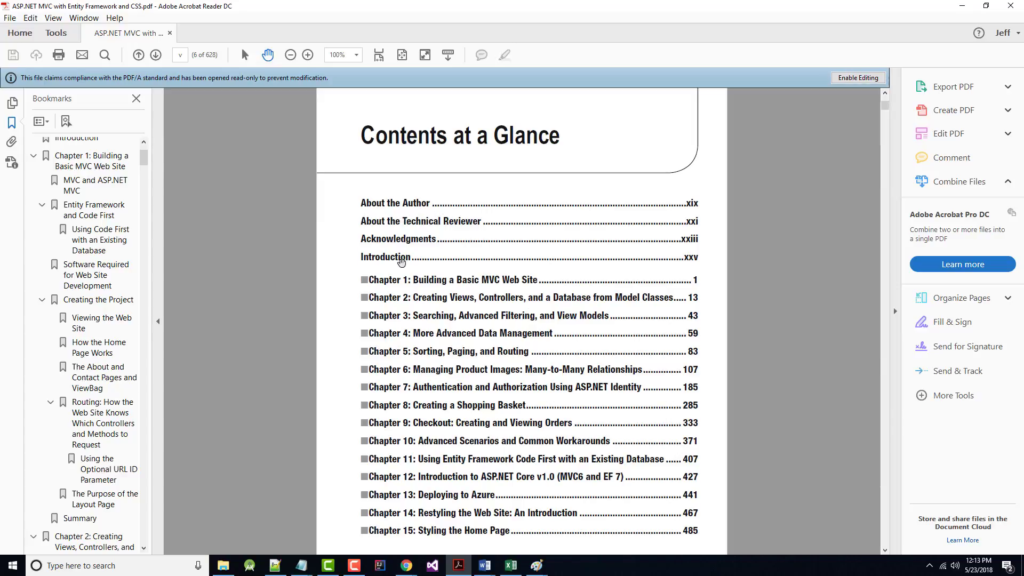
pyautogui.moveTo(483, 362)
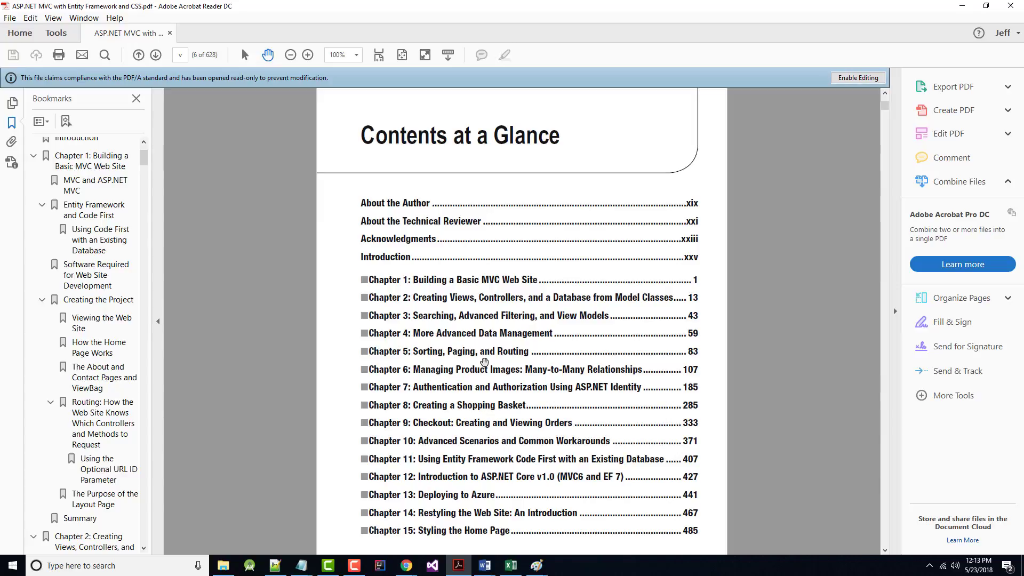
pyautogui.moveTo(431, 285)
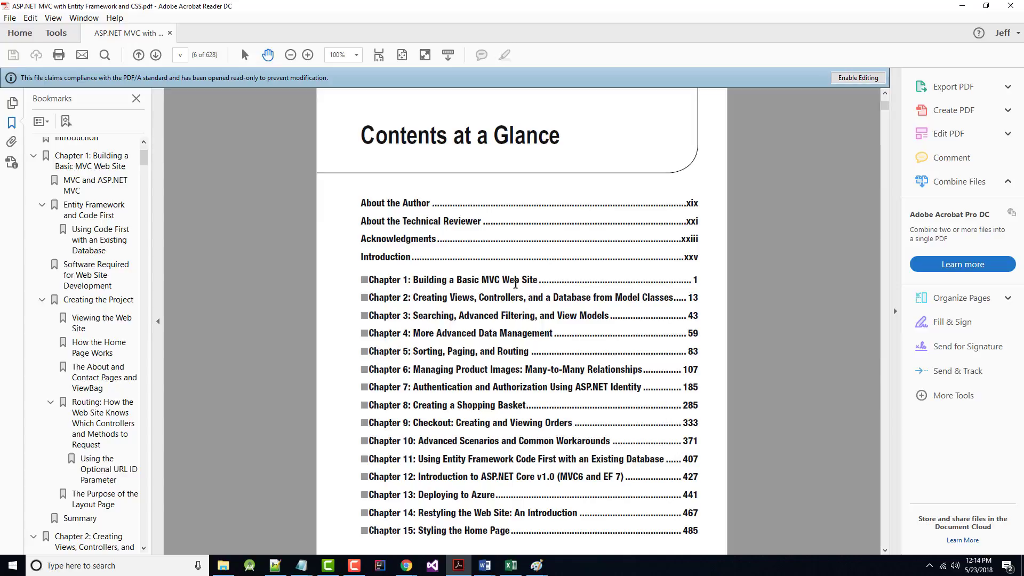
pyautogui.moveTo(578, 293)
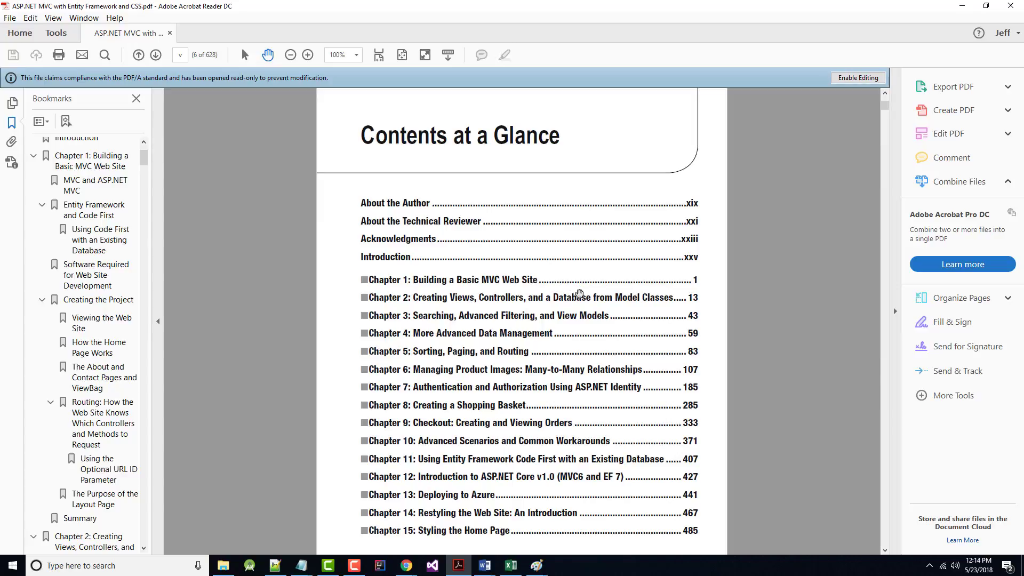
pyautogui.moveTo(649, 305)
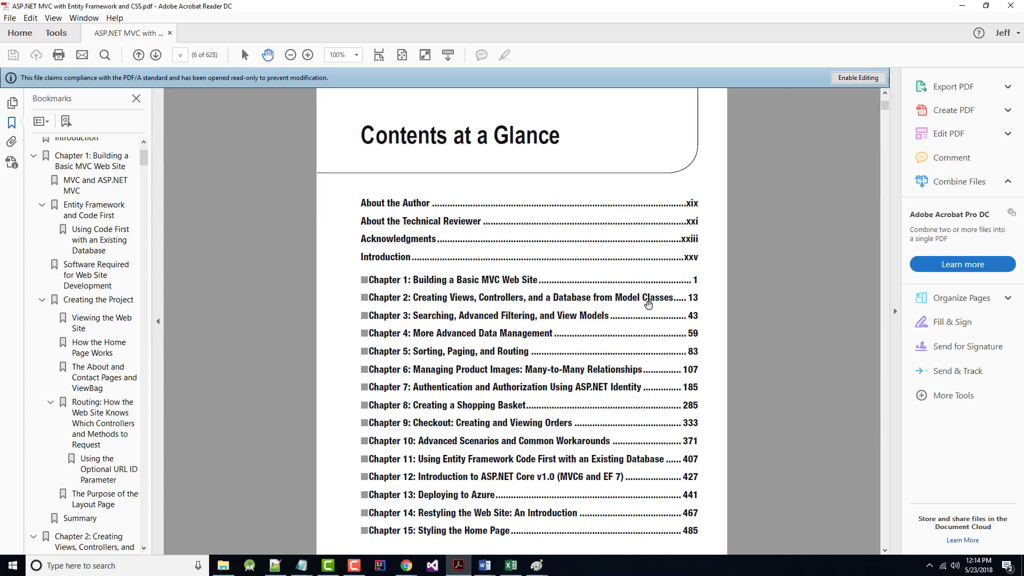
pyautogui.moveTo(437, 300)
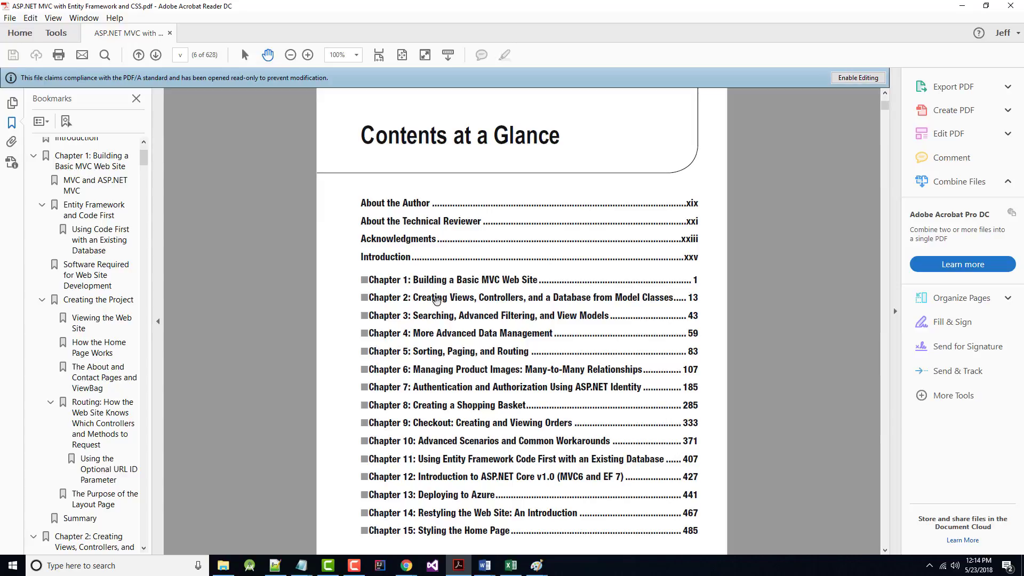
pyautogui.moveTo(542, 318)
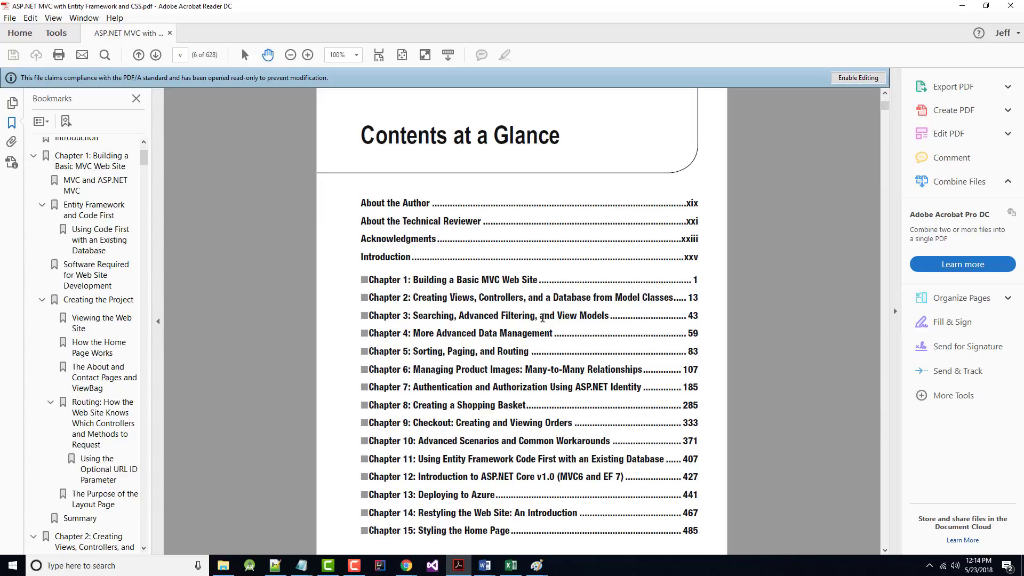
pyautogui.moveTo(611, 337)
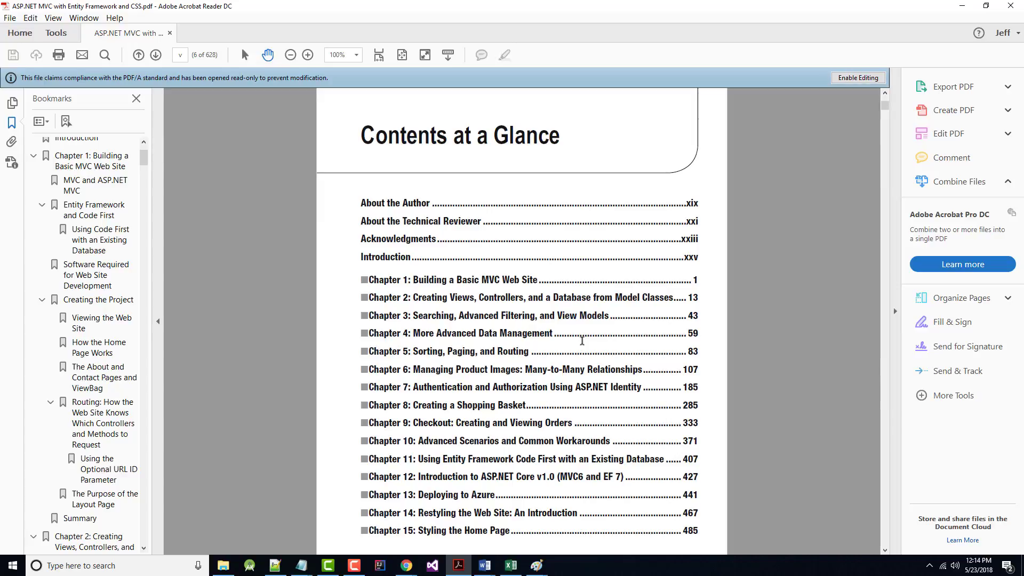
pyautogui.moveTo(189, 344)
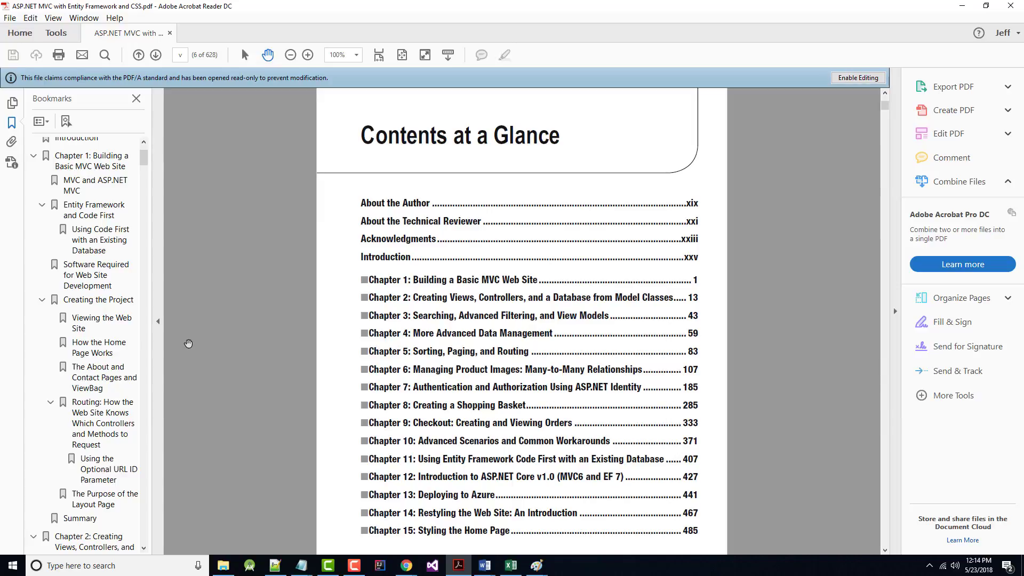
pyautogui.moveTo(256, 488)
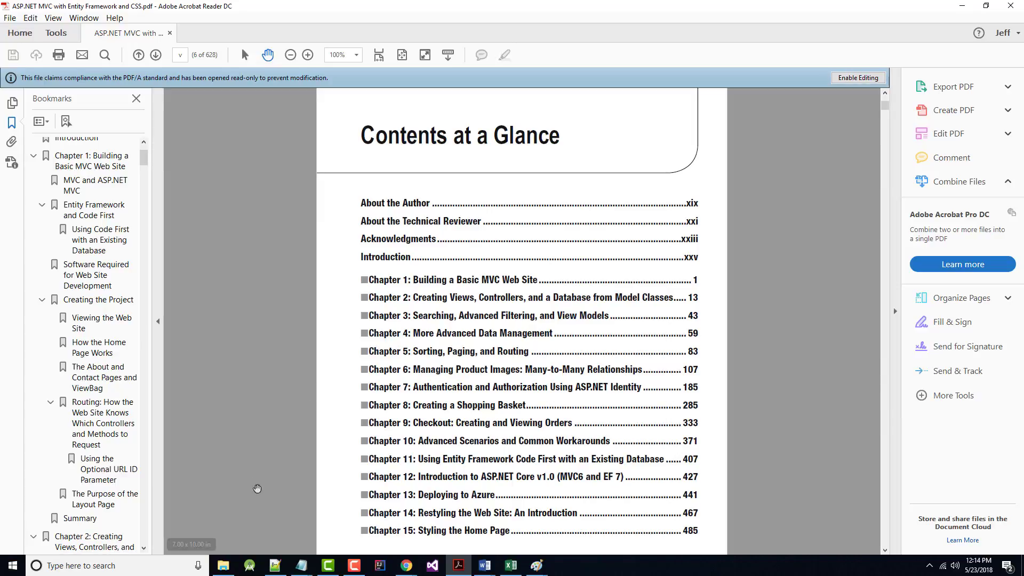
pyautogui.moveTo(482, 326)
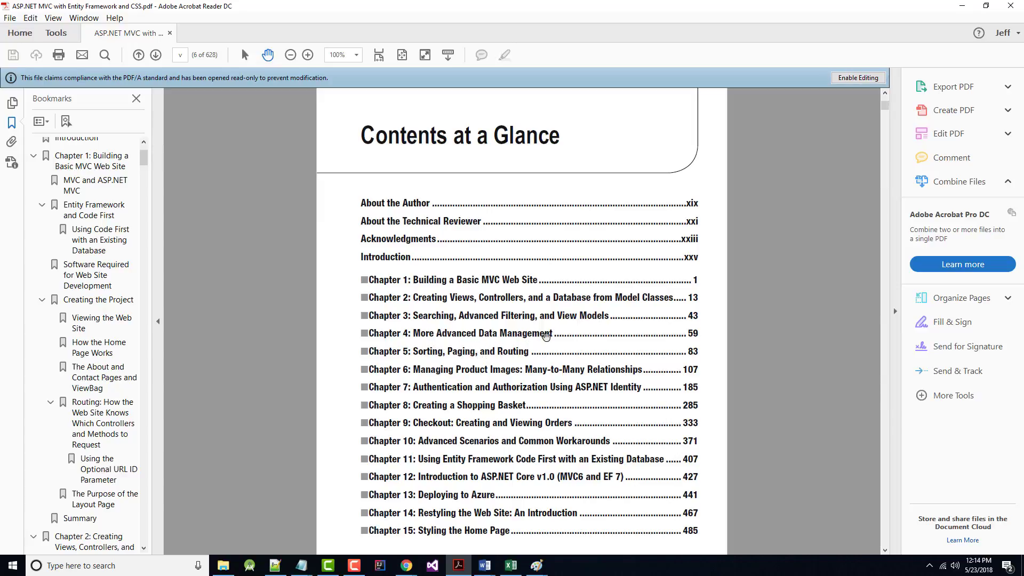
pyautogui.moveTo(457, 357)
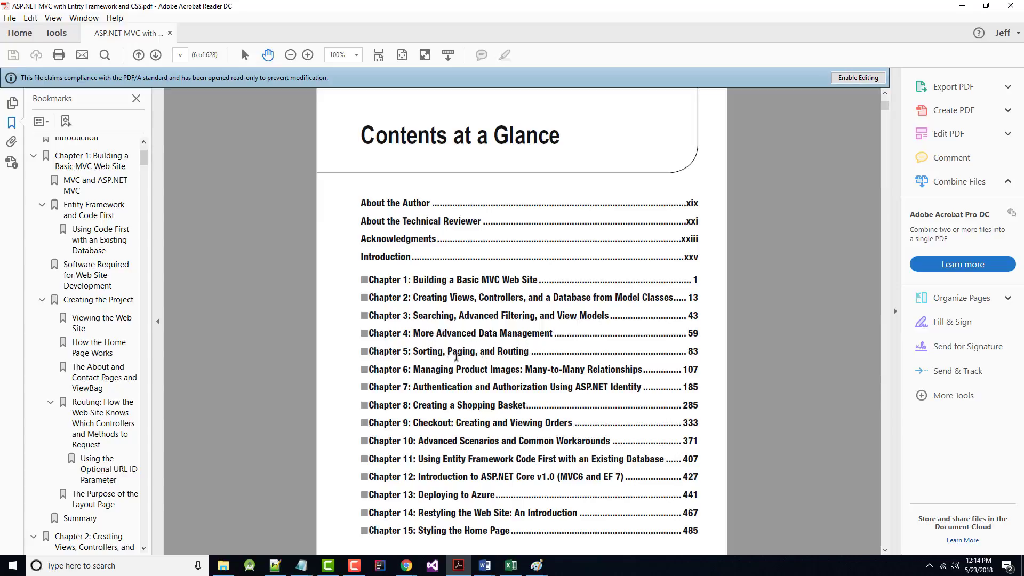
pyautogui.moveTo(494, 390)
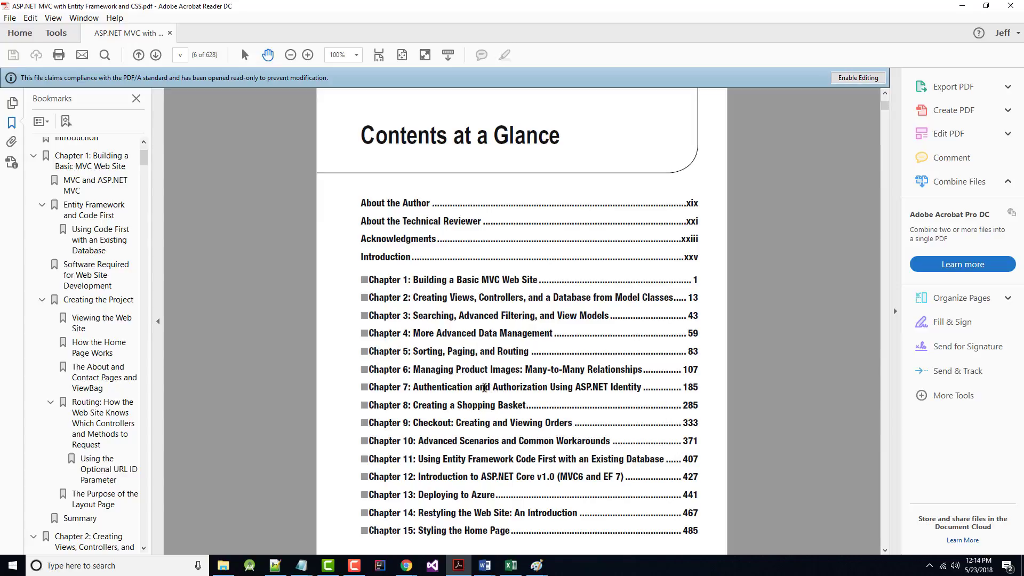
pyautogui.moveTo(595, 362)
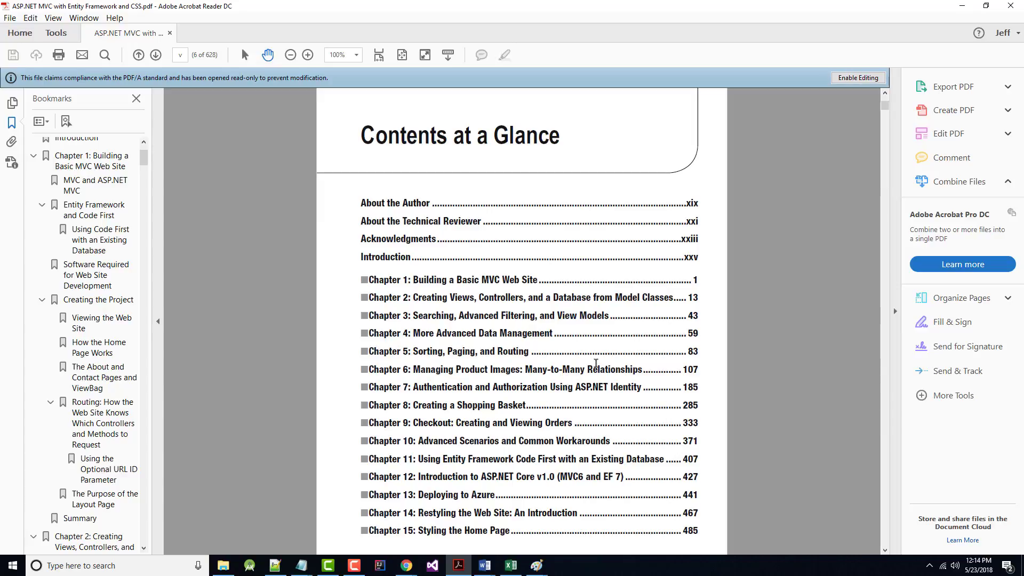
pyautogui.moveTo(487, 401)
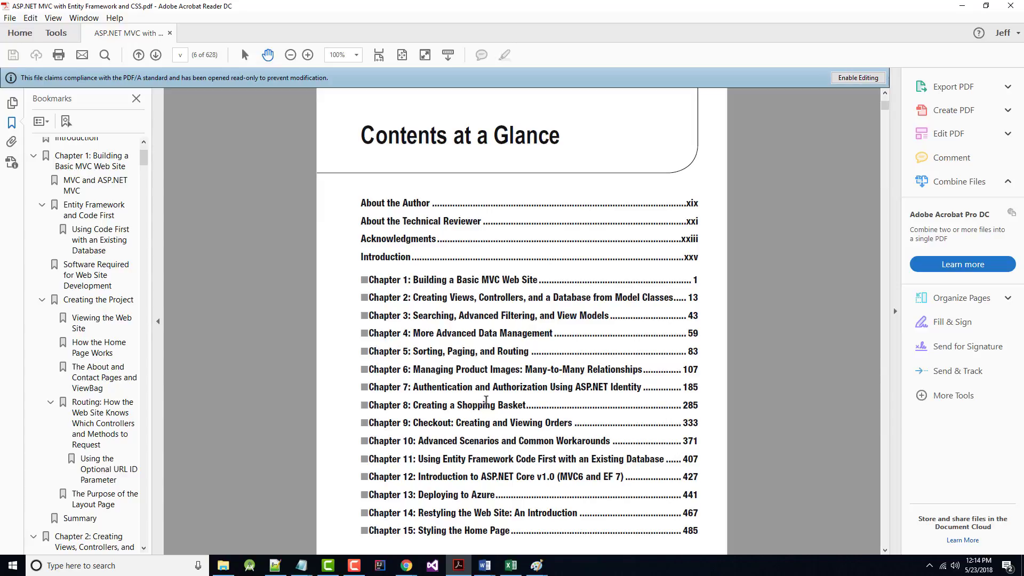
pyautogui.moveTo(595, 387)
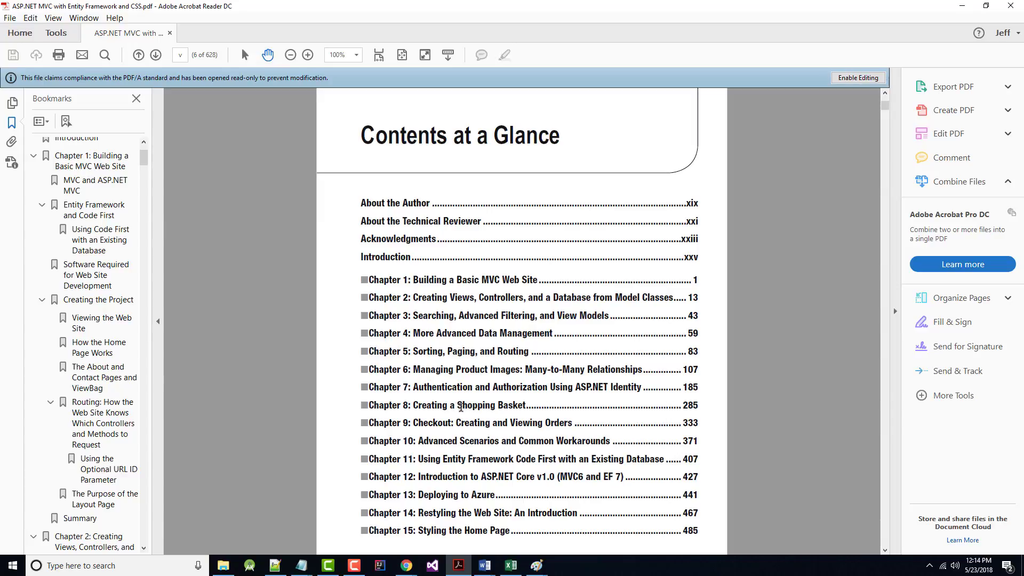
pyautogui.moveTo(486, 428)
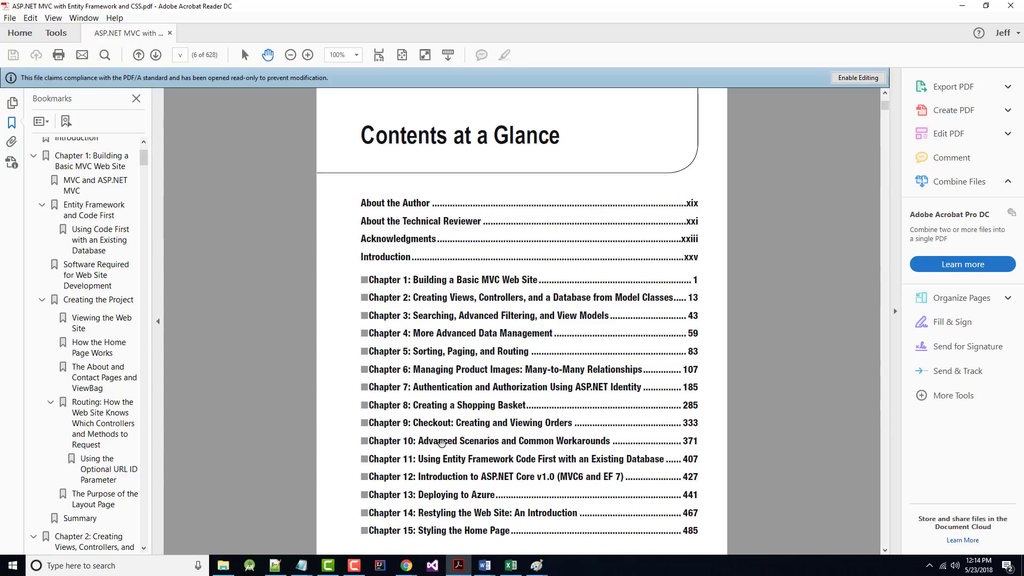
pyautogui.moveTo(573, 445)
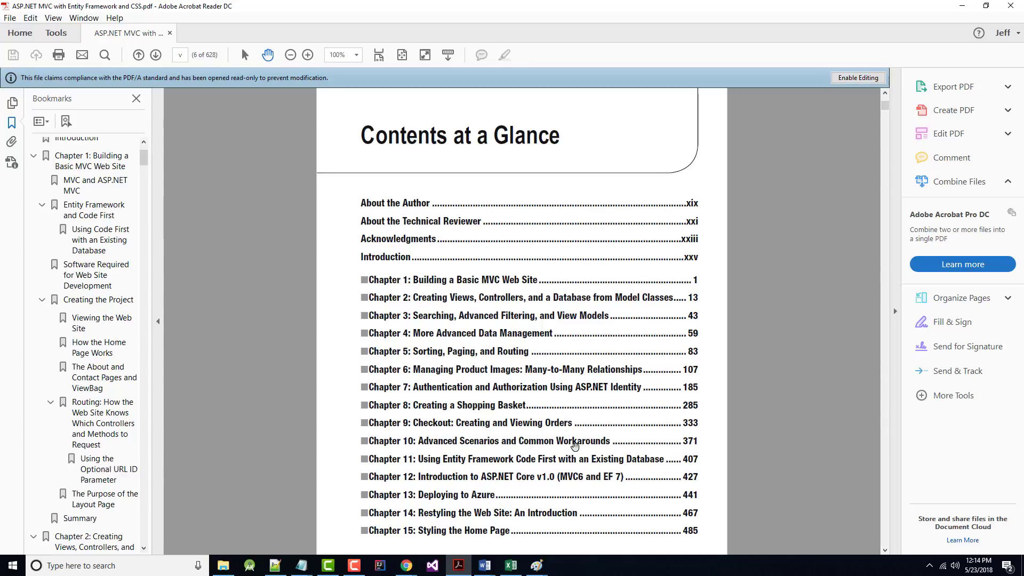
pyautogui.moveTo(436, 478)
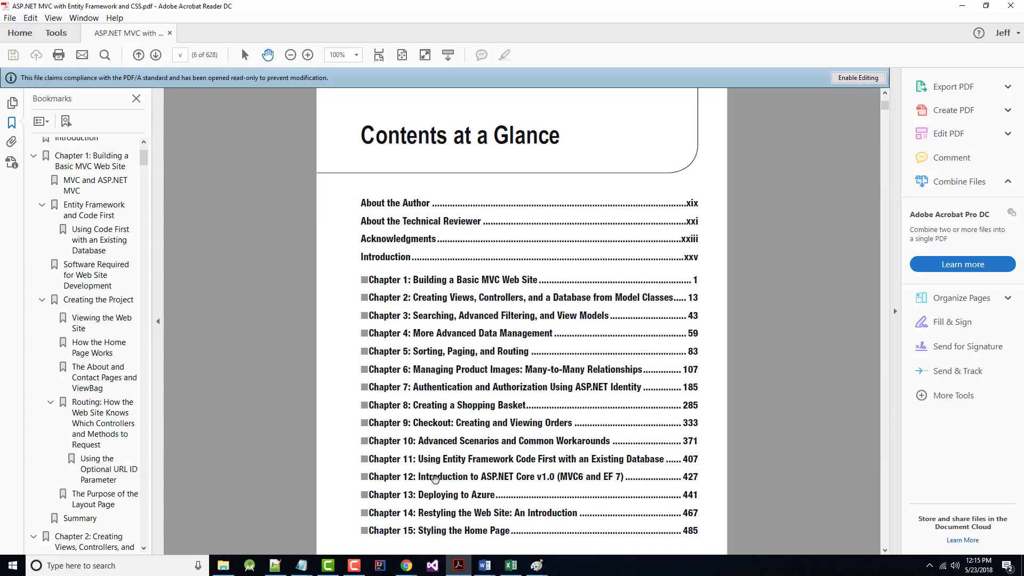
pyautogui.moveTo(556, 461)
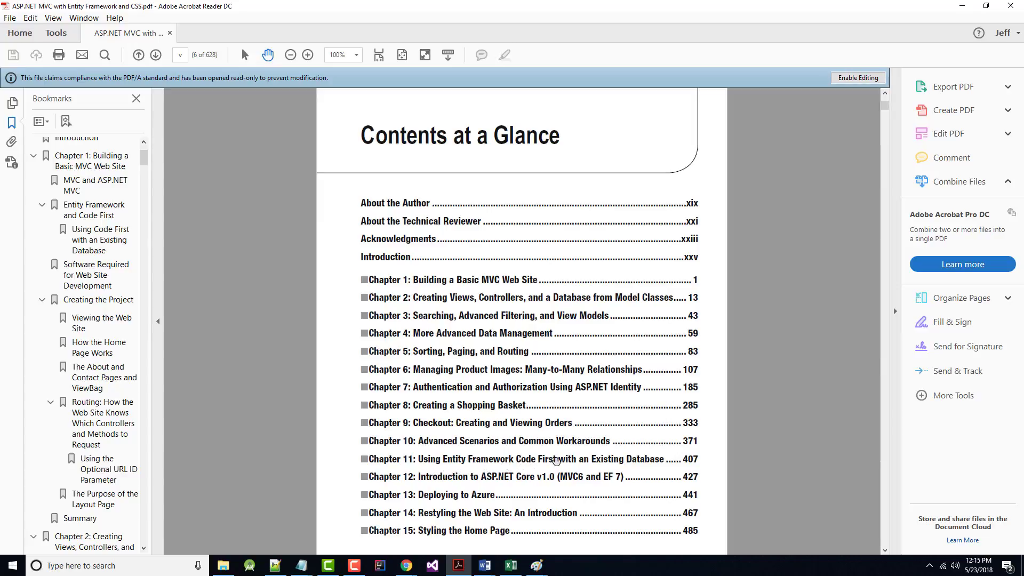
pyautogui.moveTo(436, 524)
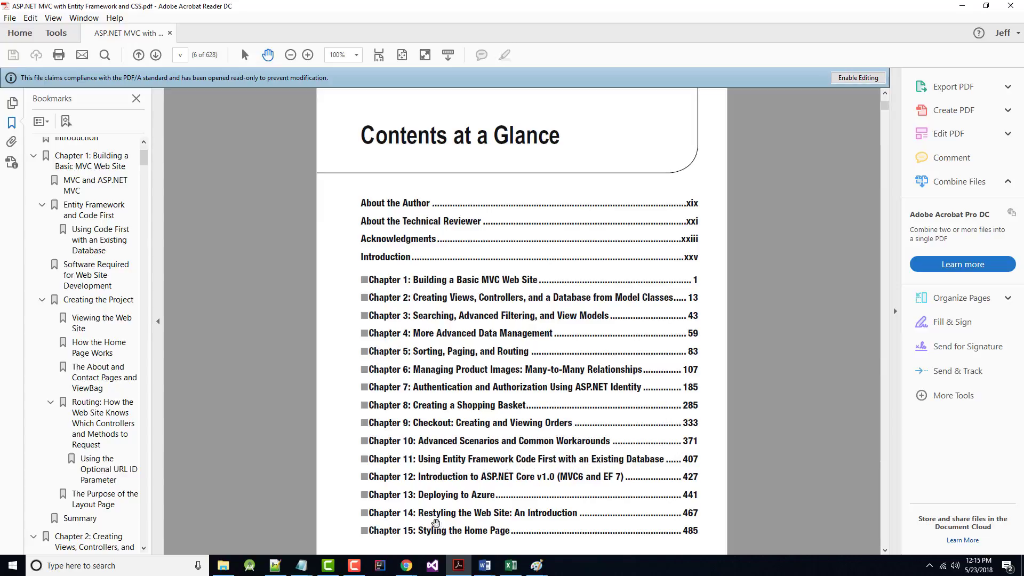
pyautogui.moveTo(531, 481)
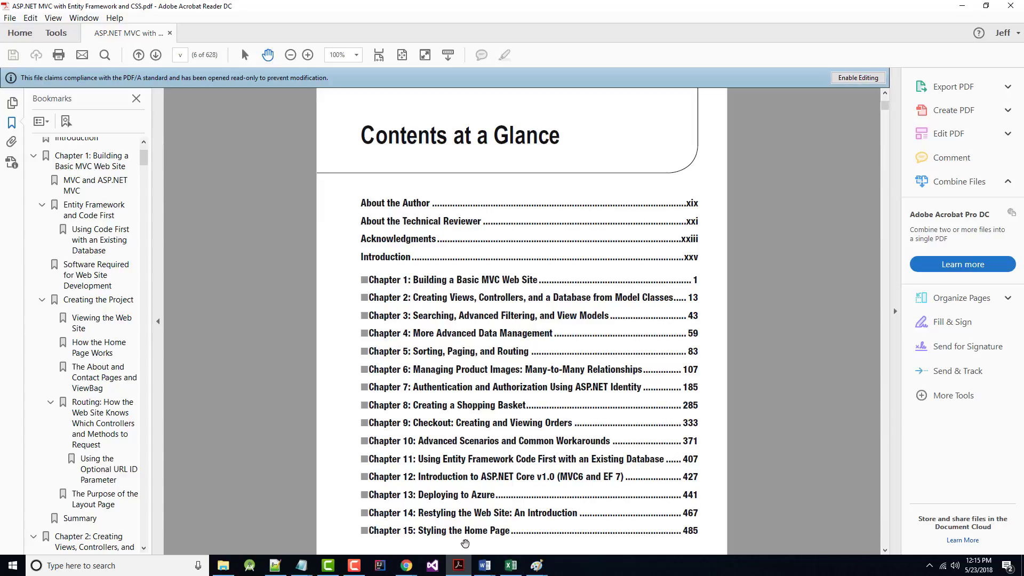
pyautogui.moveTo(237, 88)
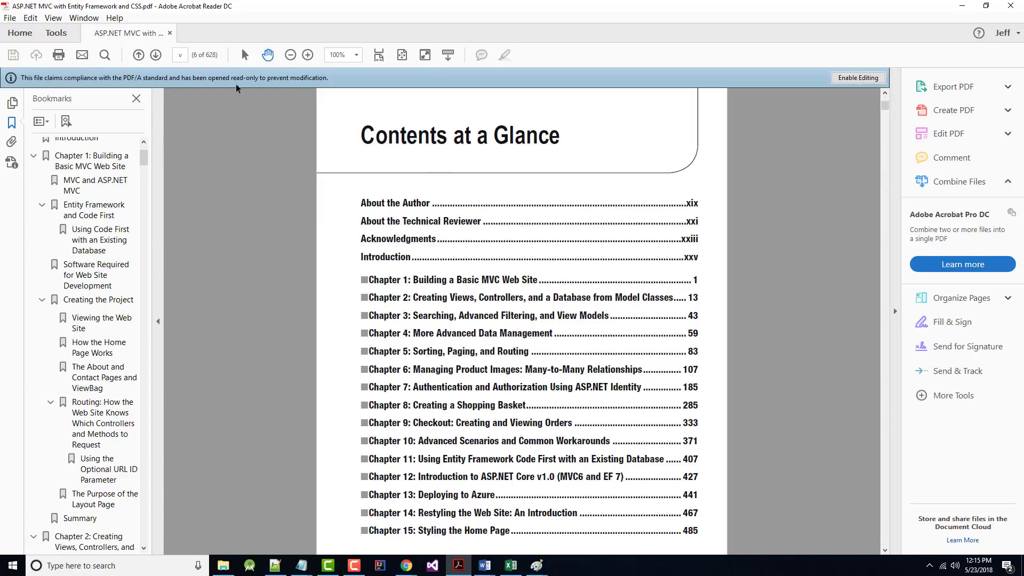
# Step: Scroll past page vi to the Contents at a Glance page listing chapters 16–18
pyautogui.scroll(-3)
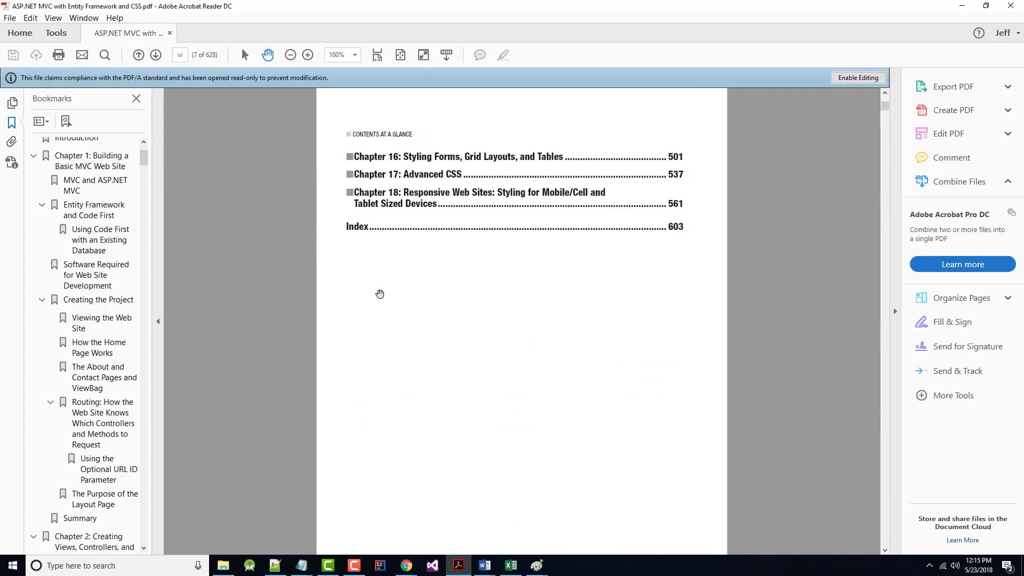
pyautogui.moveTo(389, 284)
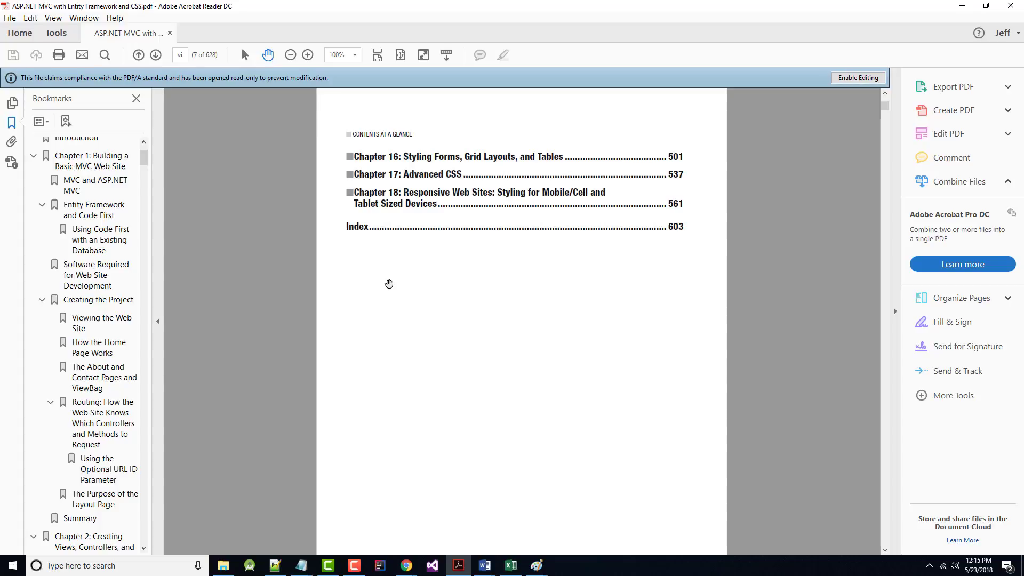
pyautogui.moveTo(392, 253)
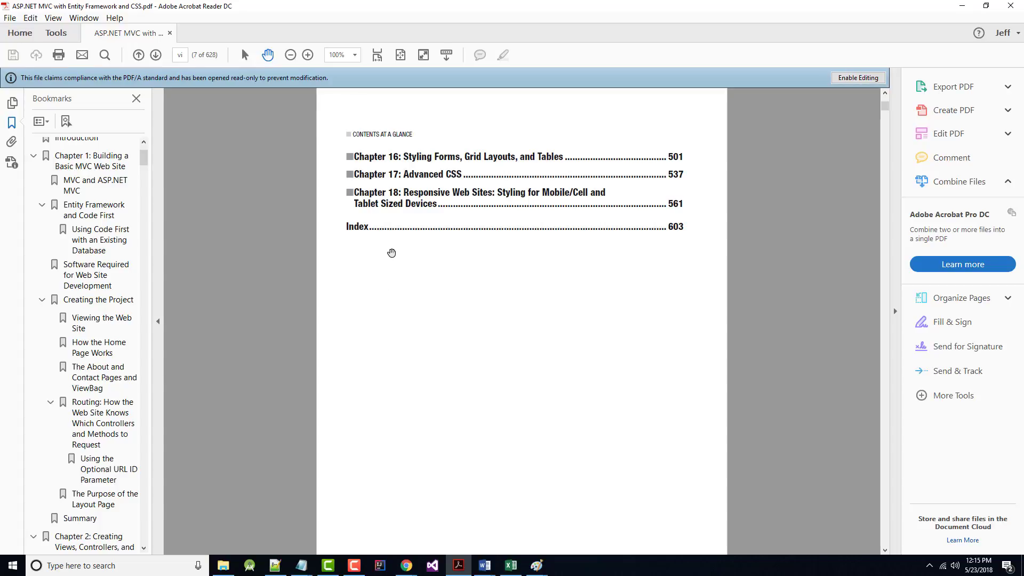
pyautogui.moveTo(135, 77)
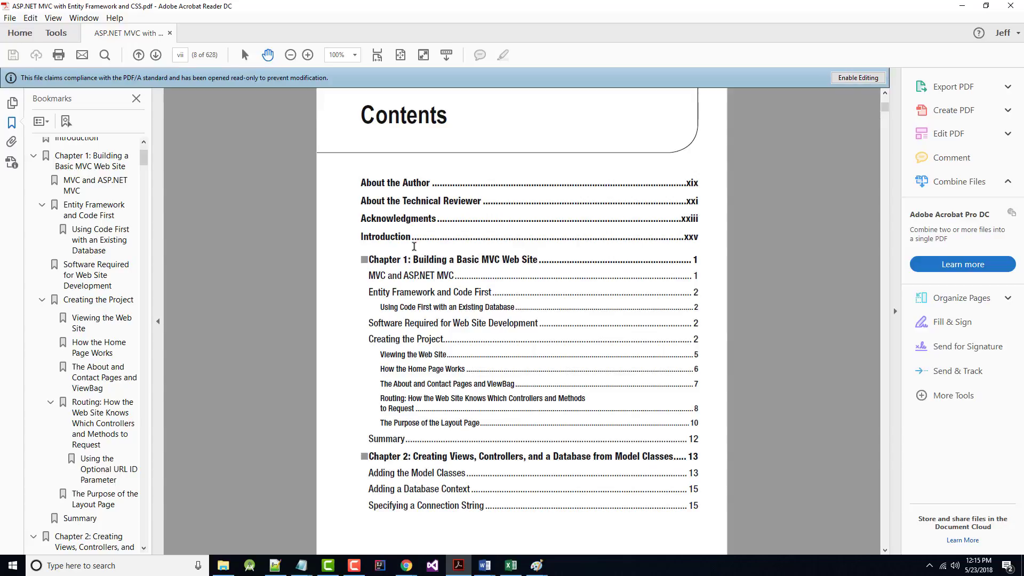
# Step: Scroll Contents page vii to view the Chapter 1 sections and early Chapter 2 topics
pyautogui.scroll(-3)
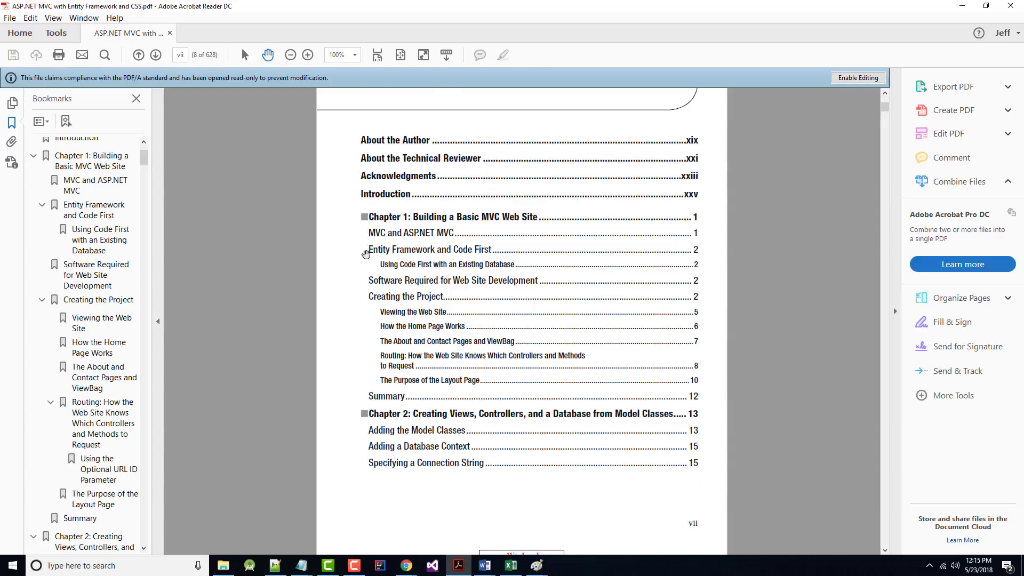
pyautogui.scroll(3)
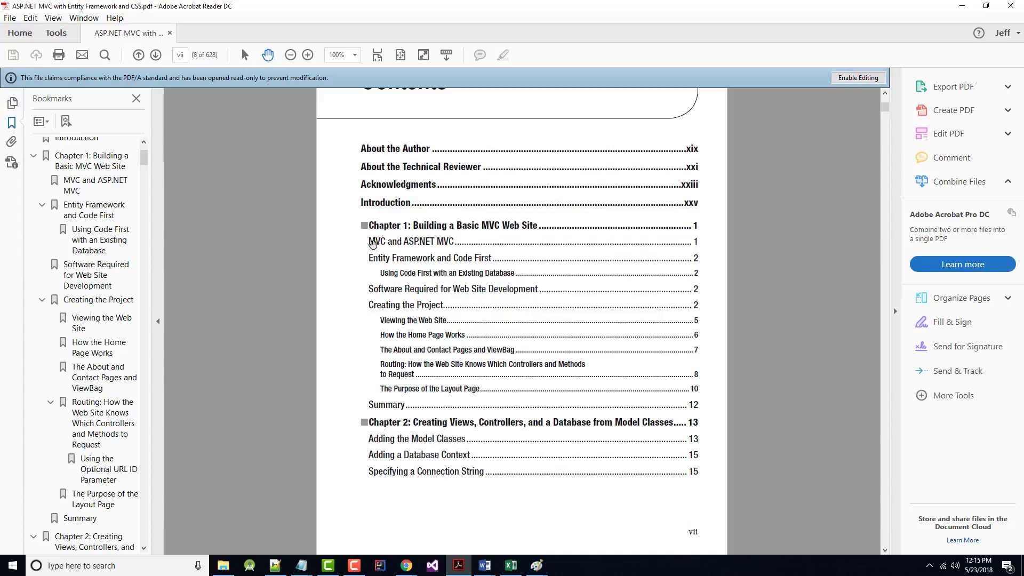
pyautogui.moveTo(349, 253)
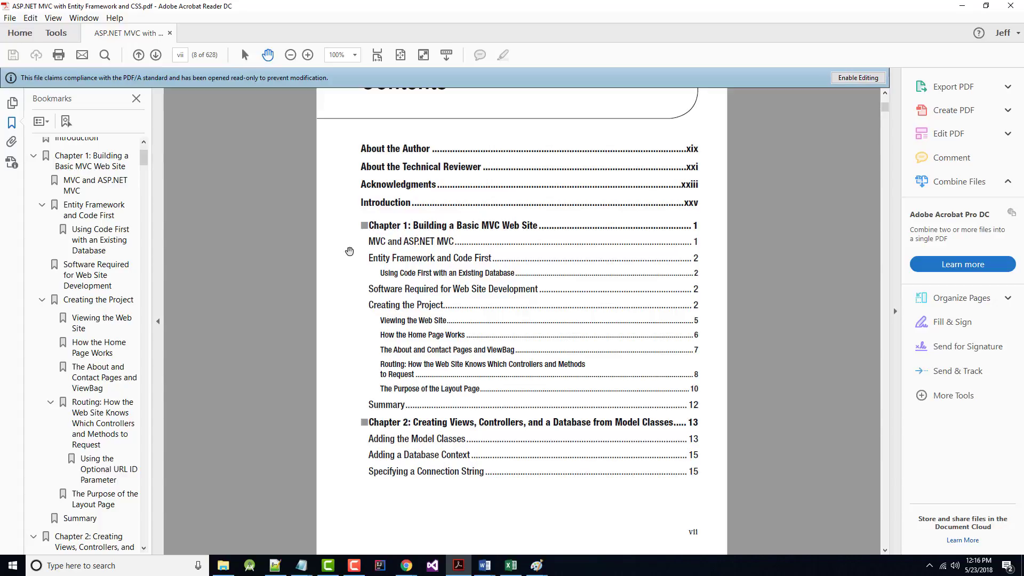
pyautogui.moveTo(472, 431)
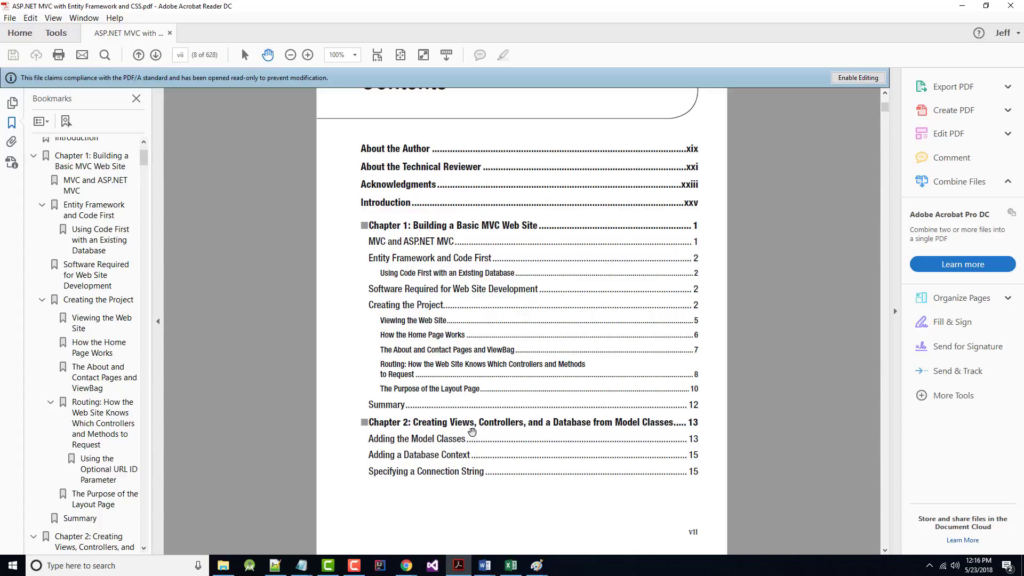
pyautogui.scroll(-3)
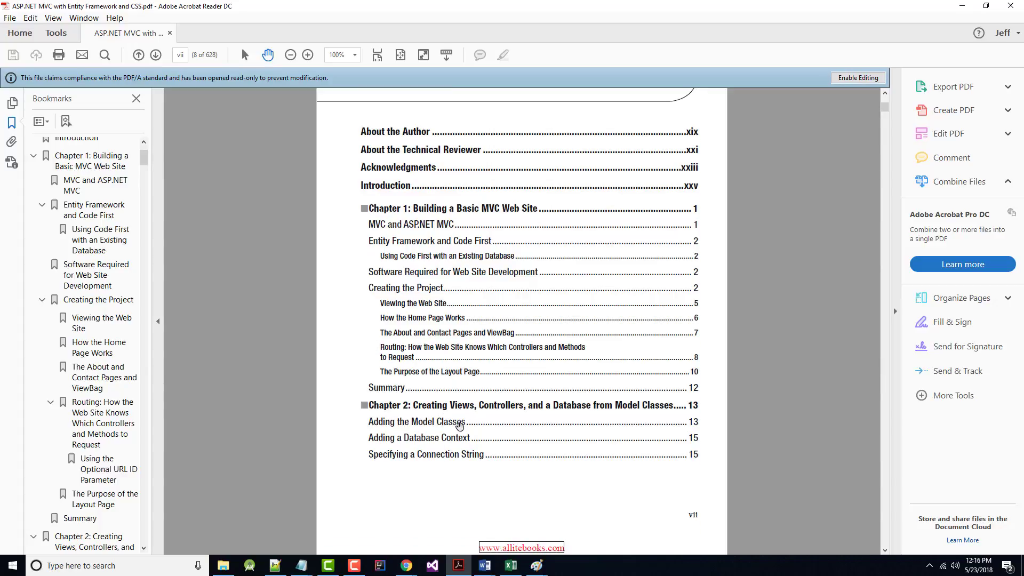
# Step: Scroll to Contents page viii, down to Chapter 3's Summary entry
pyautogui.scroll(-3)
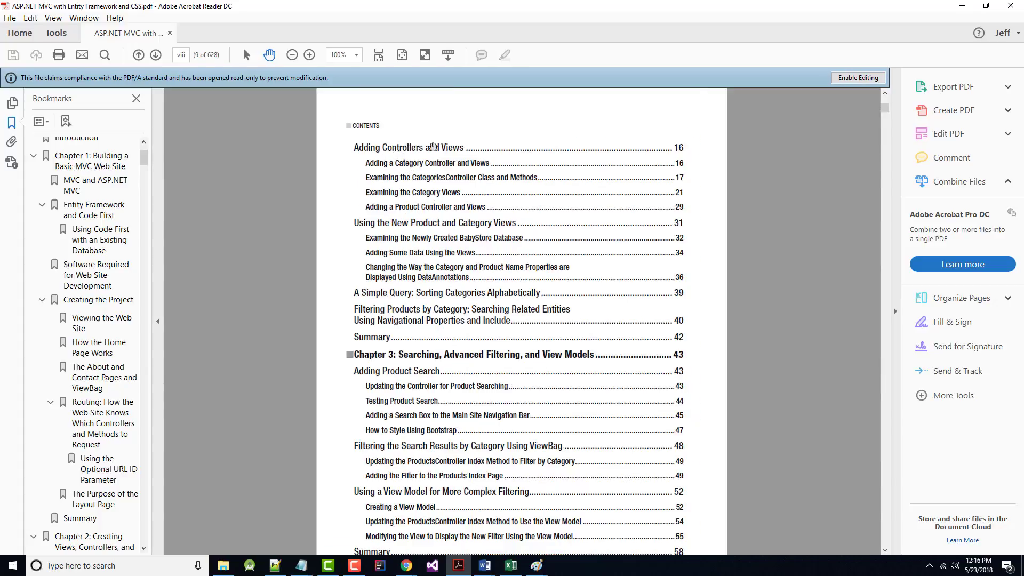
pyautogui.moveTo(441, 311)
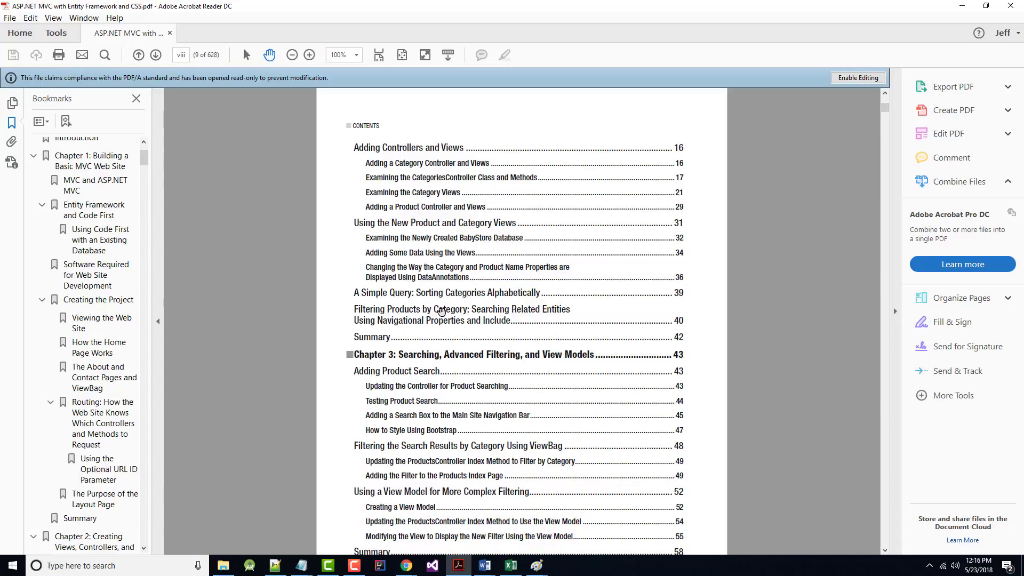
pyautogui.scroll(-3)
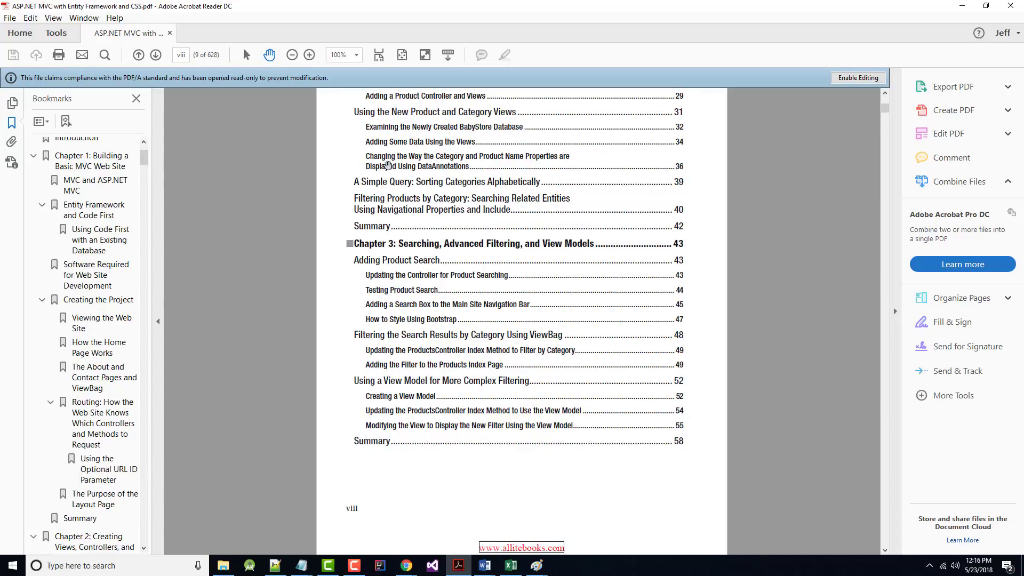
pyautogui.moveTo(418, 254)
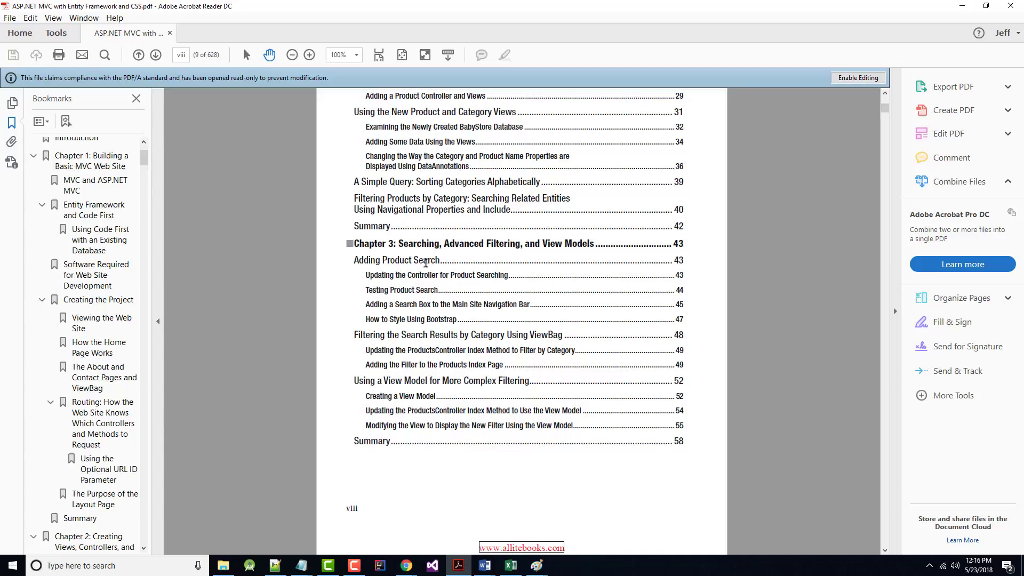
pyautogui.moveTo(373, 337)
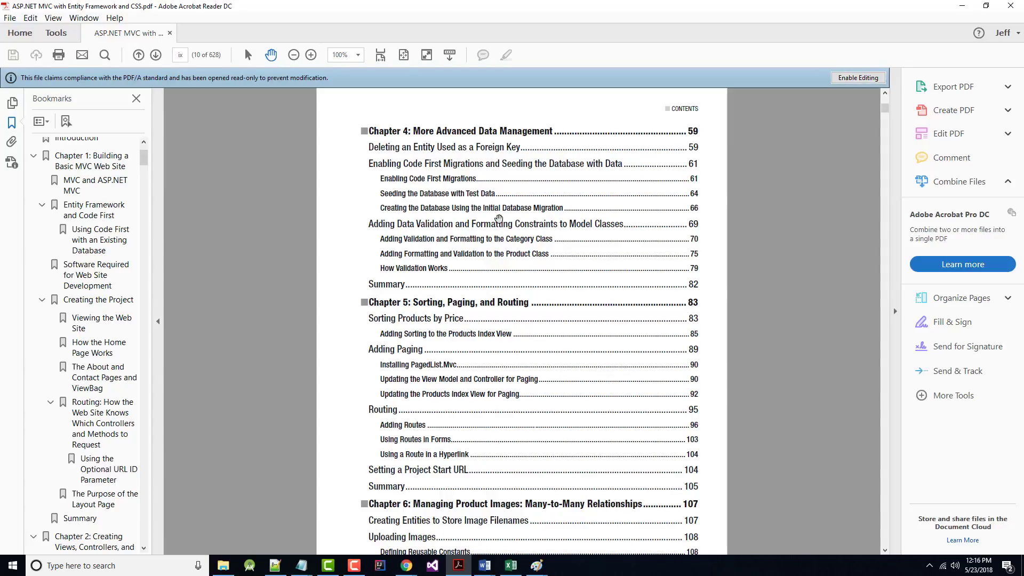
pyautogui.moveTo(418, 180)
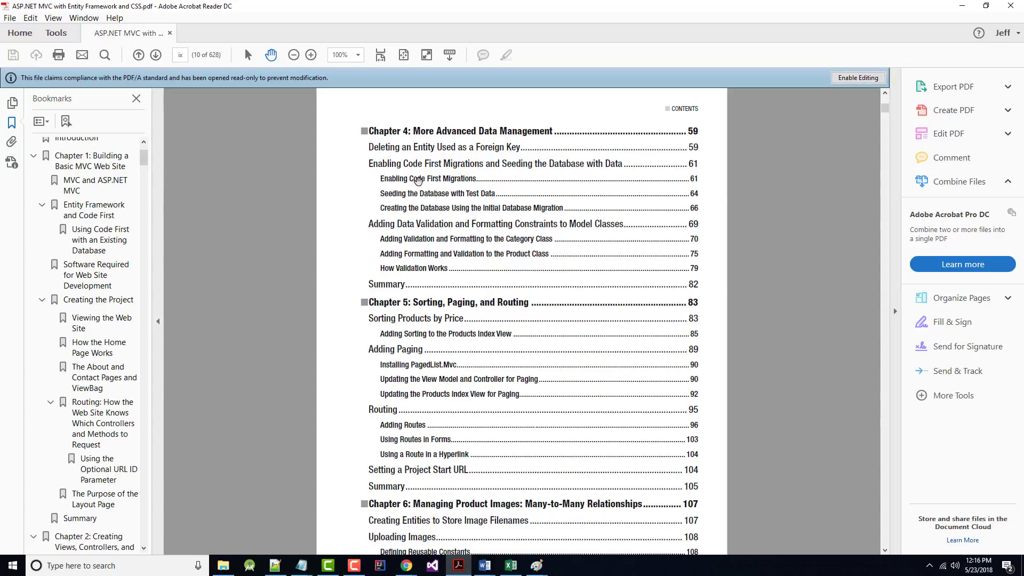
pyautogui.scroll(-3)
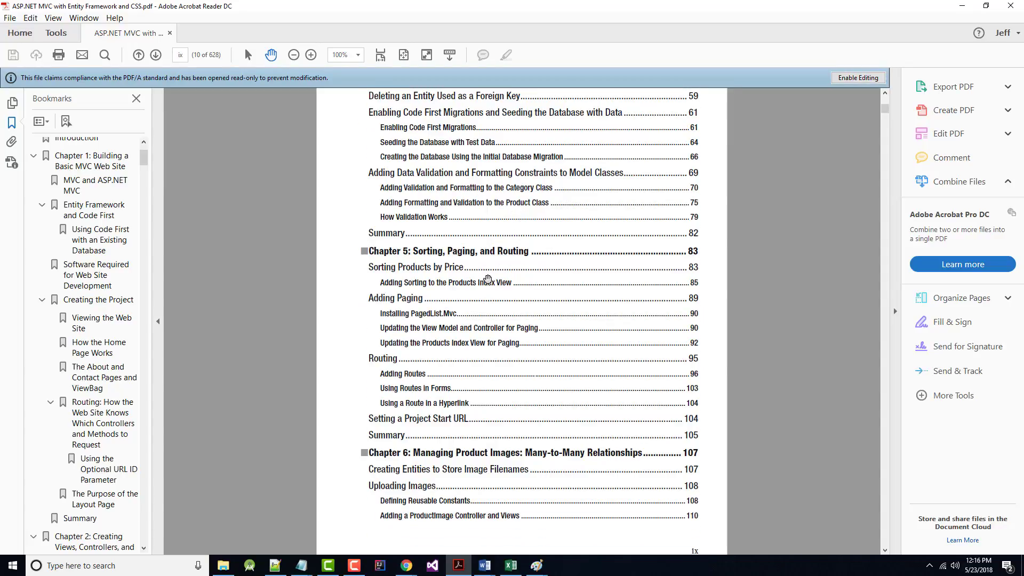
pyautogui.scroll(-3)
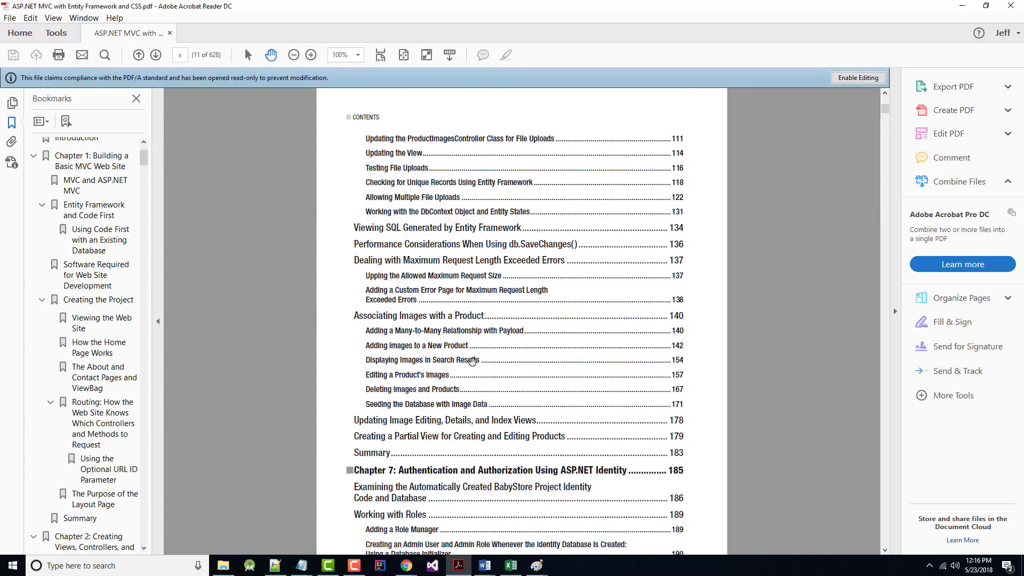
pyautogui.moveTo(477, 350)
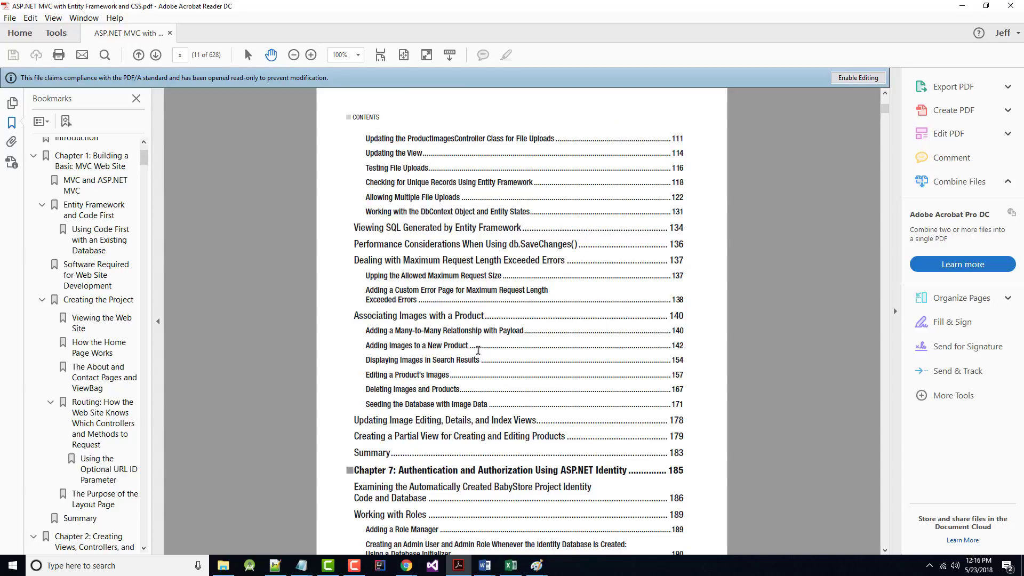
pyautogui.moveTo(510, 319)
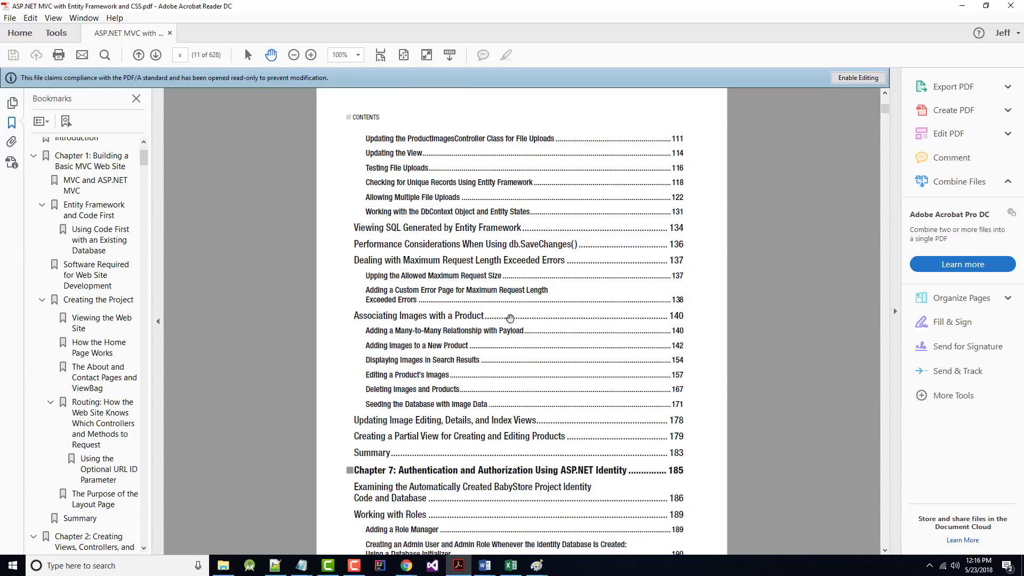
pyautogui.moveTo(413, 261)
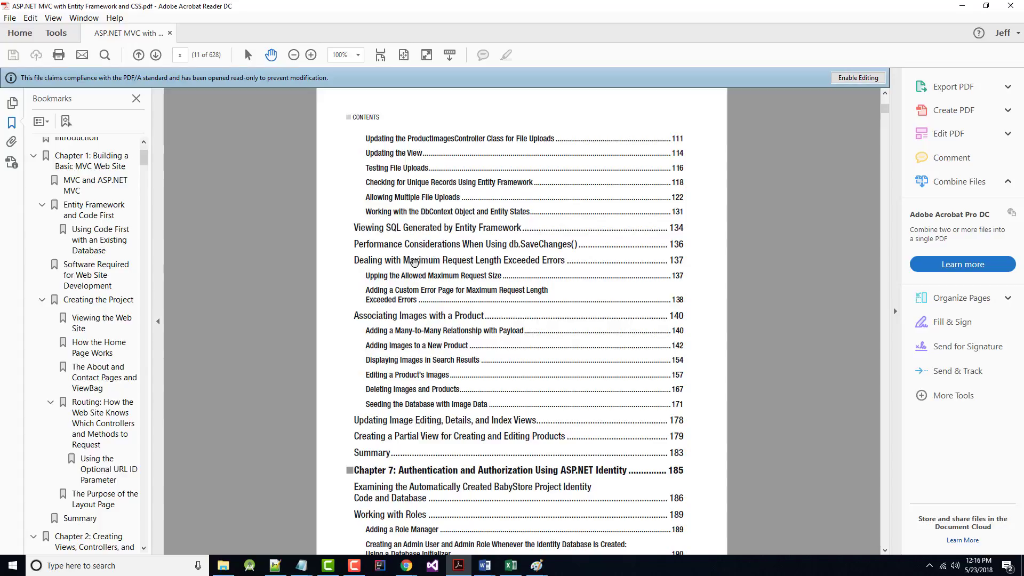
# Step: Scroll the contents to page xi, through Adding Authorization for Product and Category Administration
pyautogui.scroll(-3)
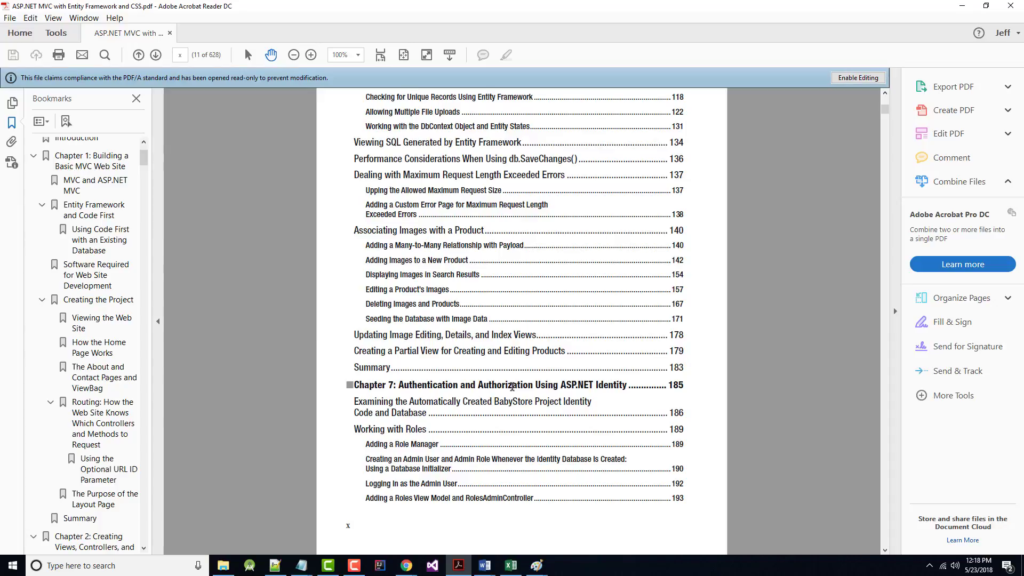
pyautogui.moveTo(666, 351)
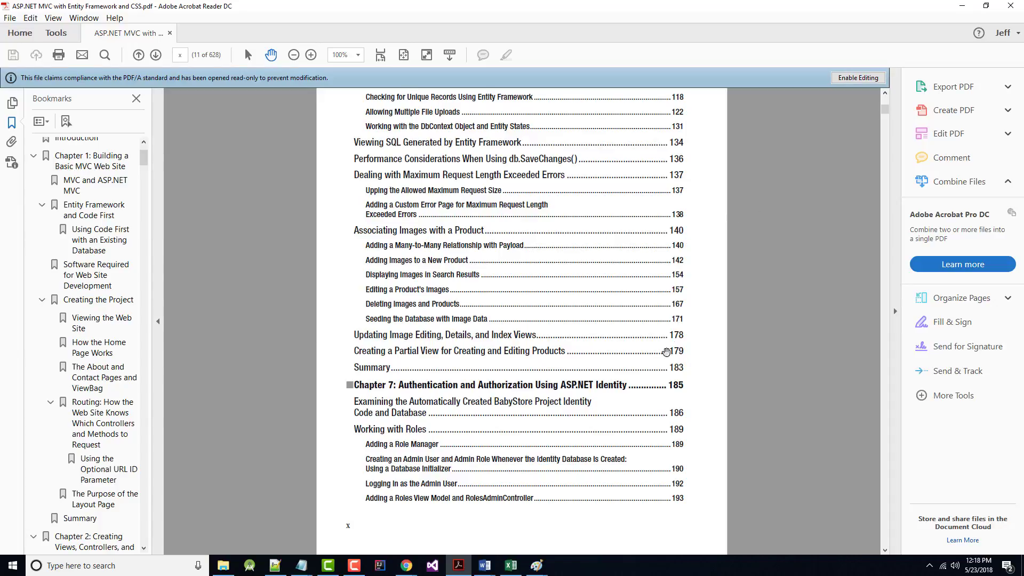
pyautogui.scroll(-3)
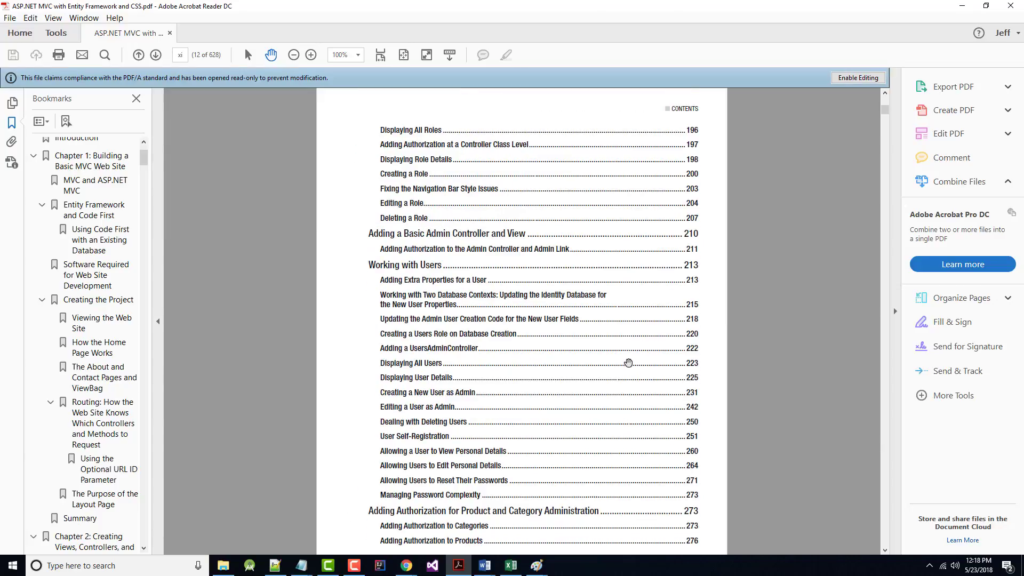
pyautogui.scroll(3)
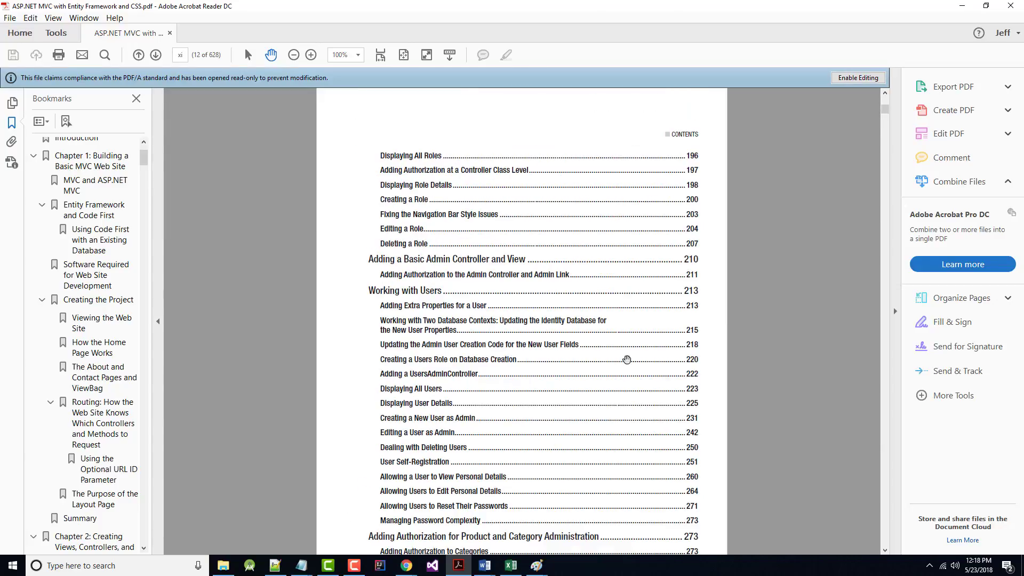
pyautogui.scroll(-3)
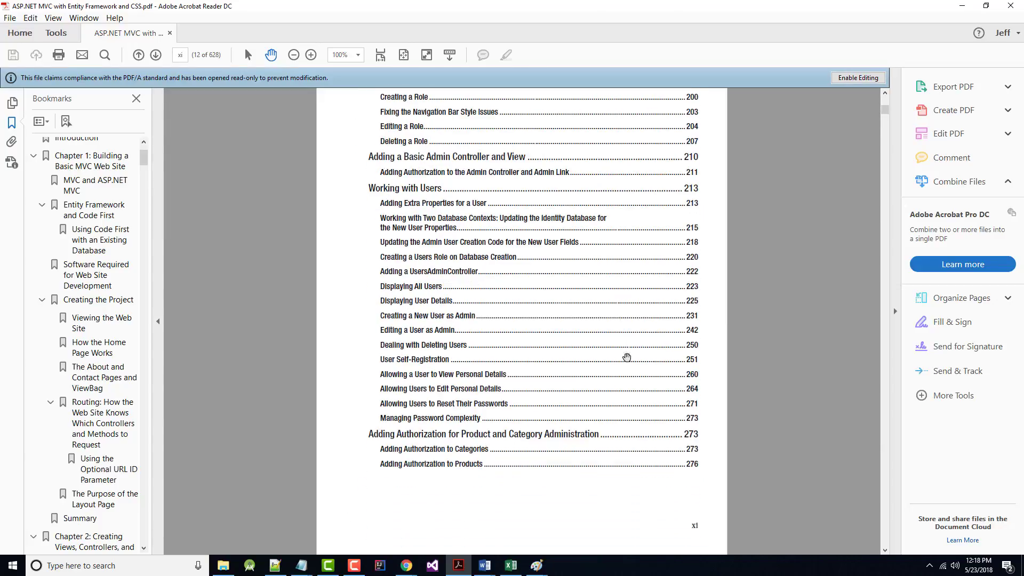
# Step: Move the contents to page xiii, listing Chapter 10: Advanced Scenarios and Common Workarounds
pyautogui.click(155, 55)
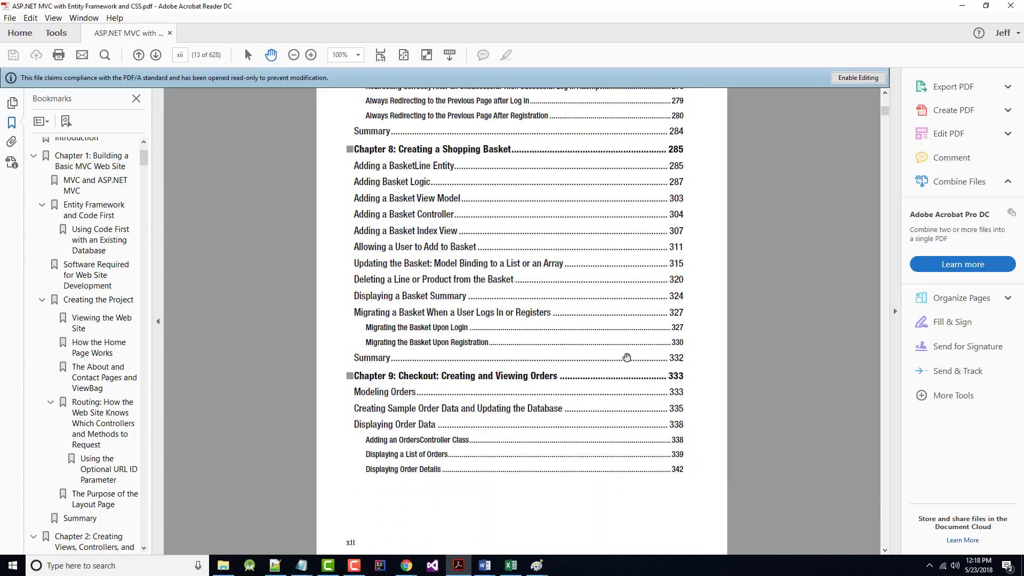
pyautogui.scroll(3)
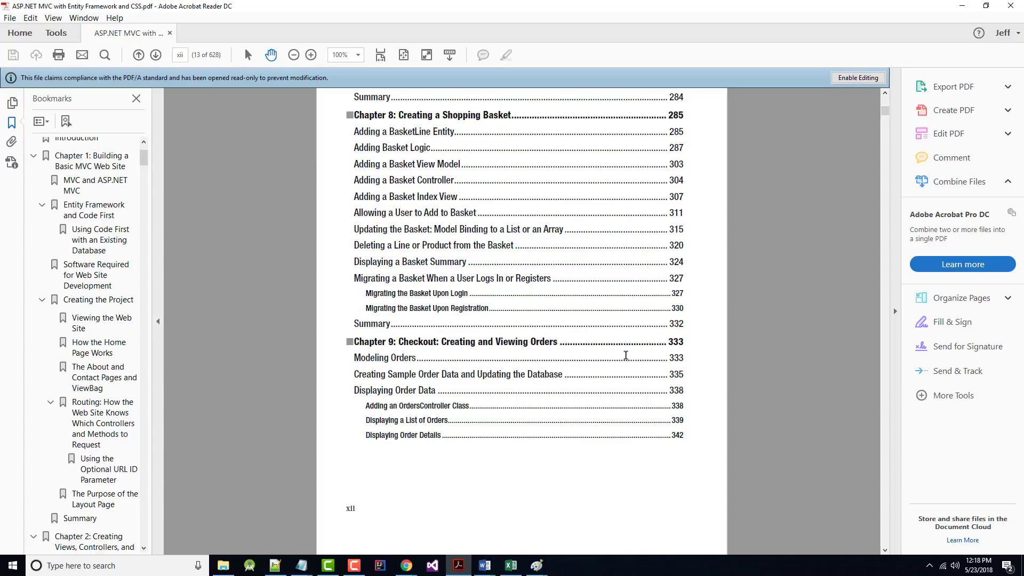
pyautogui.moveTo(482, 382)
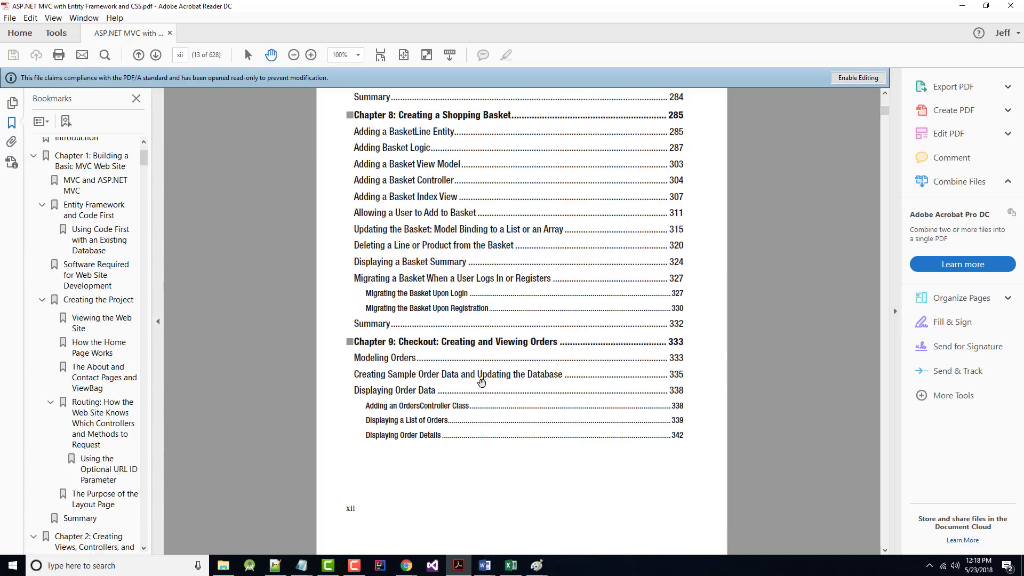
pyautogui.moveTo(445, 410)
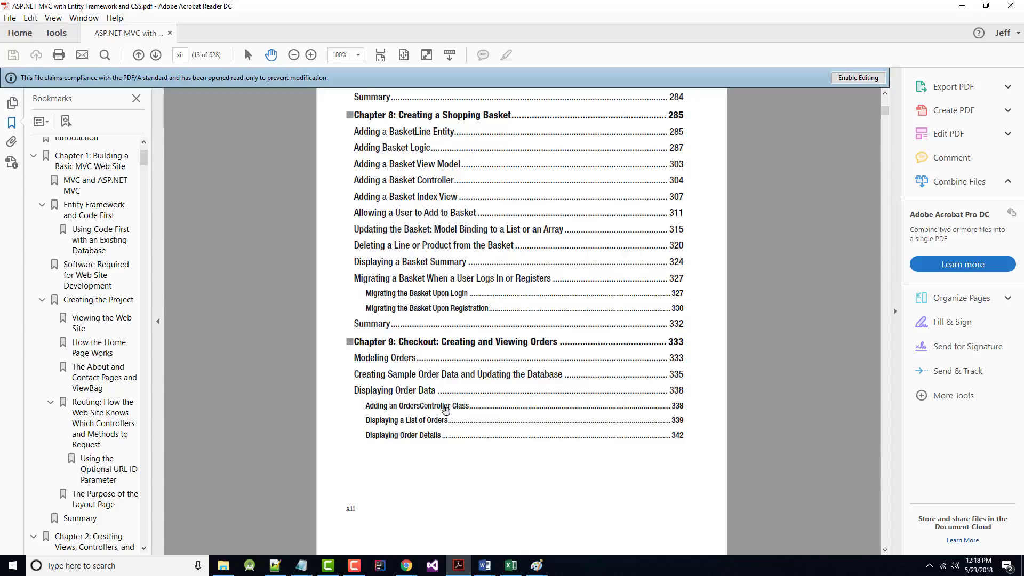
pyautogui.moveTo(469, 358)
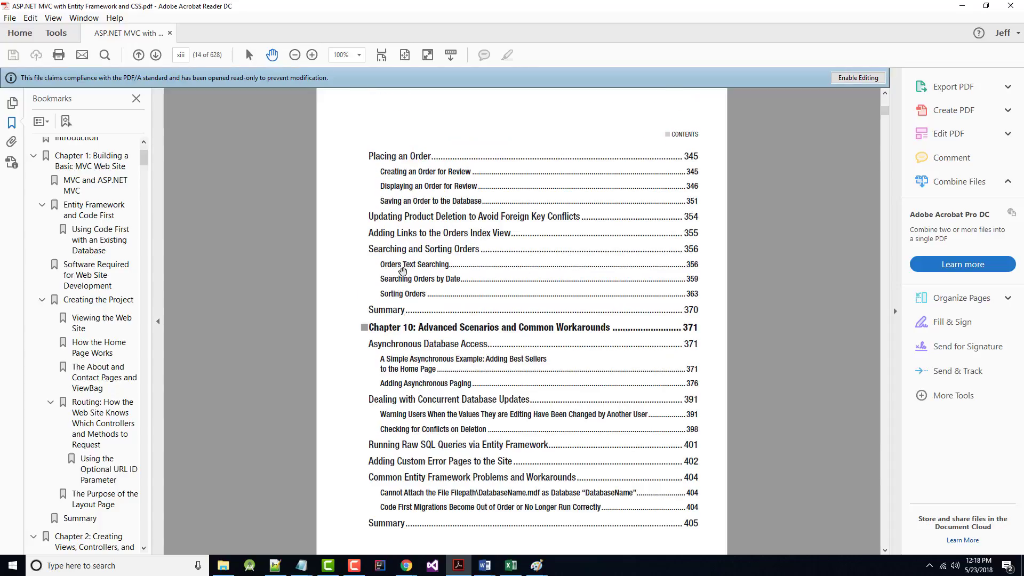
pyautogui.moveTo(480, 230)
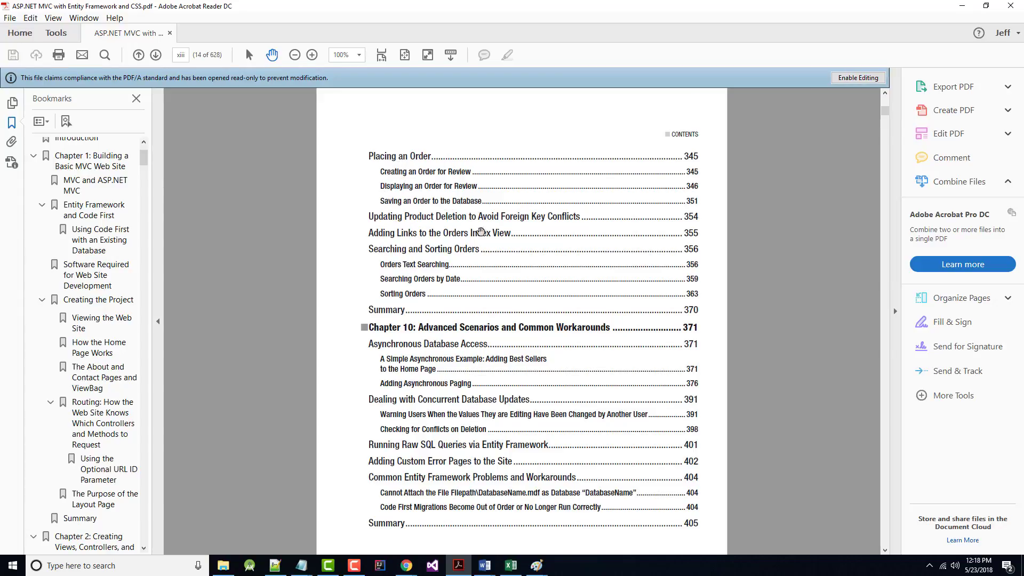
pyautogui.moveTo(527, 219)
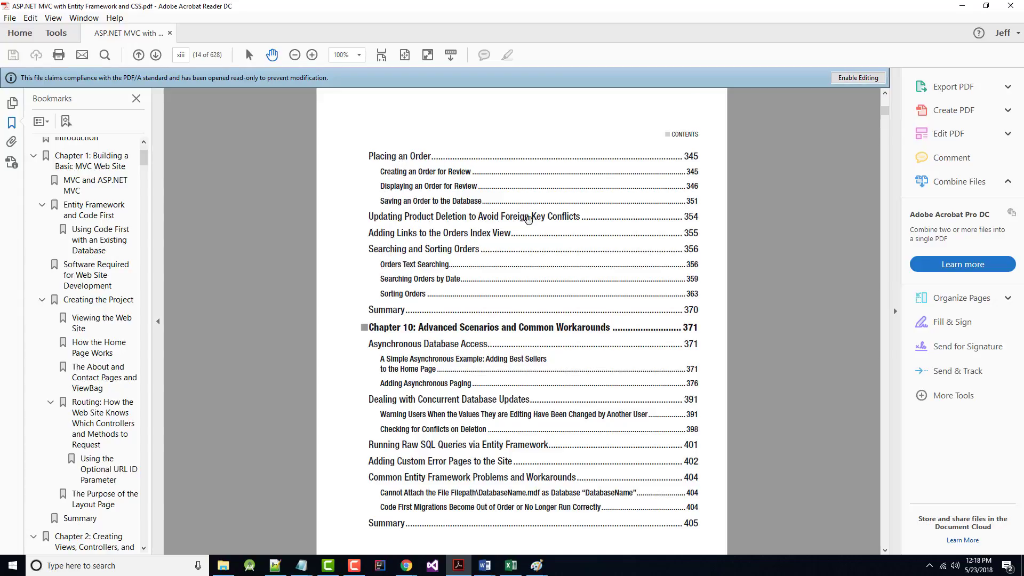
pyautogui.scroll(3)
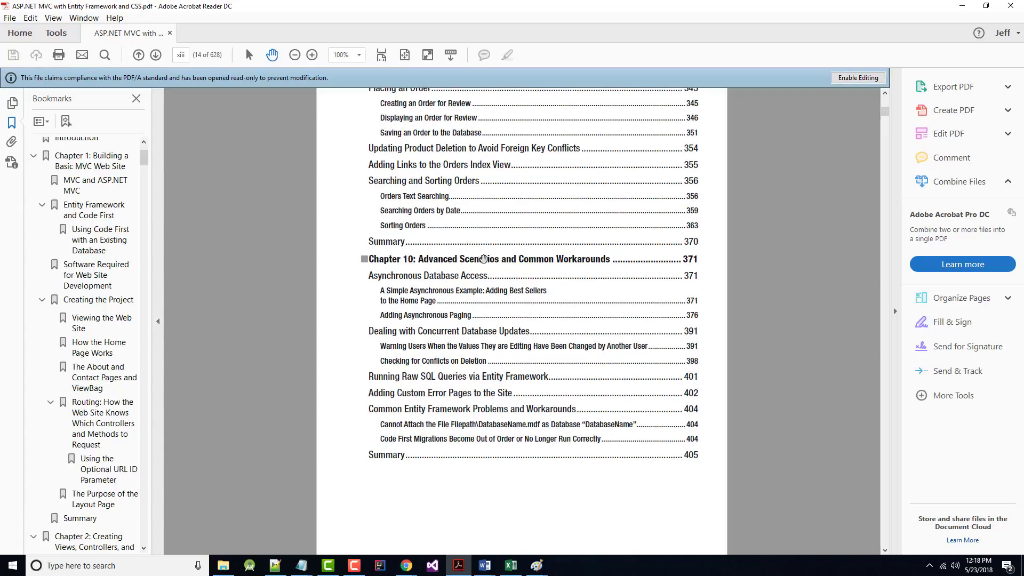
pyautogui.moveTo(390, 292)
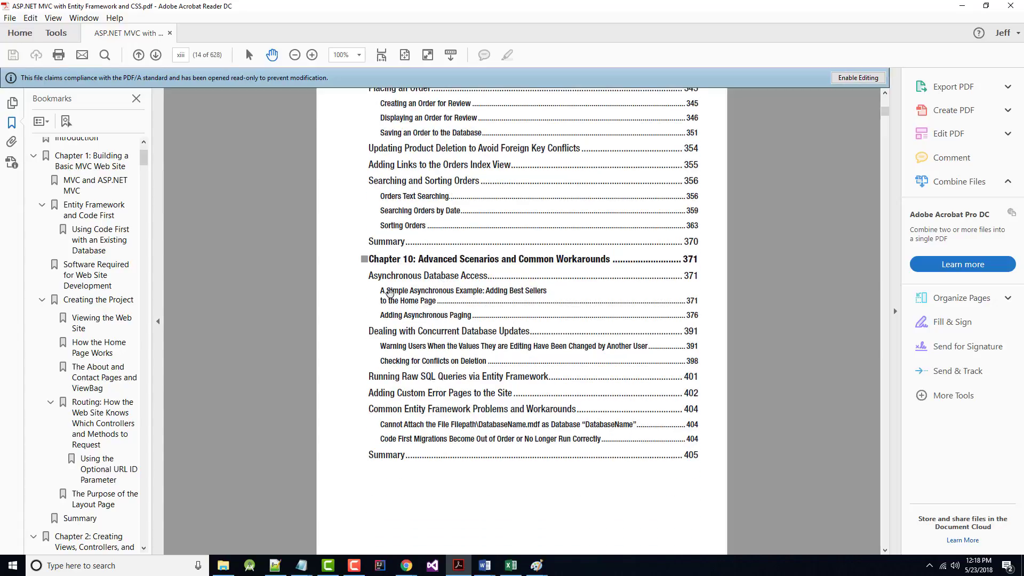
pyautogui.moveTo(408, 293)
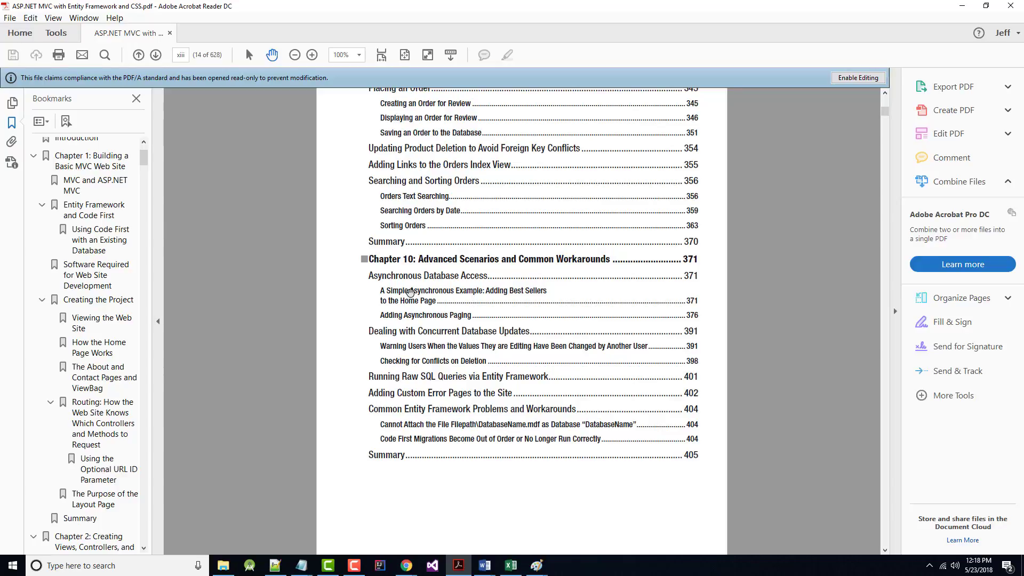
pyautogui.moveTo(469, 334)
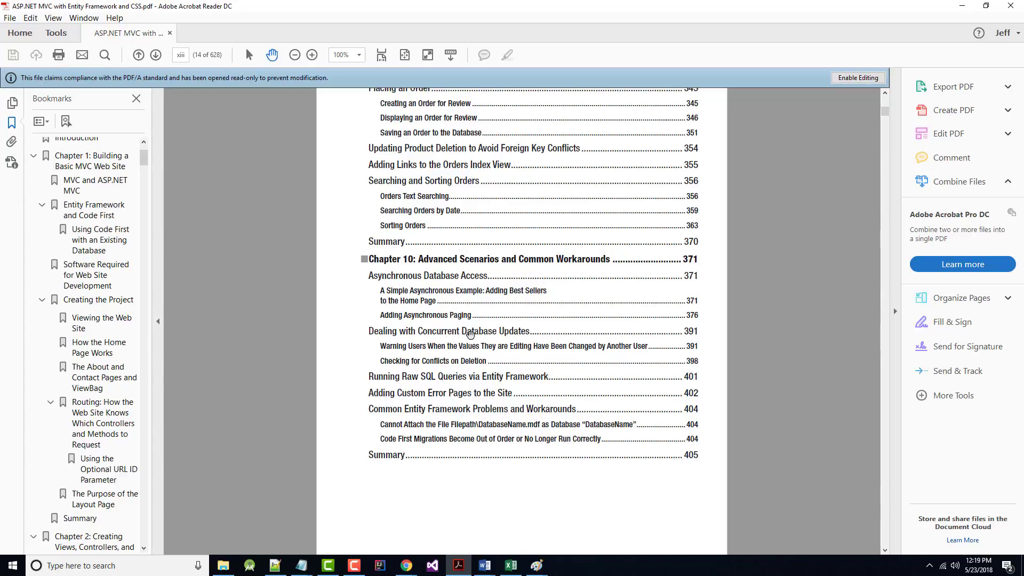
pyautogui.moveTo(516, 342)
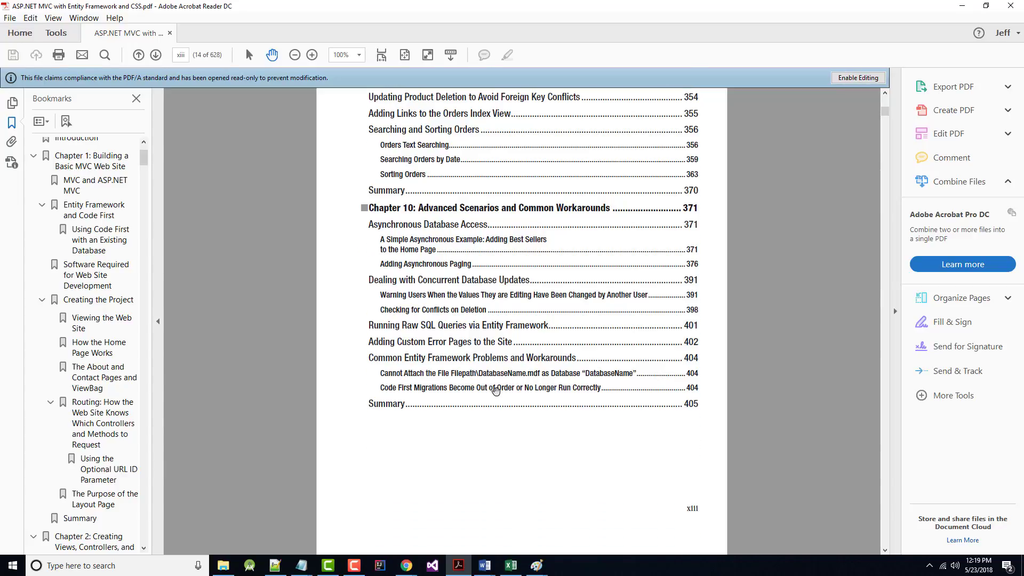
# Step: Scroll the contents back and forth around page xiv to show Chapters 12 and 13
pyautogui.scroll(-3)
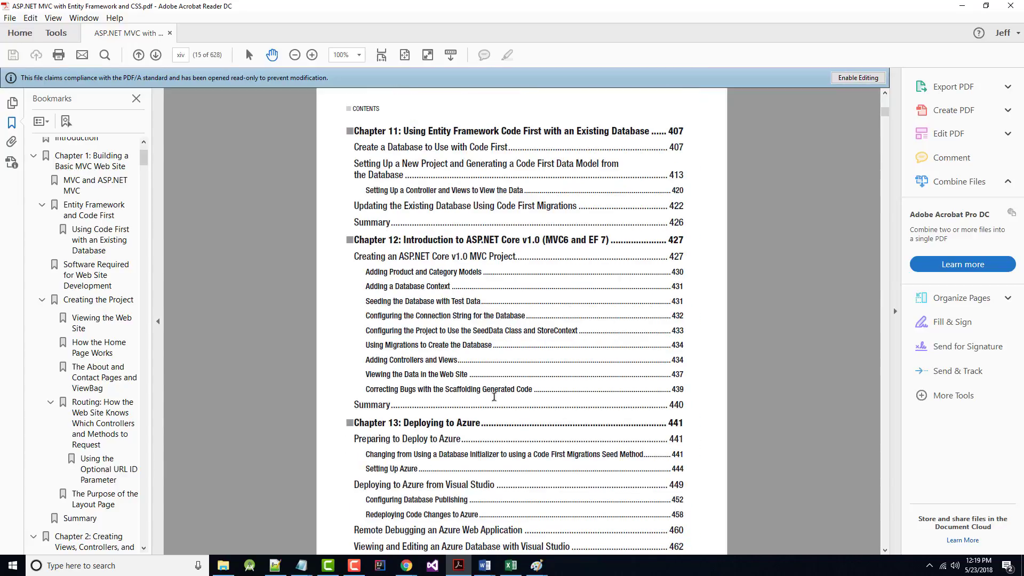
pyautogui.scroll(3)
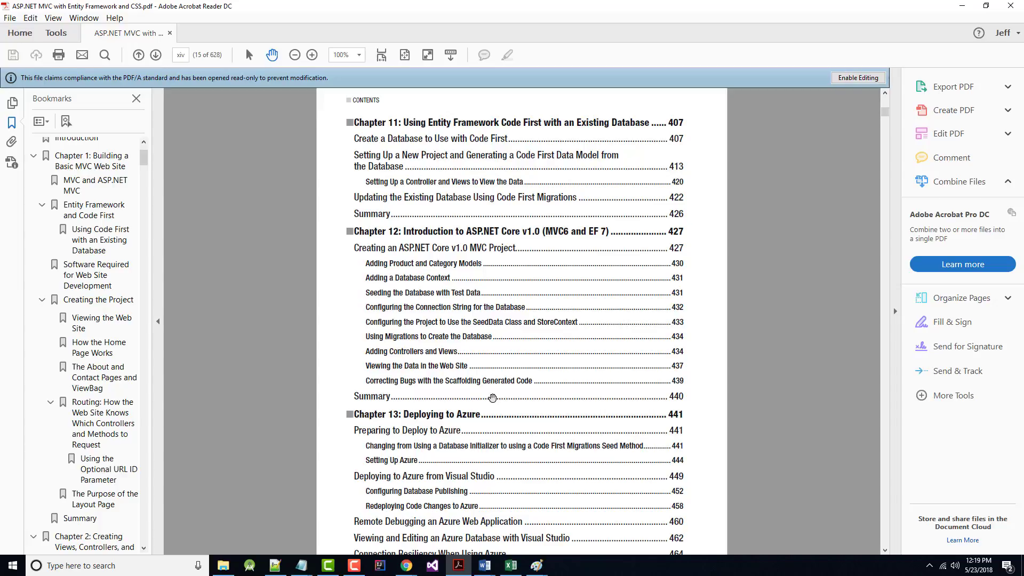
pyautogui.scroll(-3)
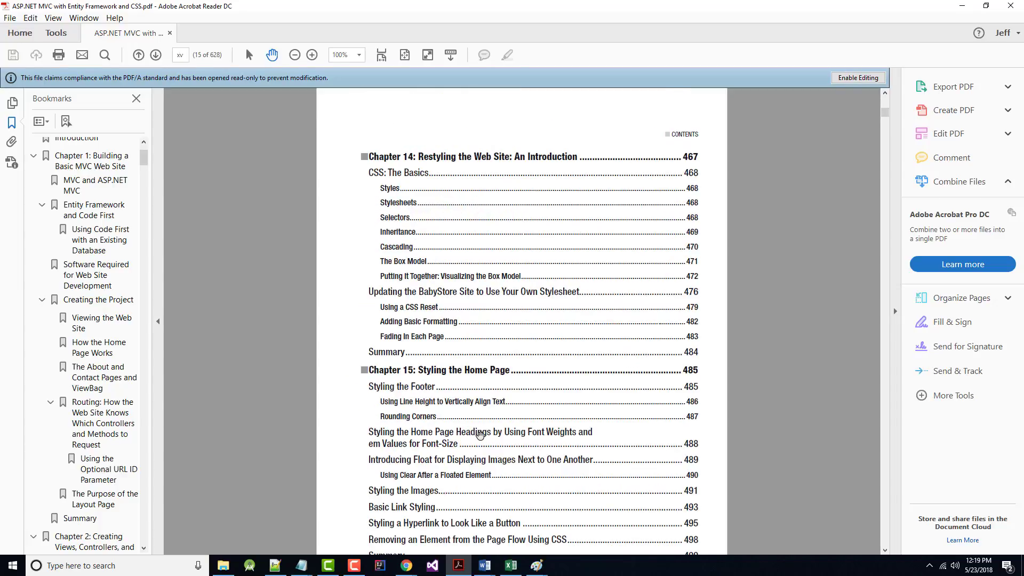
pyautogui.scroll(3)
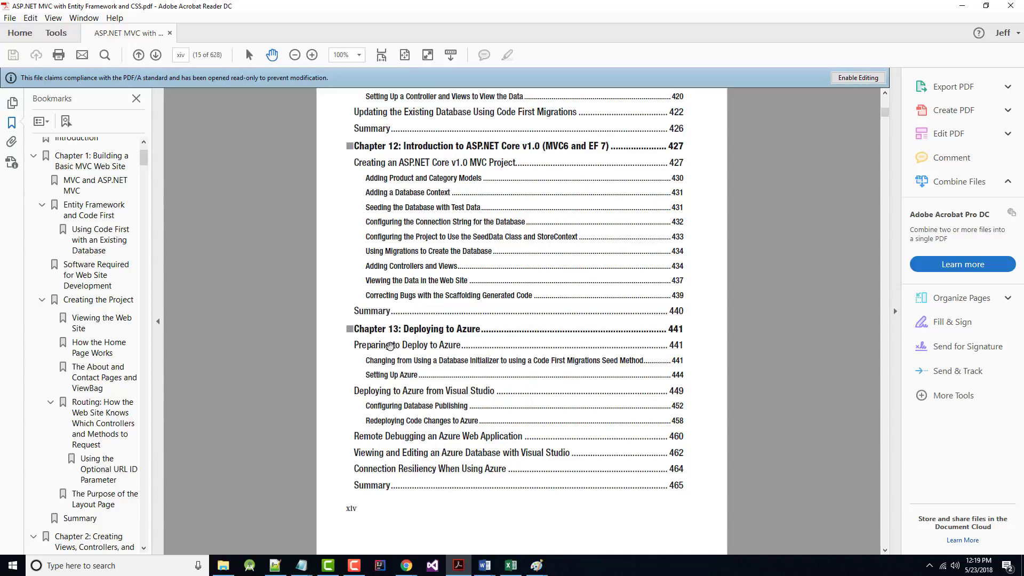
pyautogui.moveTo(415, 399)
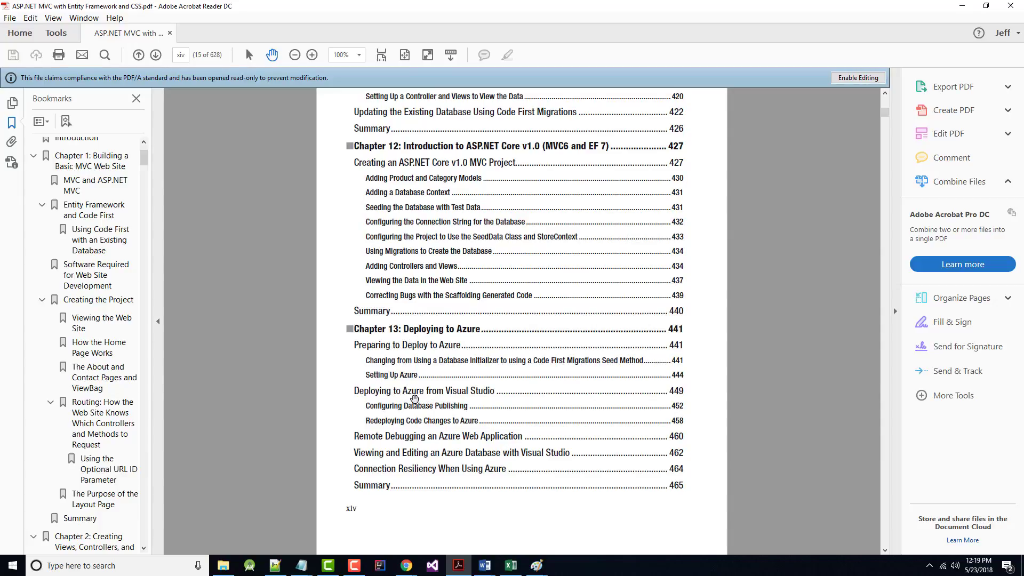
pyautogui.moveTo(457, 393)
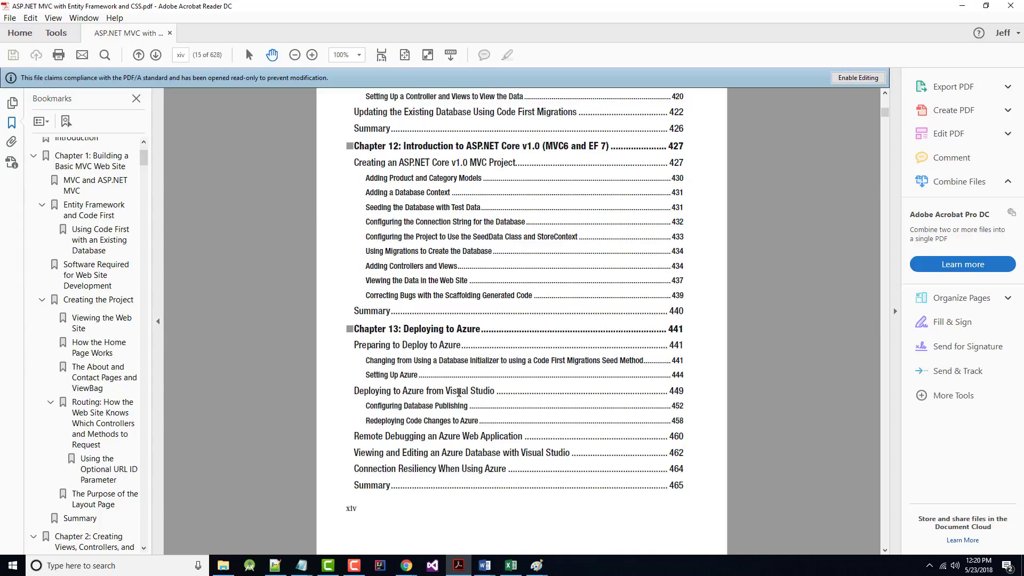
pyautogui.scroll(-3)
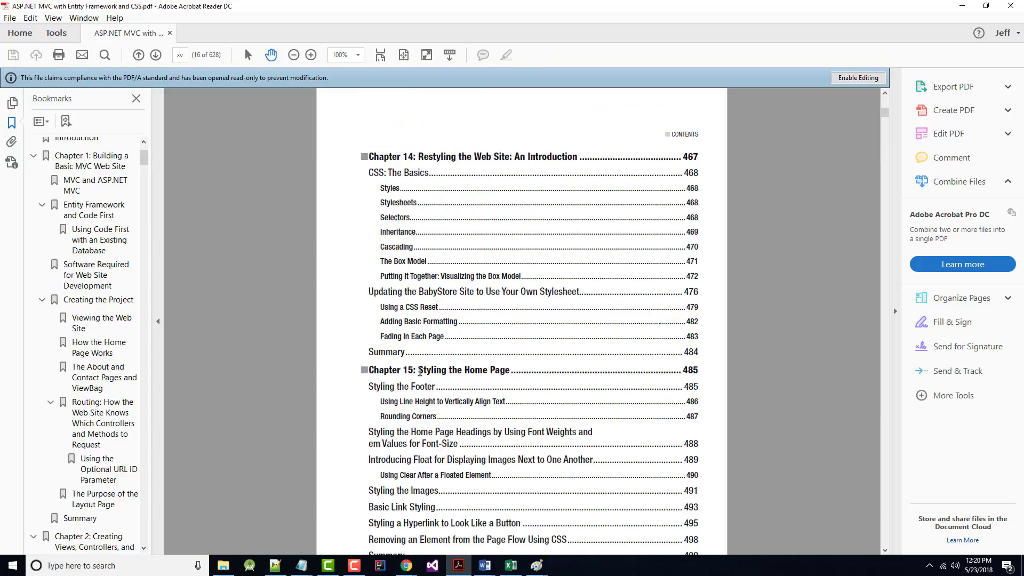
pyautogui.moveTo(512, 364)
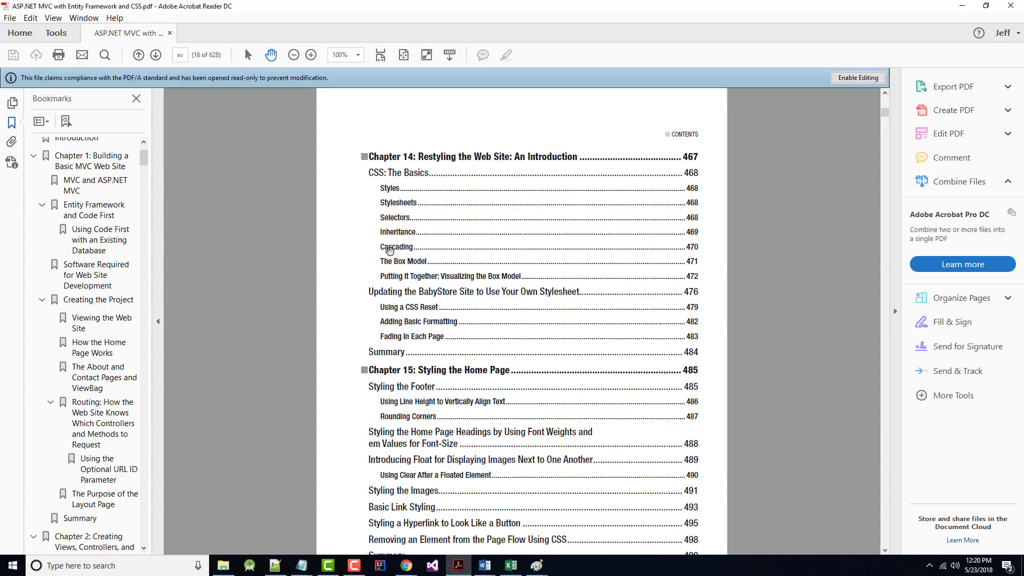
pyautogui.moveTo(524, 175)
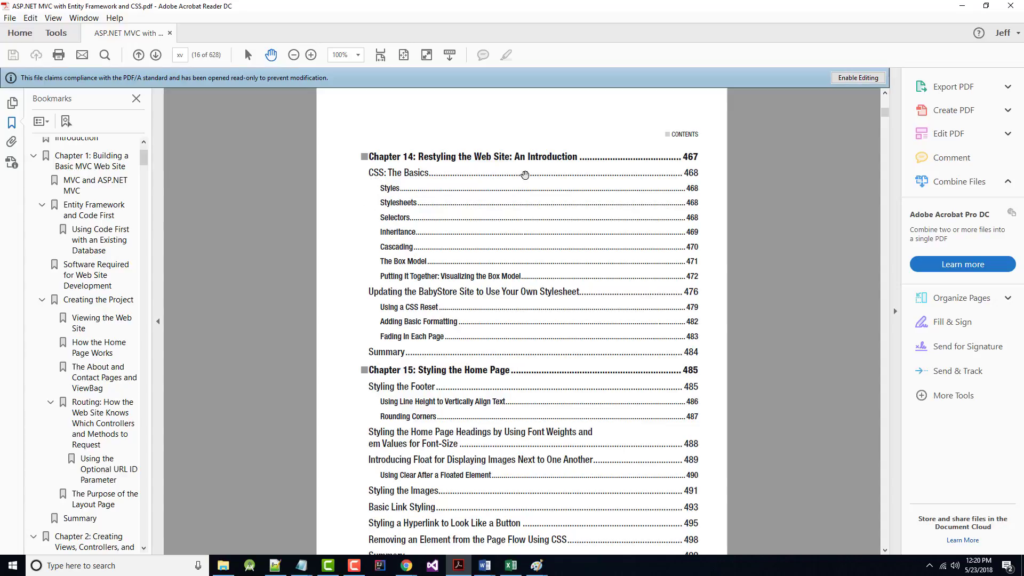
pyautogui.moveTo(378, 259)
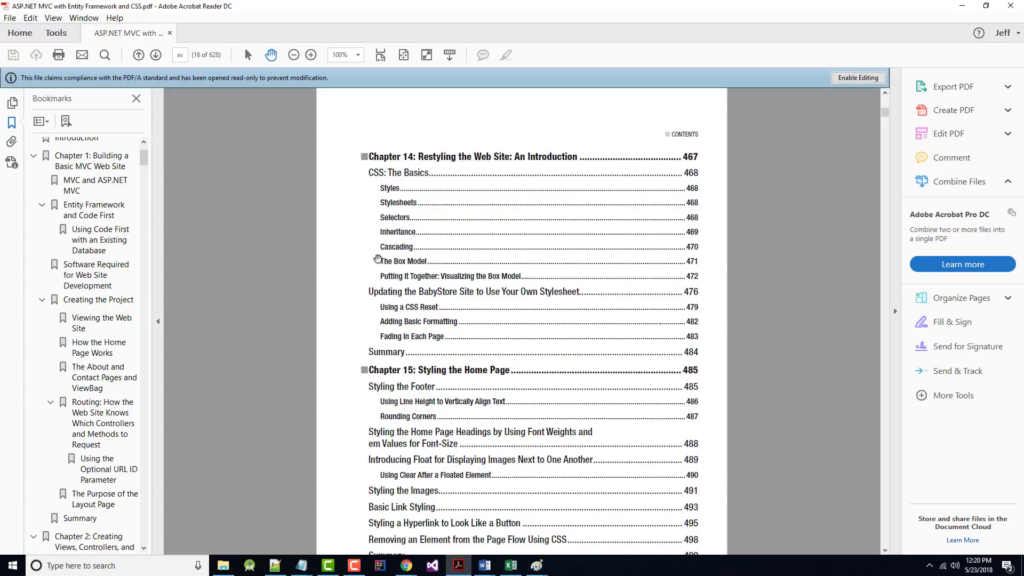
pyautogui.moveTo(417, 296)
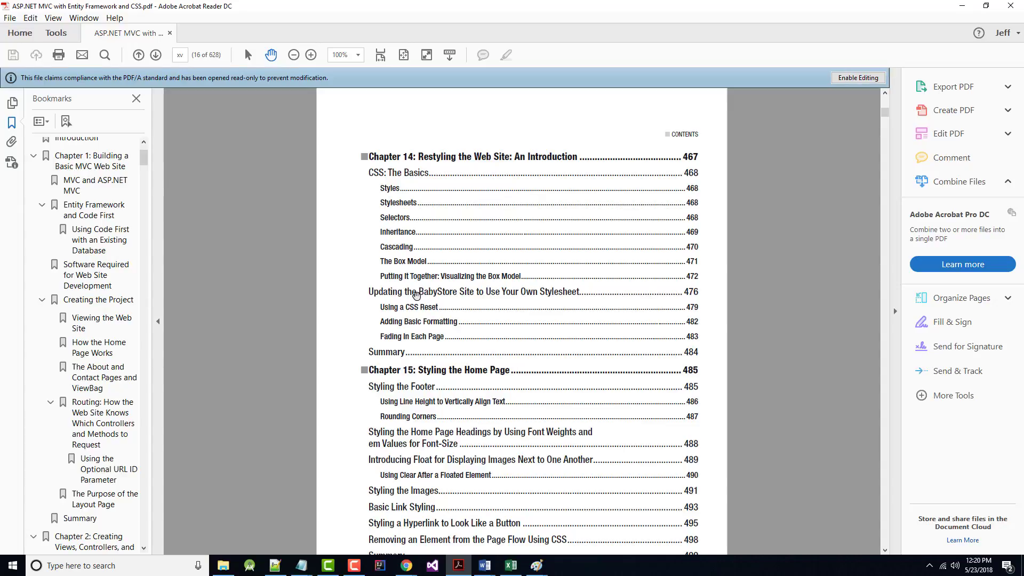
# Step: Scroll through contents pages xv to xvii to reach Chapter 18 and the Index
pyautogui.scroll(-3)
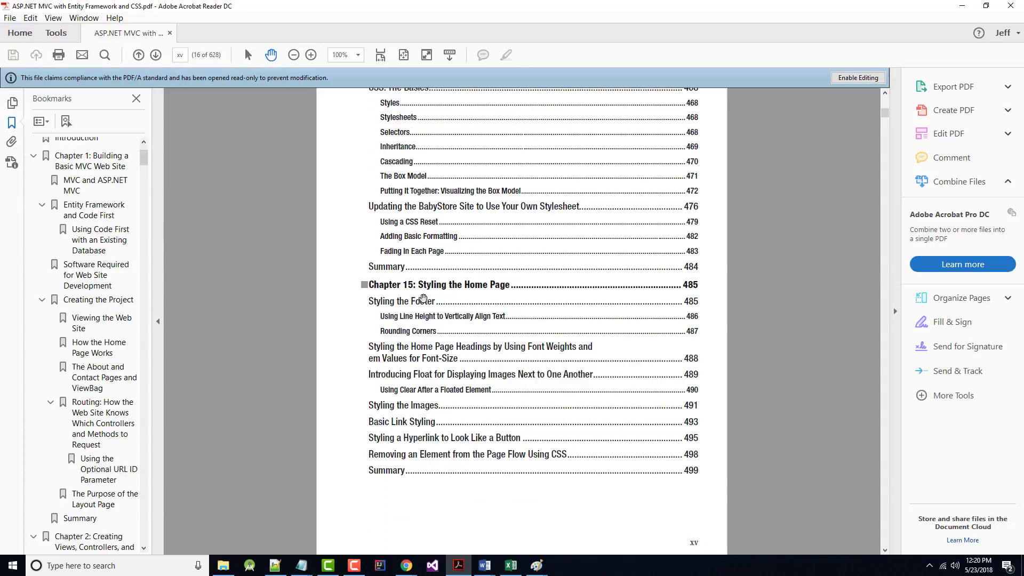
pyautogui.scroll(-3)
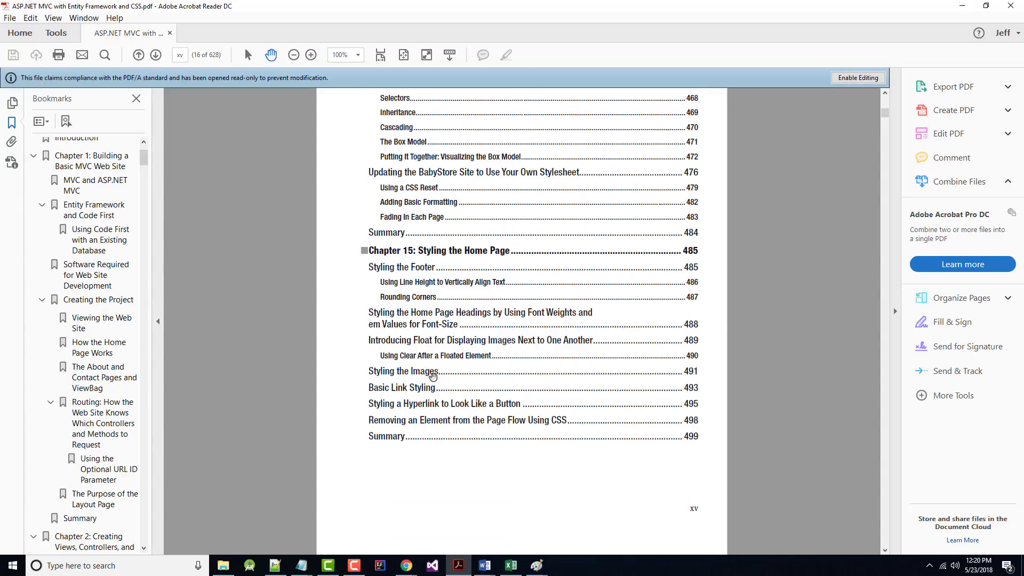
pyautogui.scroll(-3)
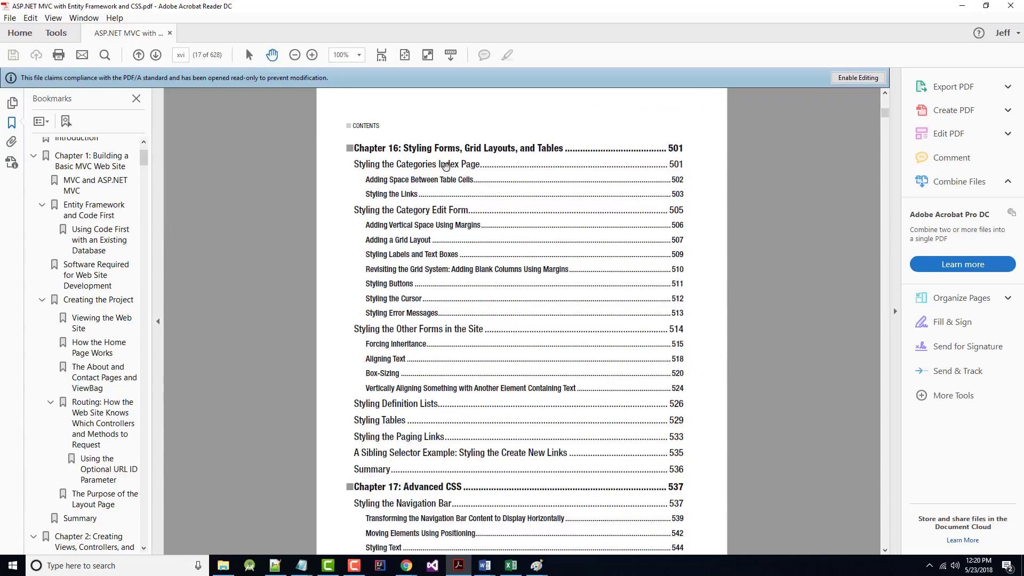
pyautogui.moveTo(404, 359)
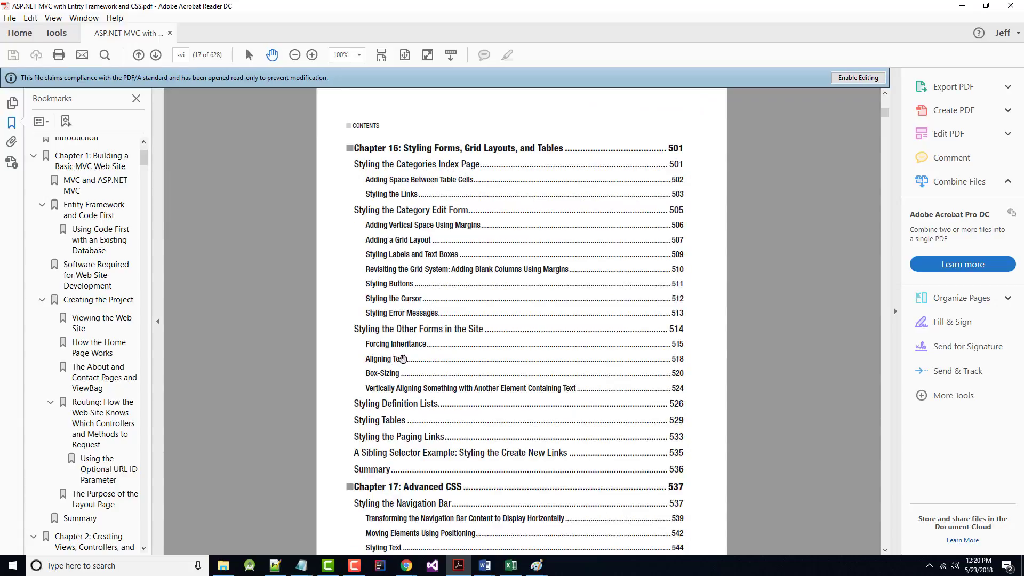
pyautogui.moveTo(431, 312)
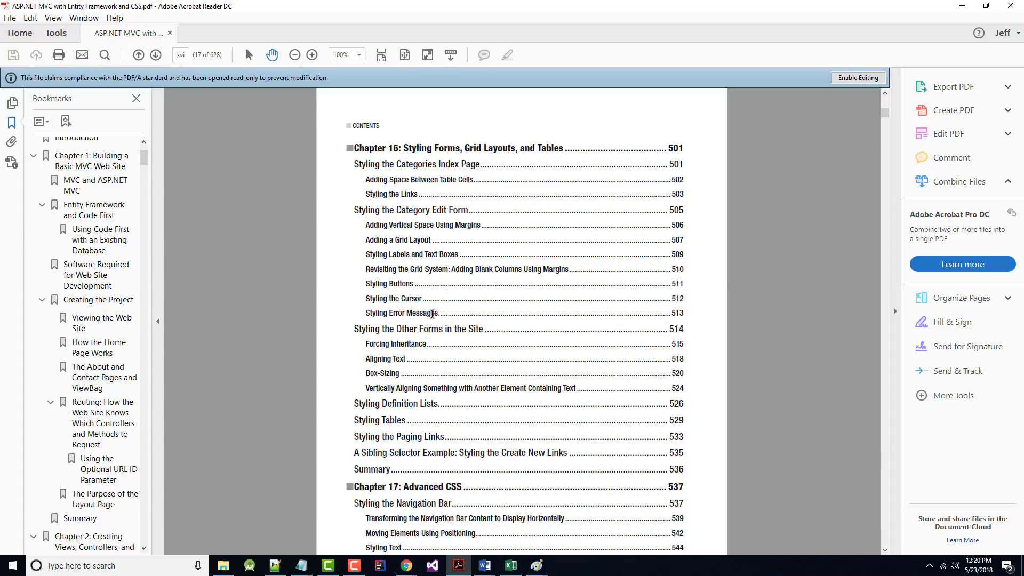
pyautogui.scroll(-3)
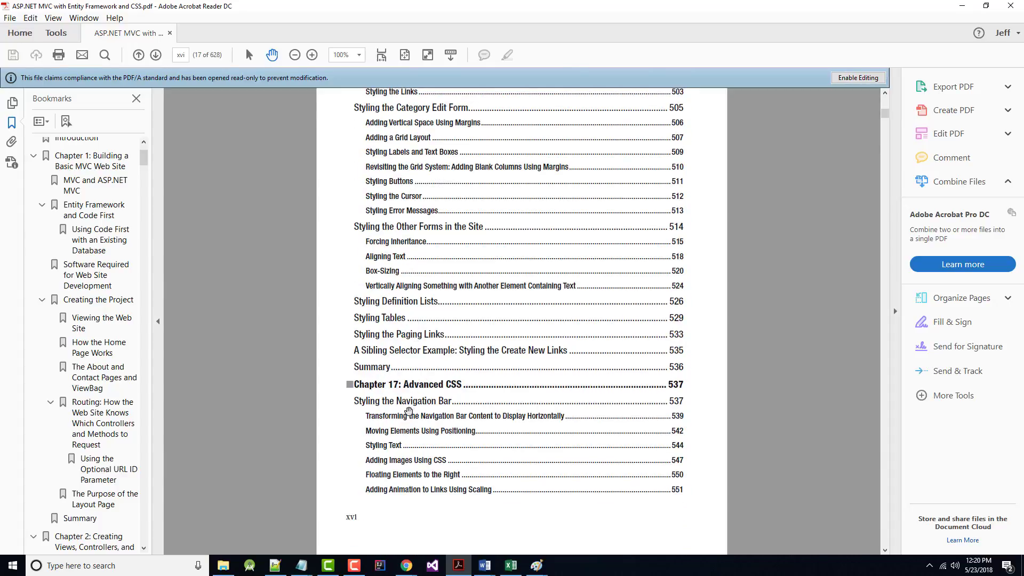
pyautogui.scroll(-3)
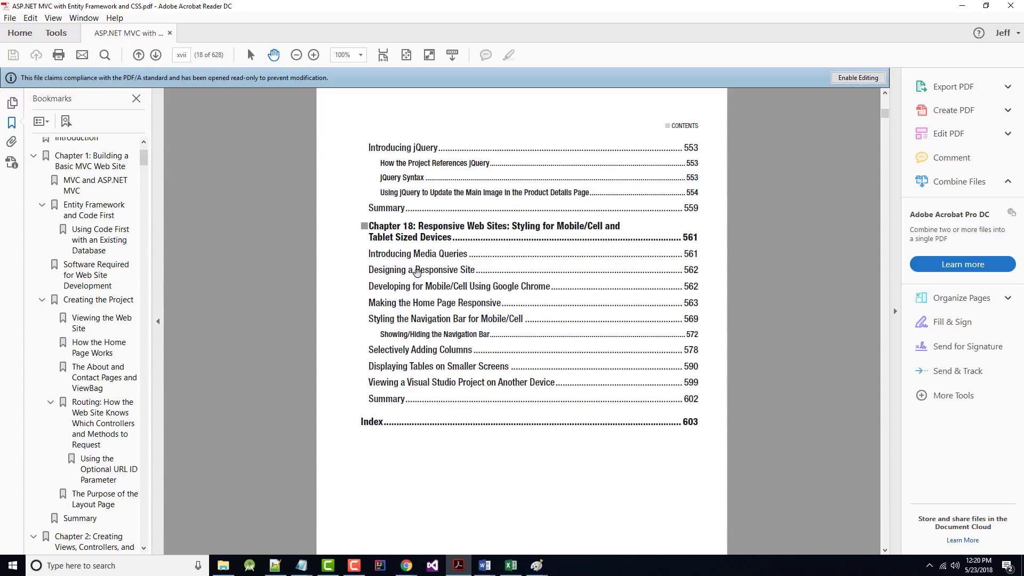
pyautogui.moveTo(410, 277)
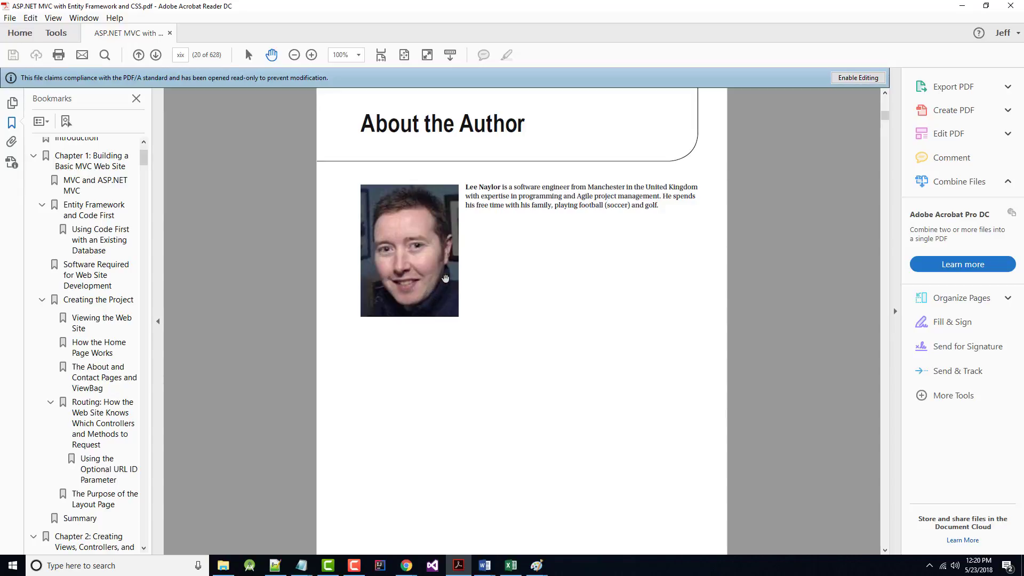
# Step: Scroll past About the Author to the book's Introduction
pyautogui.scroll(-3)
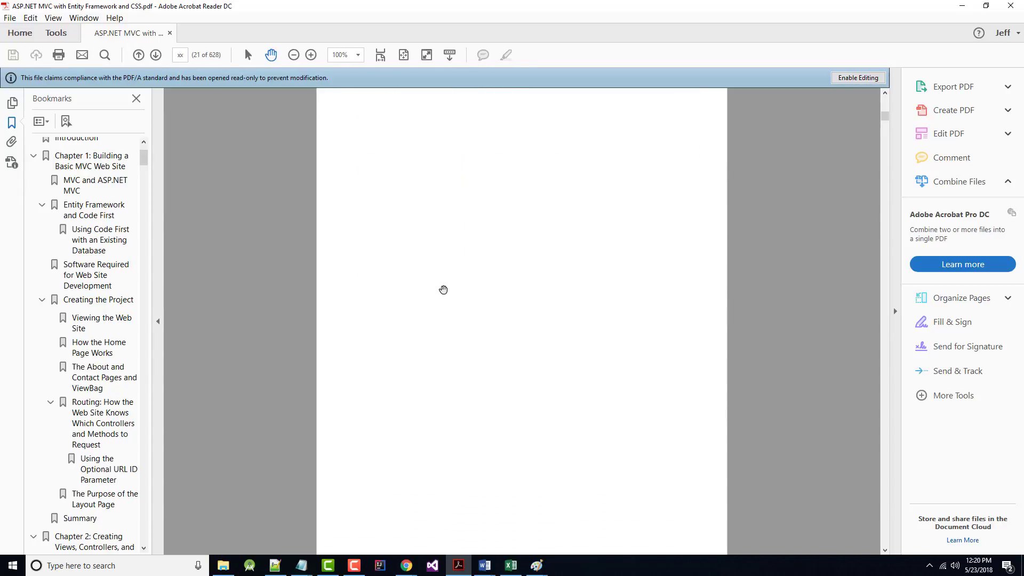
pyautogui.scroll(-3)
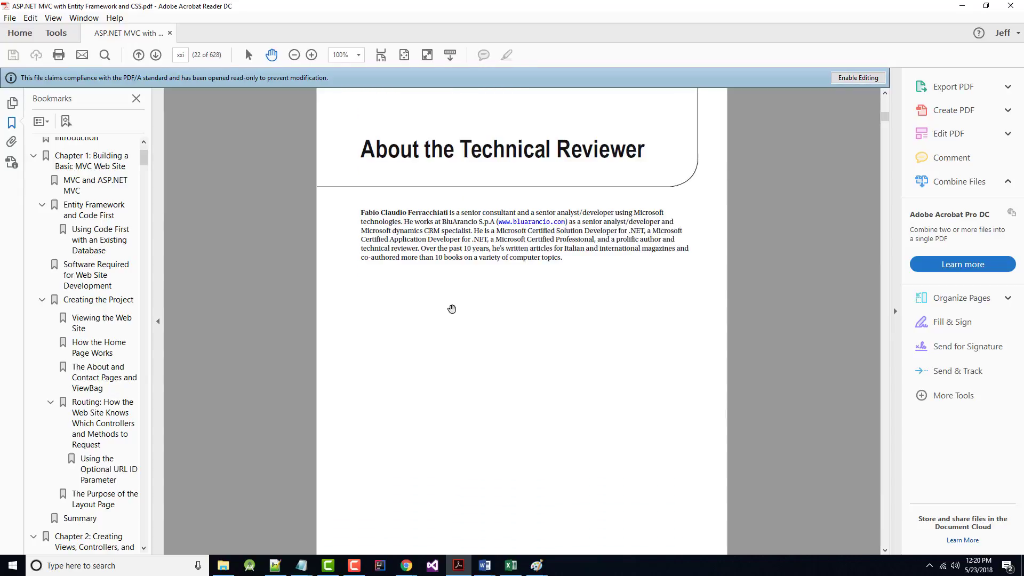
pyautogui.moveTo(448, 305)
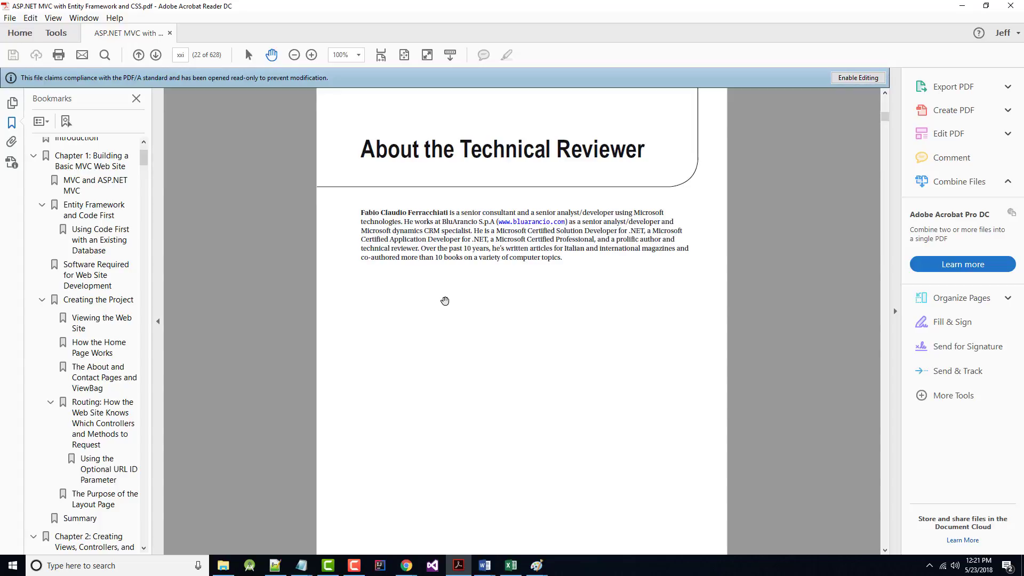
pyautogui.scroll(-3)
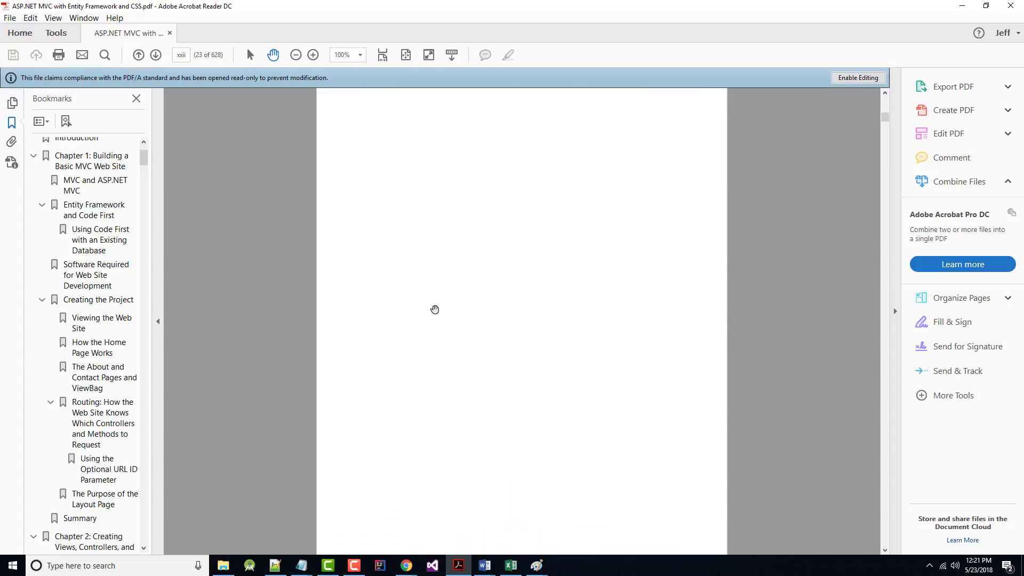
pyautogui.click(155, 54)
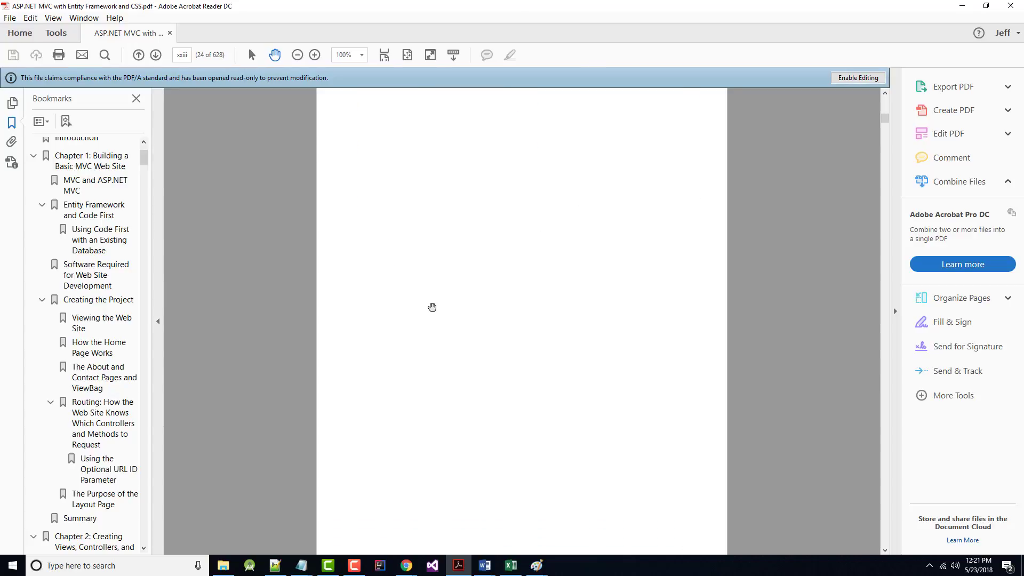
pyautogui.scroll(-3)
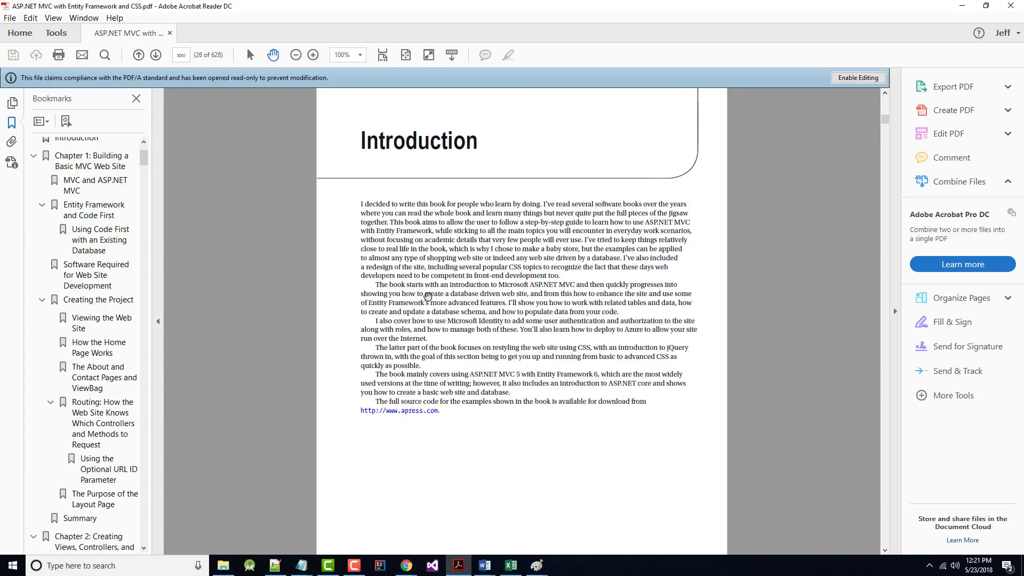
pyautogui.scroll(3)
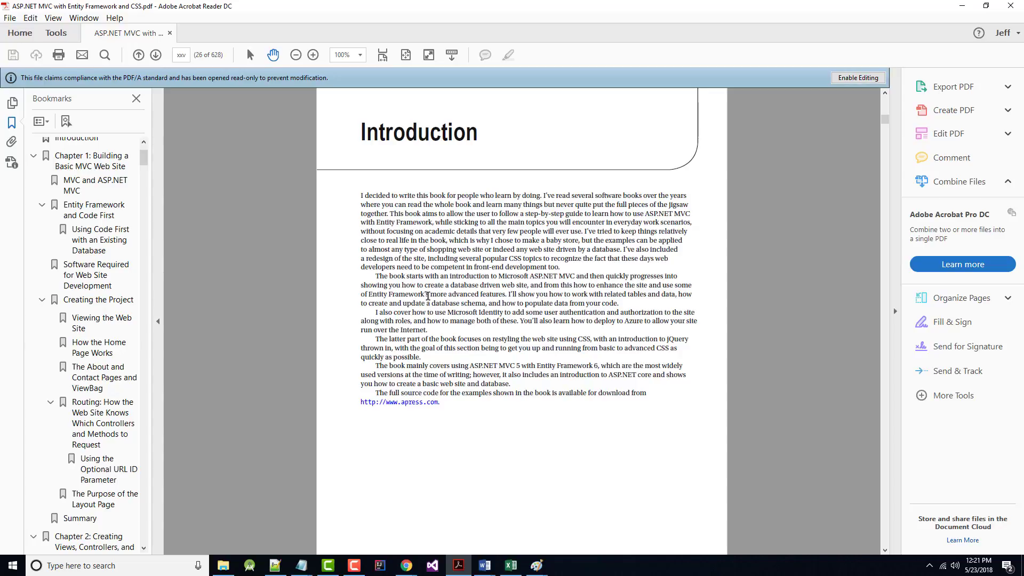
pyautogui.scroll(-3)
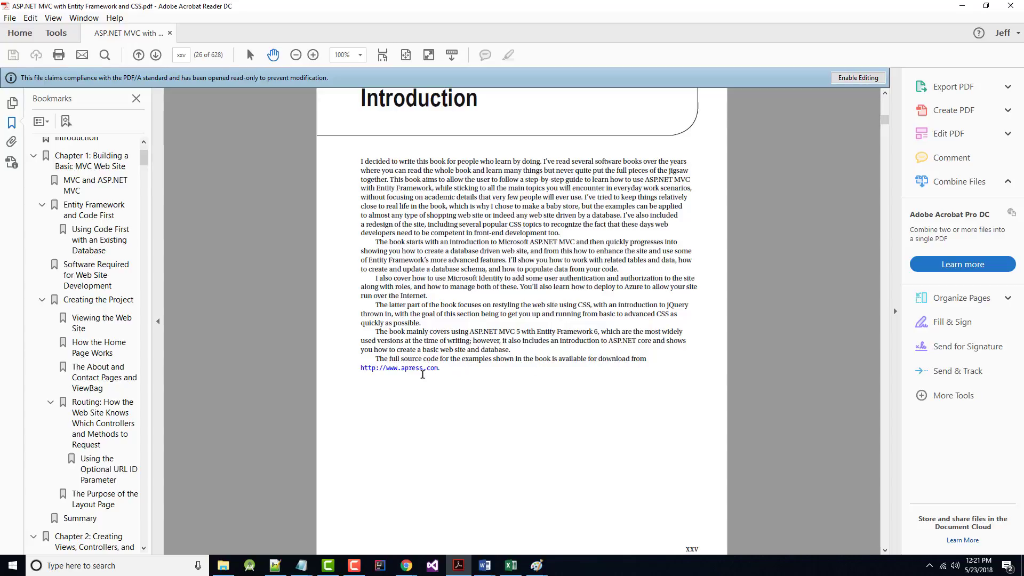
pyautogui.moveTo(411, 372)
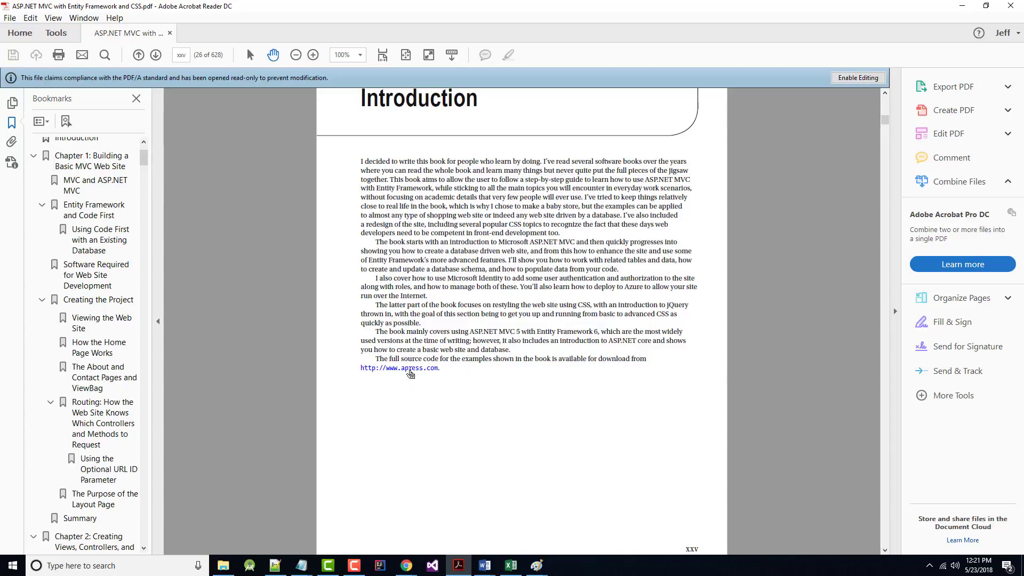
pyautogui.click(399, 368)
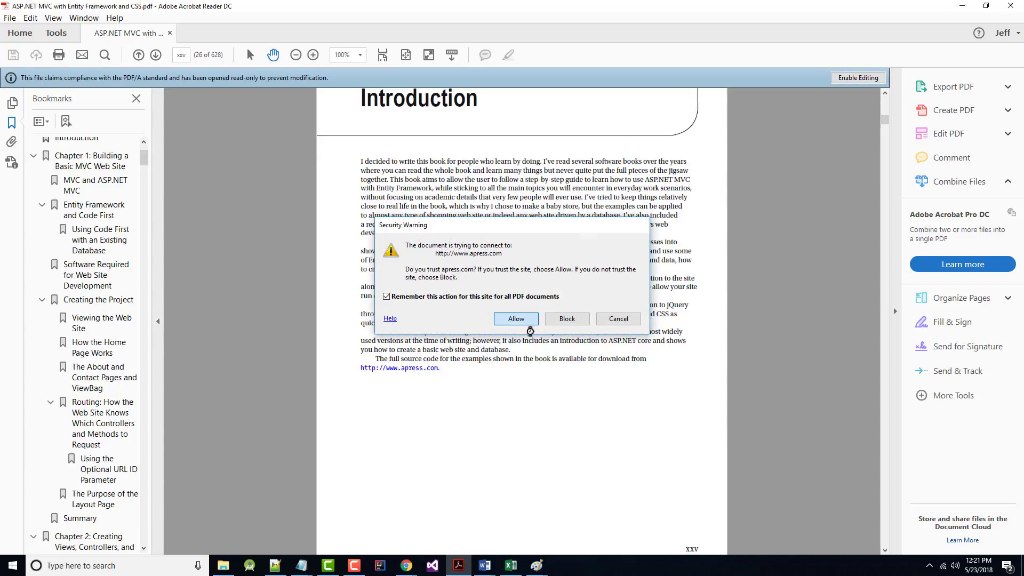
pyautogui.click(515, 319)
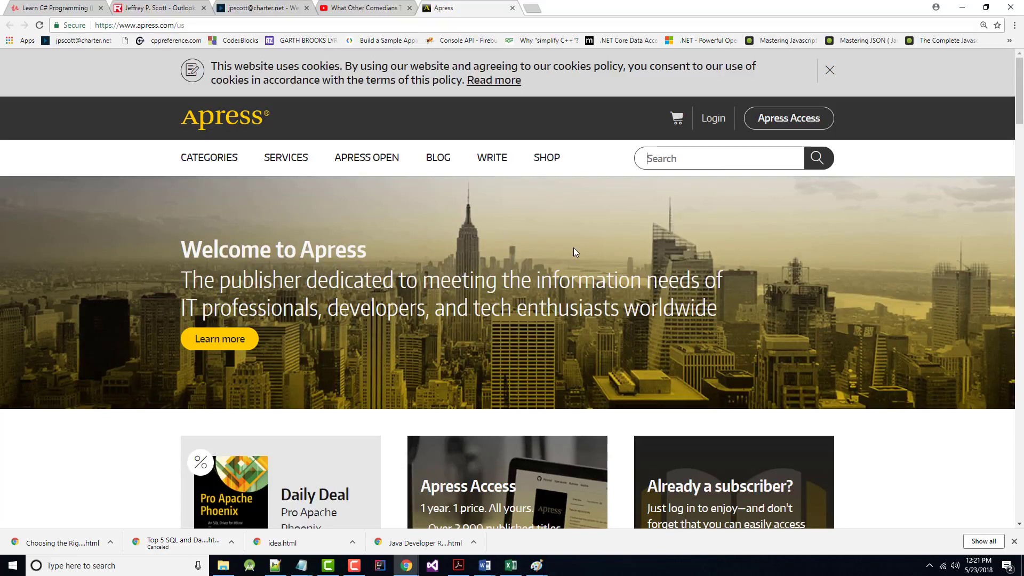
# Step: Search Apress for 'ASP.NET MVC with Entity Framework' and scroll through the results
pyautogui.write('asp.')
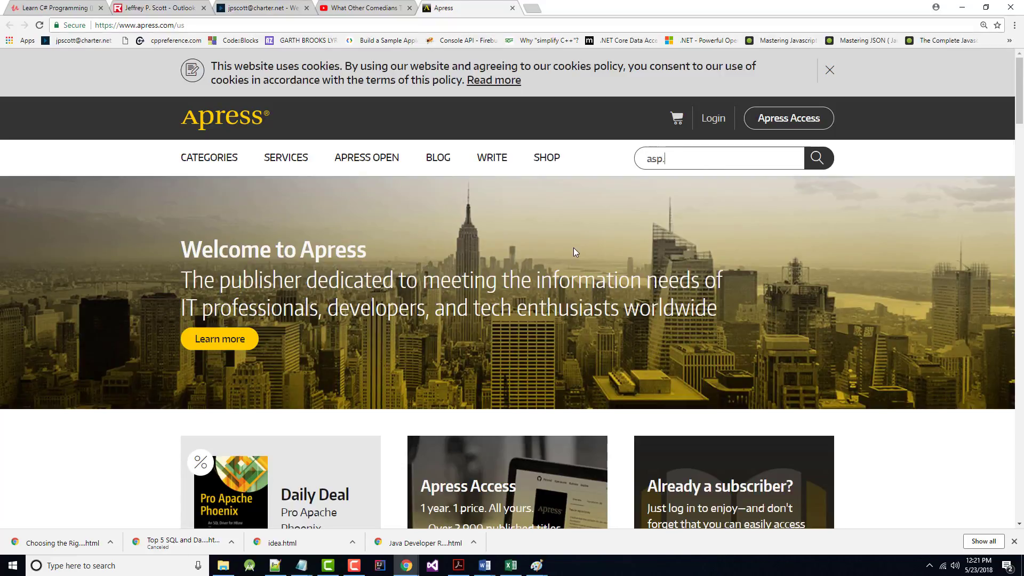
pyautogui.write('net m')
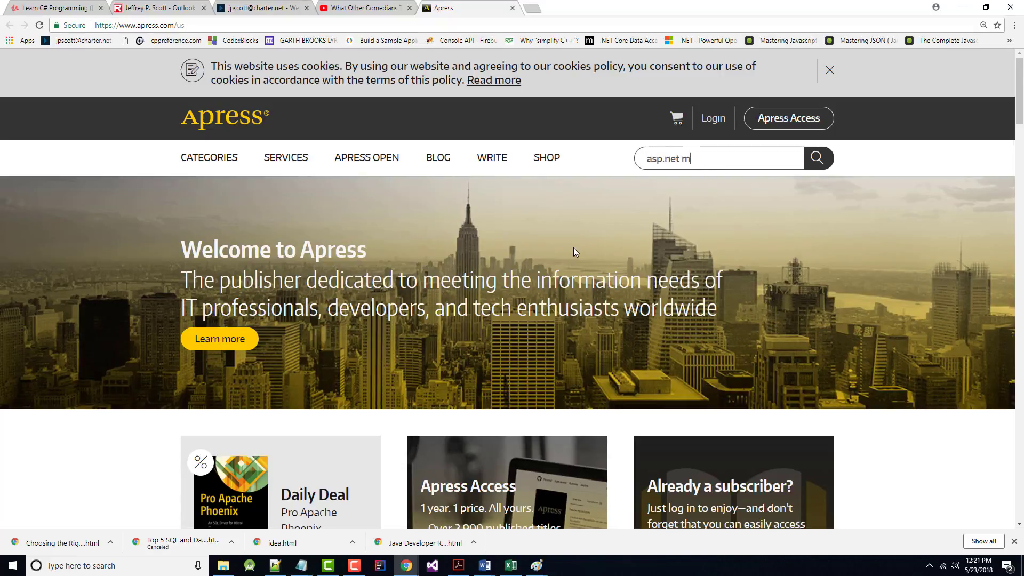
pyautogui.write('vc with')
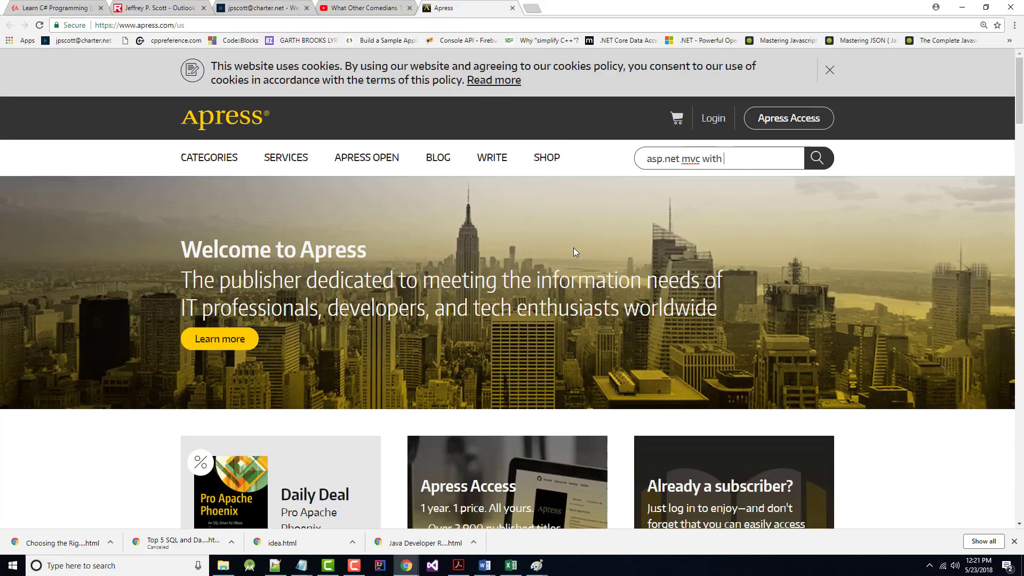
pyautogui.write('entity fa')
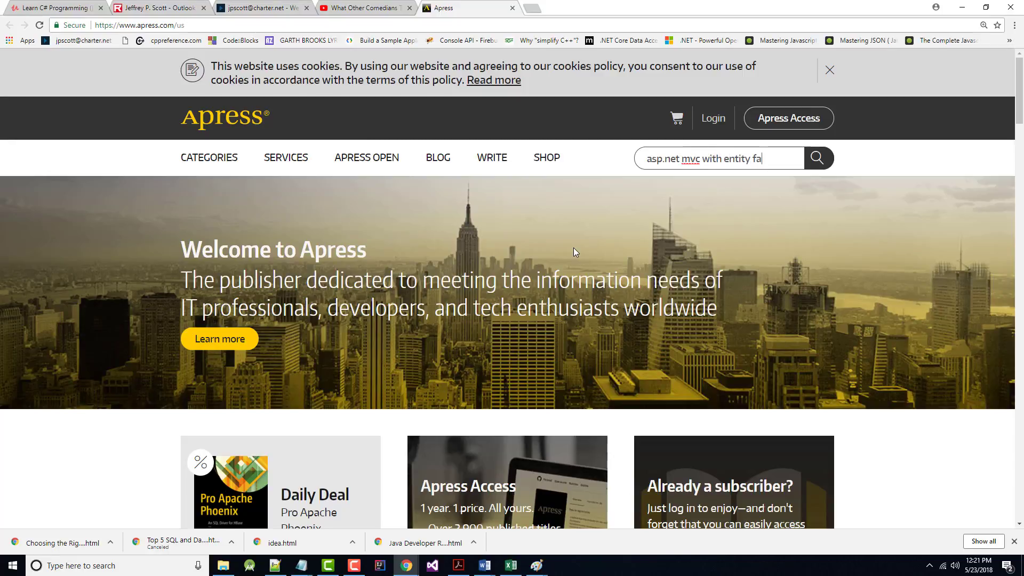
pyautogui.write('mework and')
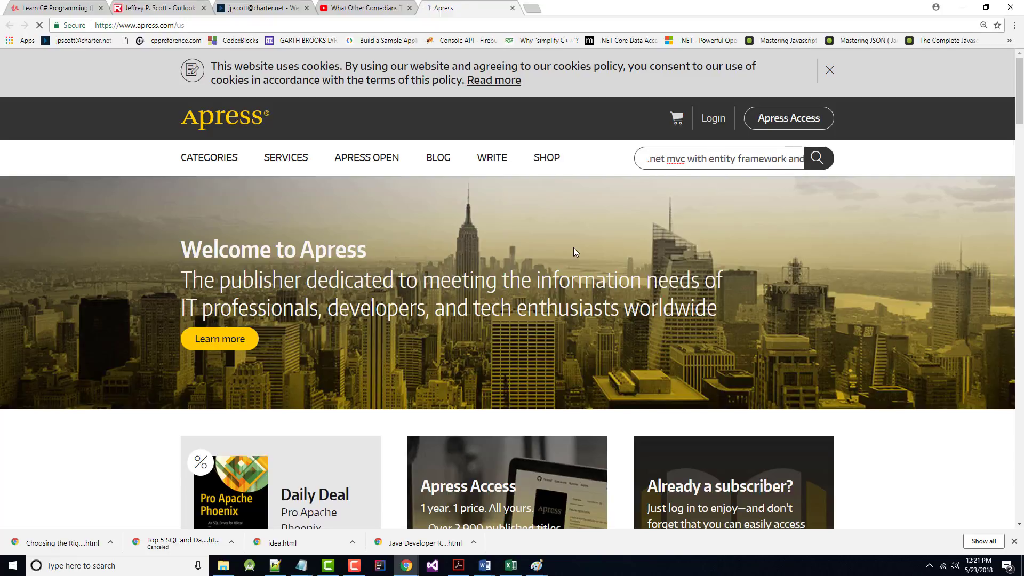
pyautogui.click(817, 158)
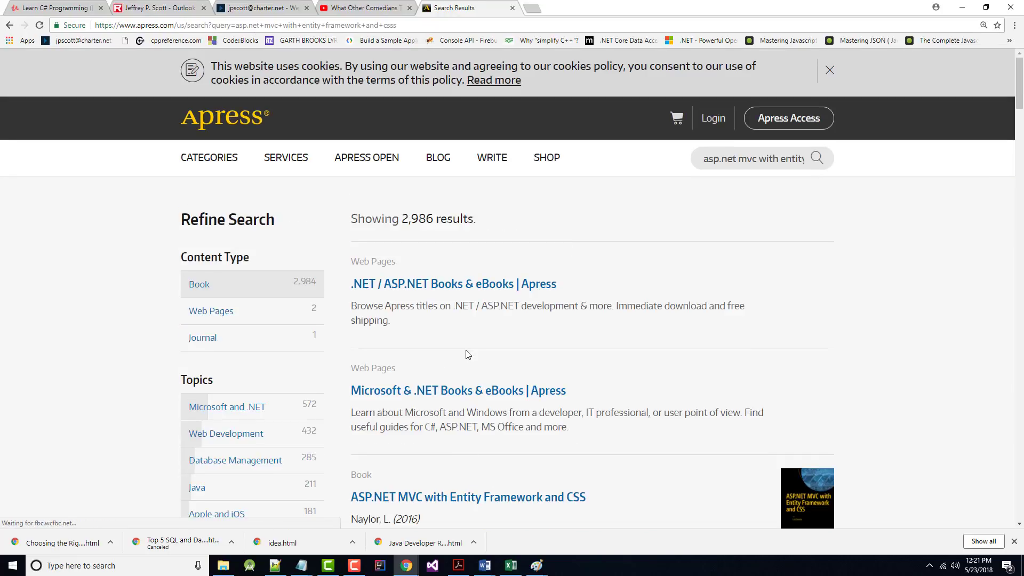
pyautogui.scroll(-3)
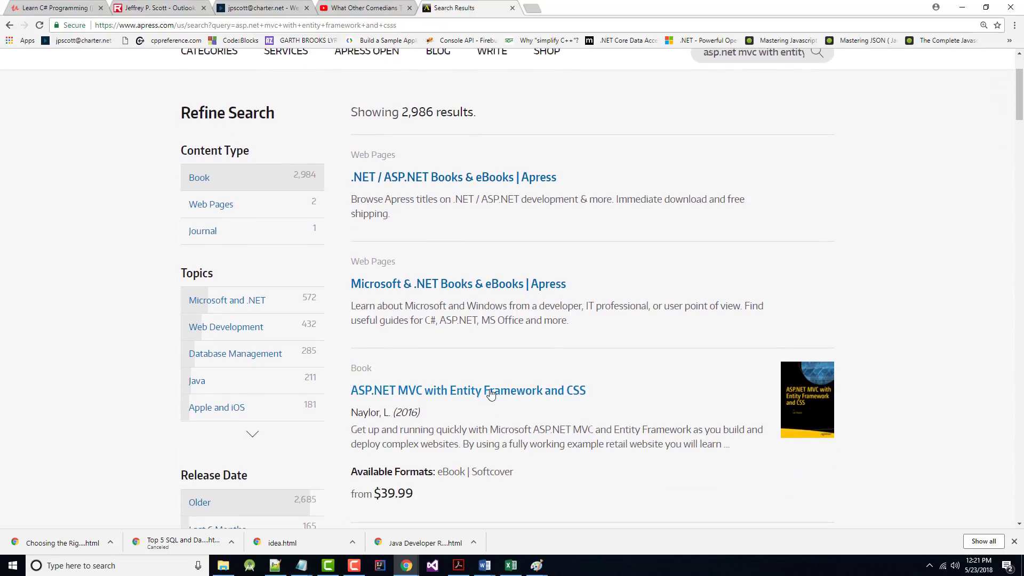
pyautogui.click(468, 390)
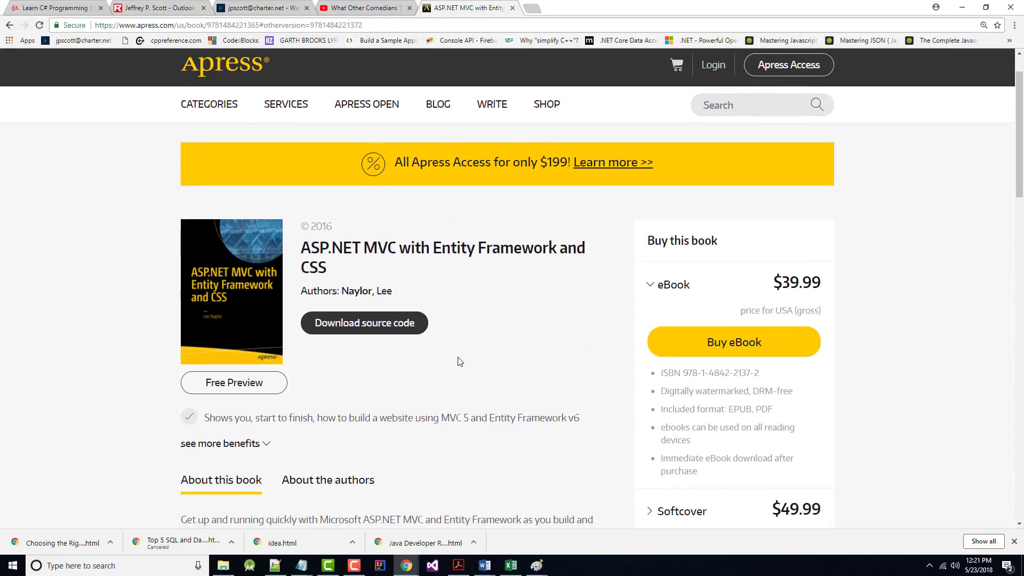
pyautogui.scroll(-3)
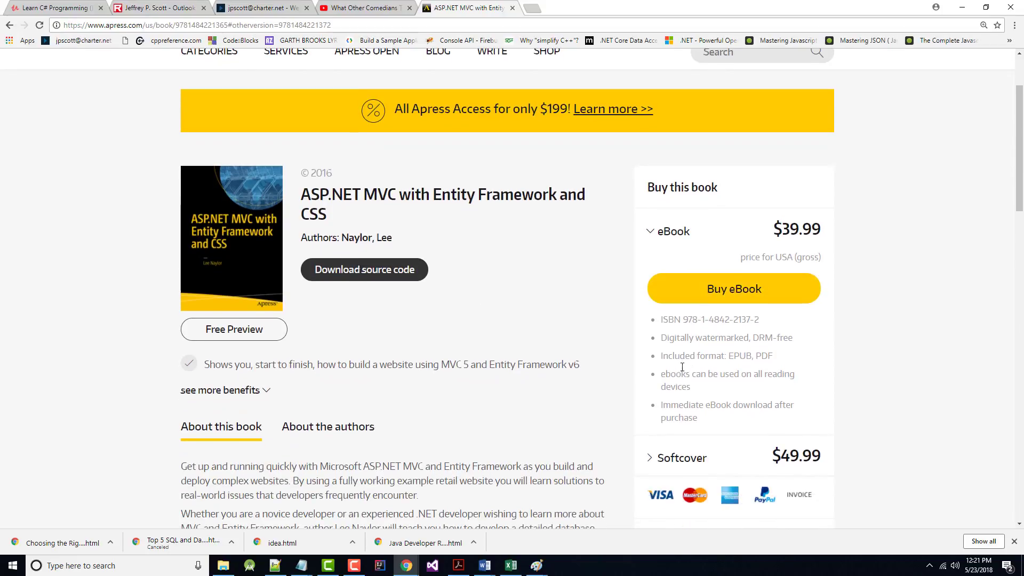
pyautogui.scroll(-3)
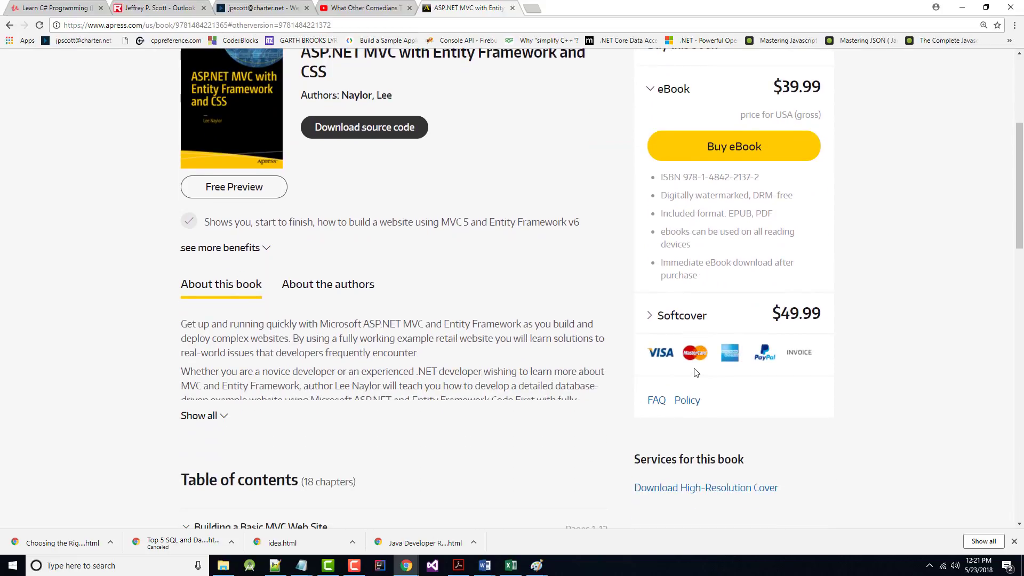
pyautogui.scroll(-3)
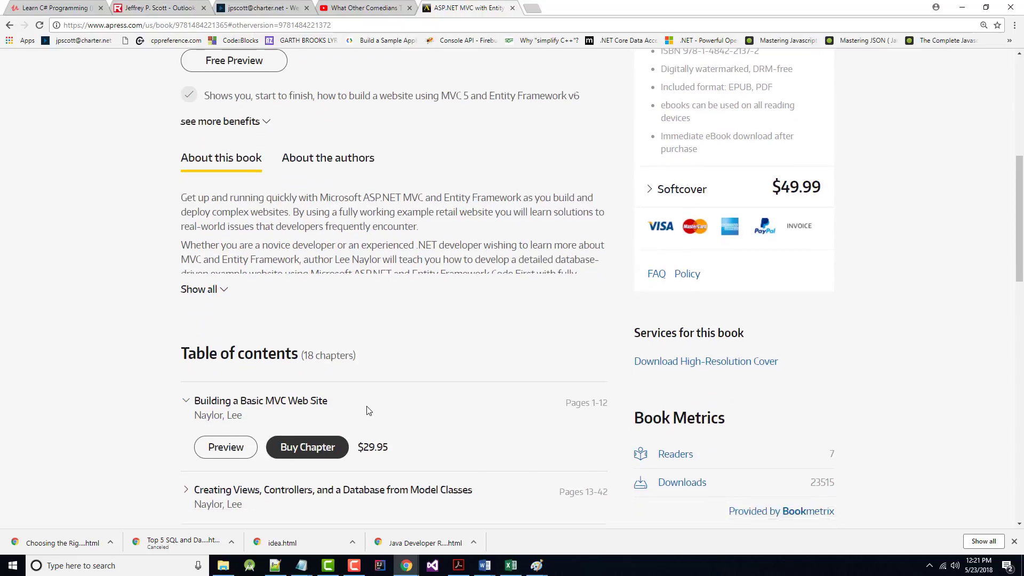
pyautogui.scroll(-3)
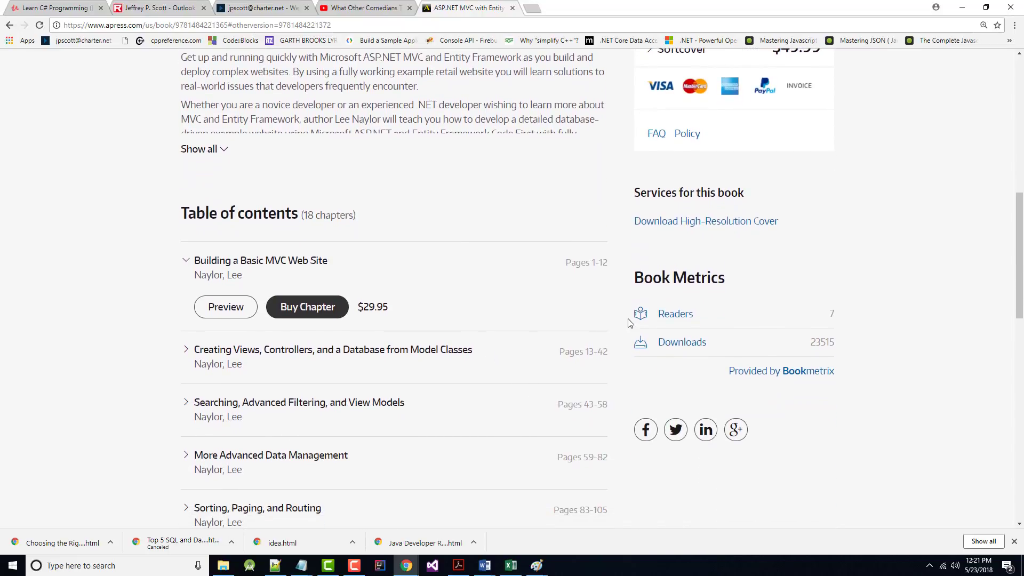
pyautogui.scroll(-3)
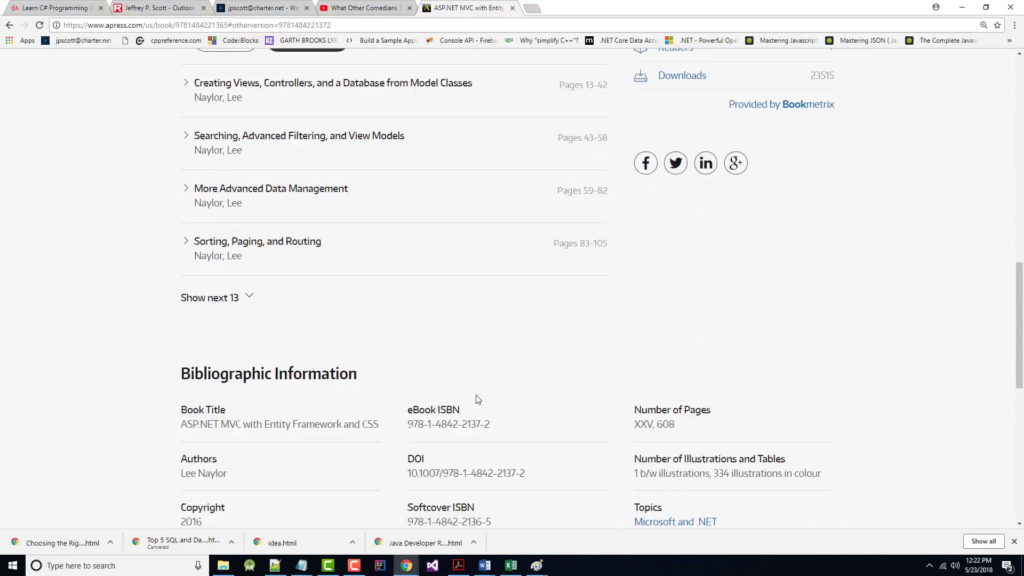
pyautogui.scroll(-3)
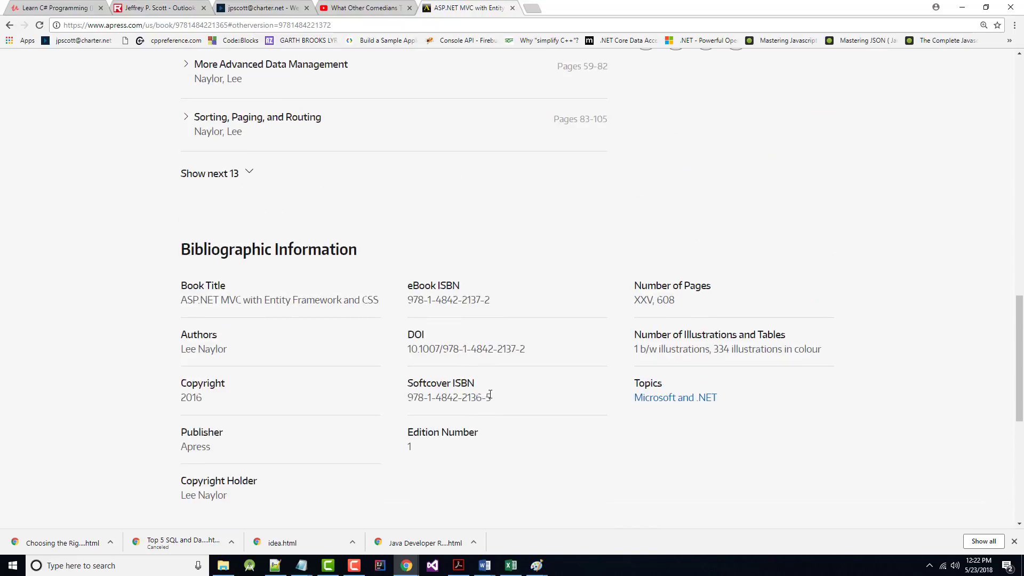
pyautogui.scroll(3)
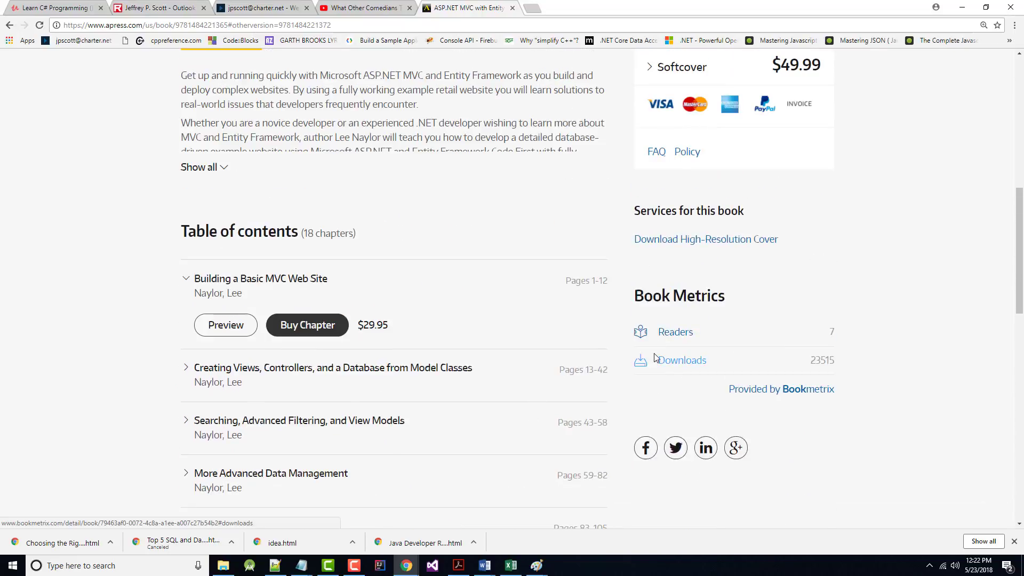
# Step: Open the book's Bookmetrix Downloads page and scroll through its chapter downloads and charts
pyautogui.click(680, 360)
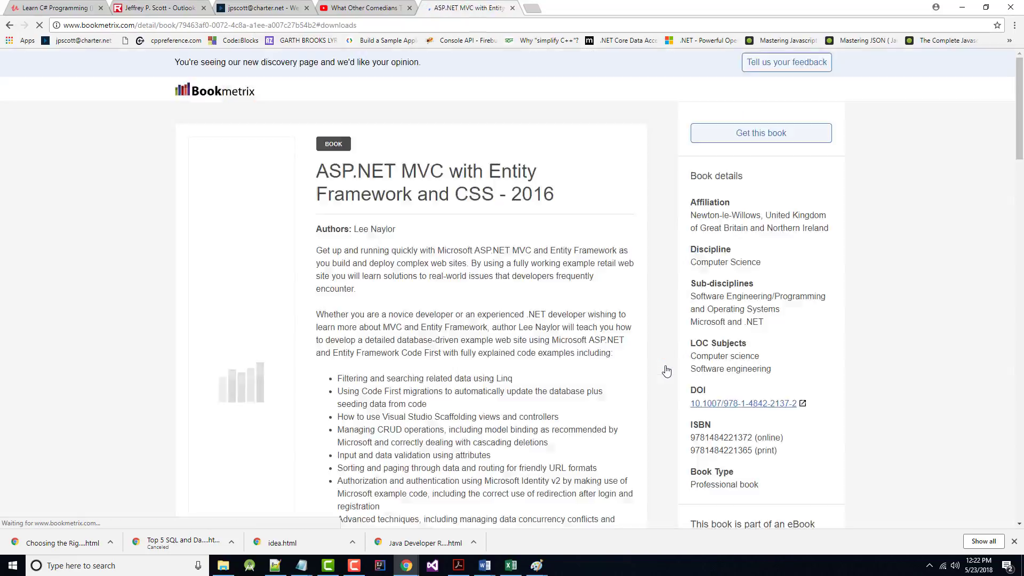
pyautogui.scroll(-3)
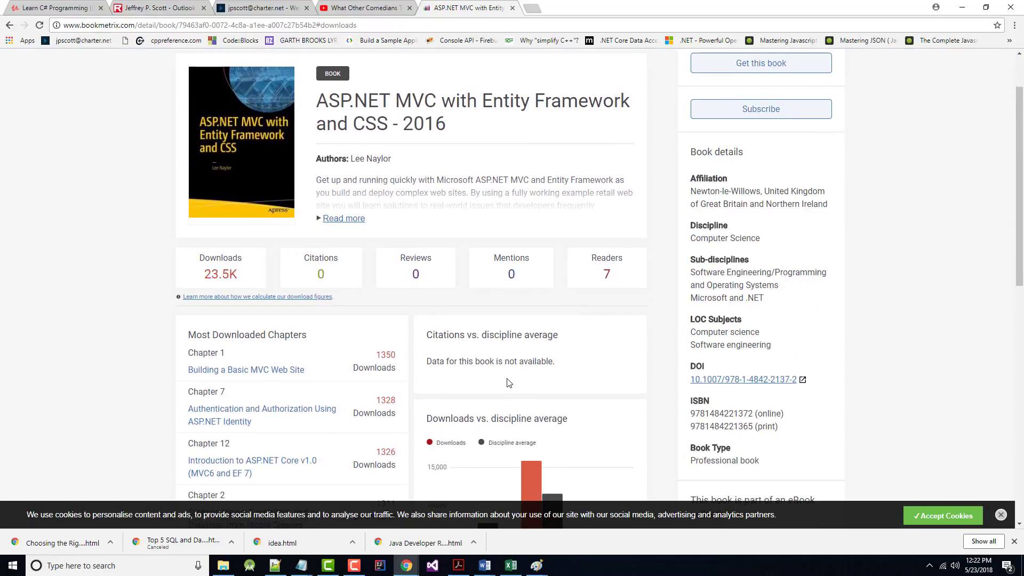
pyautogui.scroll(-3)
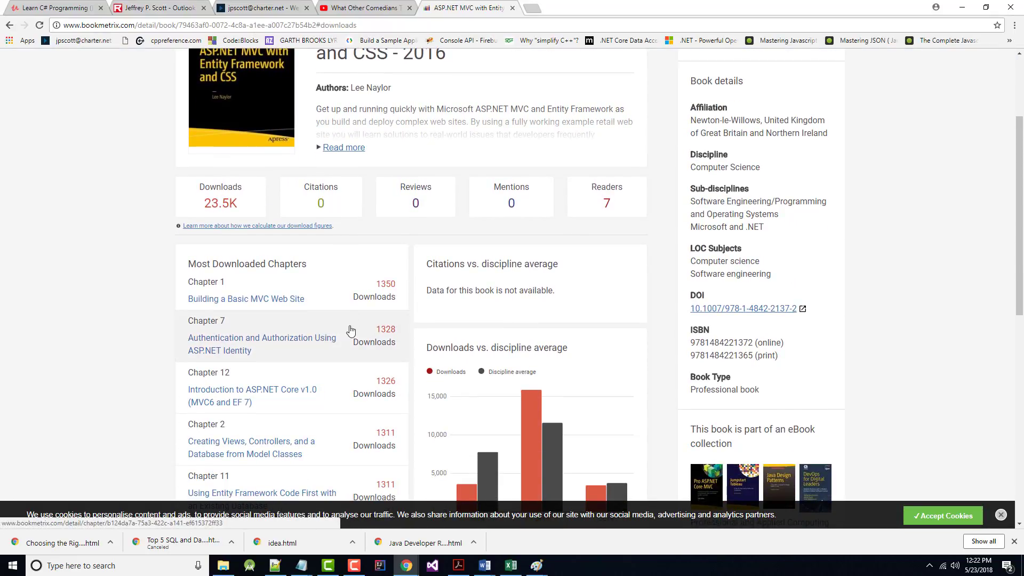
pyautogui.scroll(-3)
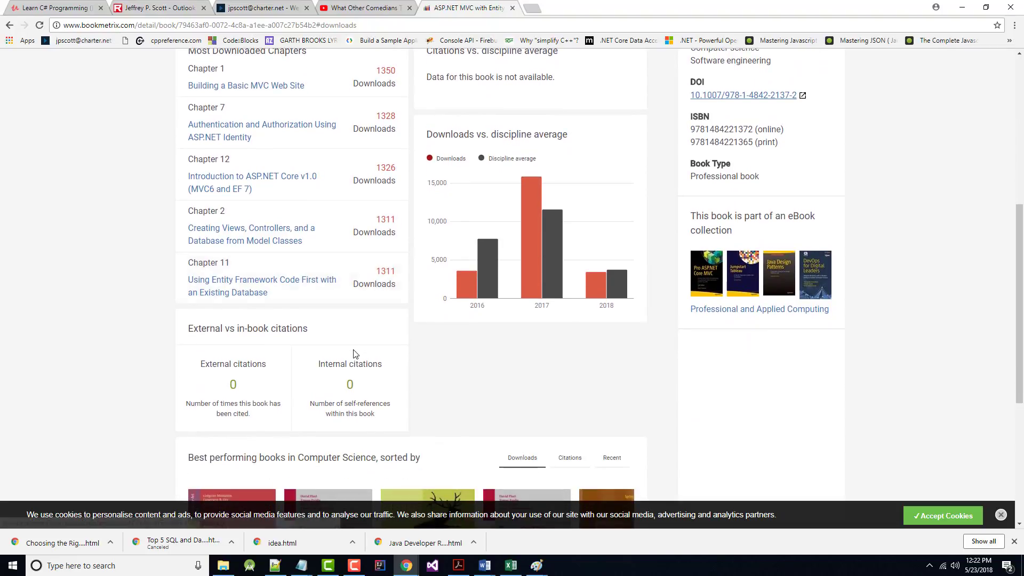
pyautogui.scroll(3)
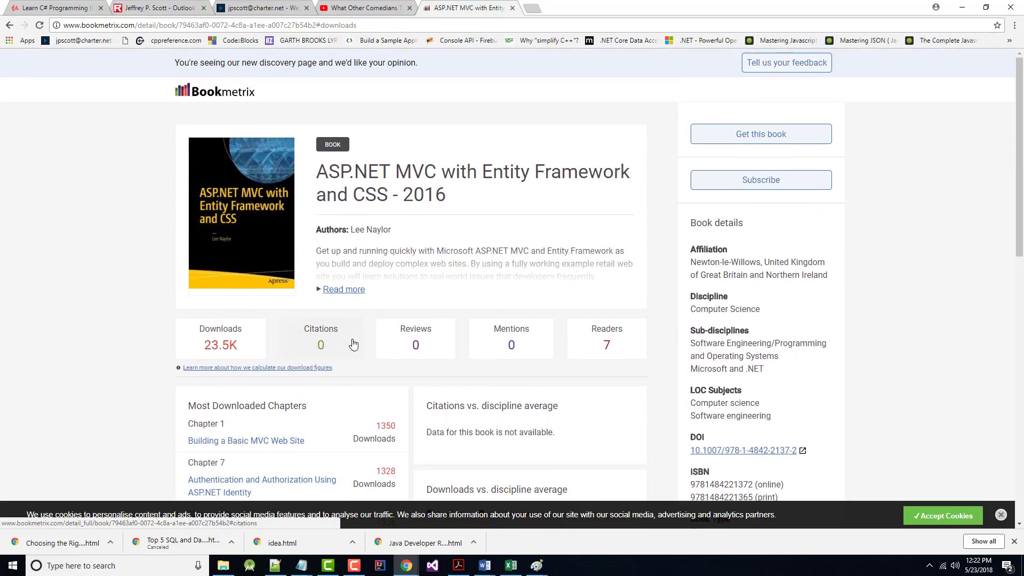
pyautogui.scroll(-3)
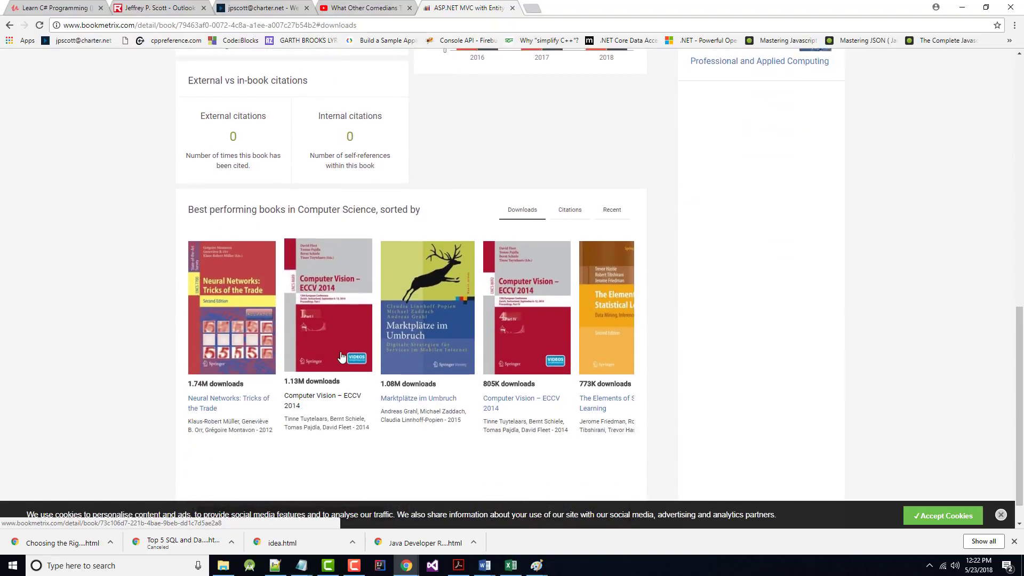
pyautogui.scroll(3)
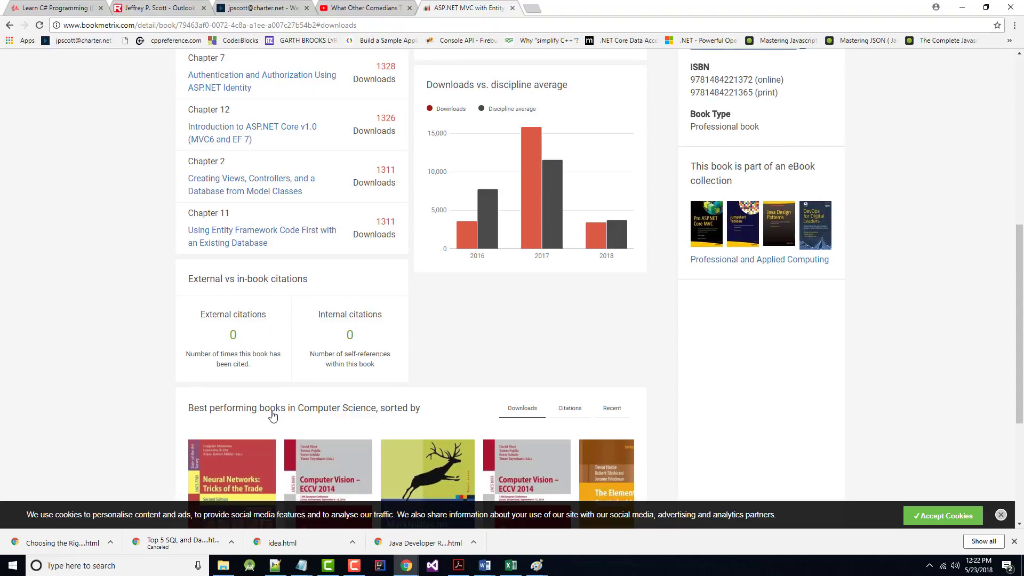
pyautogui.moveTo(289, 421)
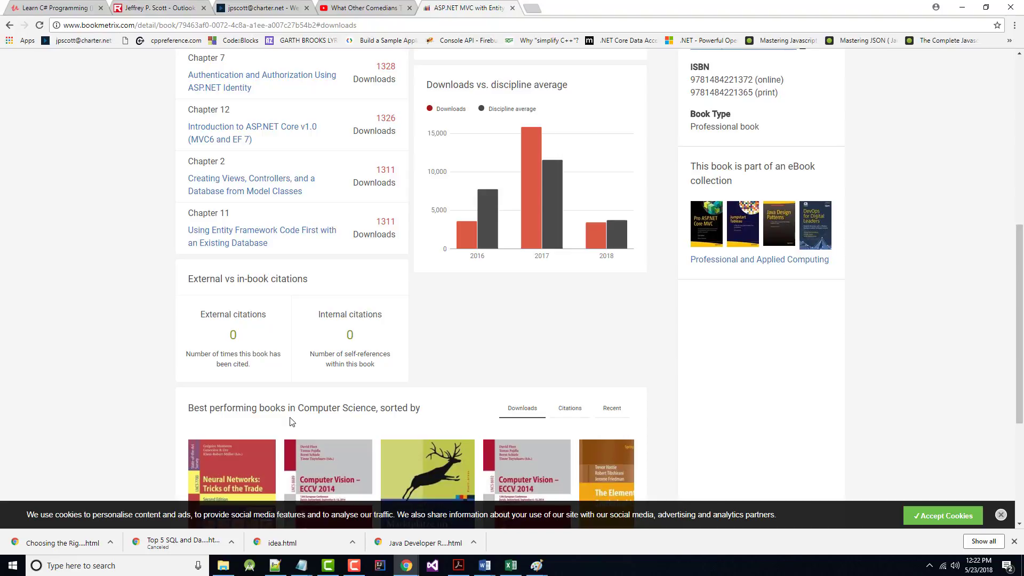
pyautogui.moveTo(183, 565)
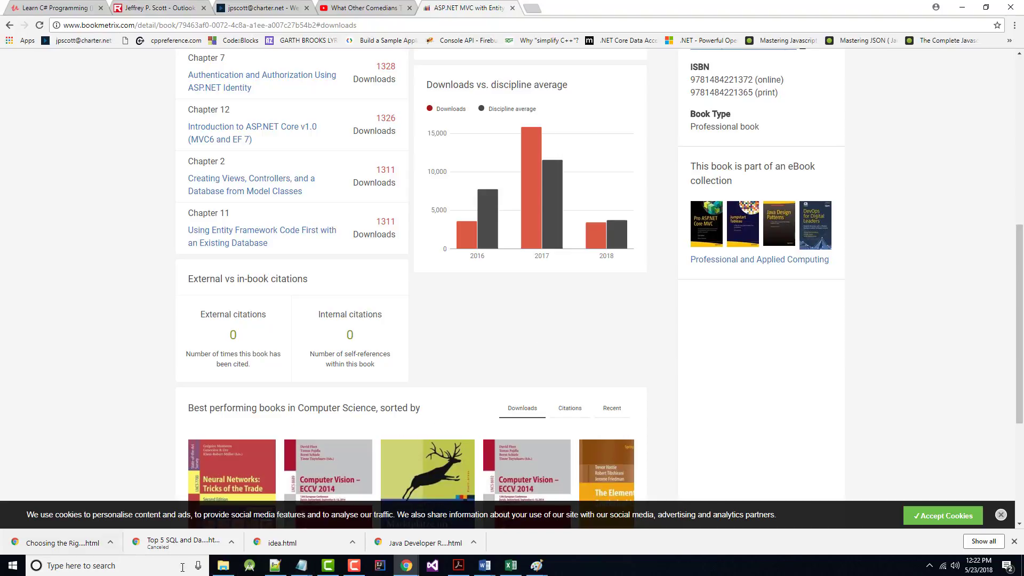
# Step: Switch to File Explorer and open the 08-Our-Textbook-PDF folder
pyautogui.click(223, 566)
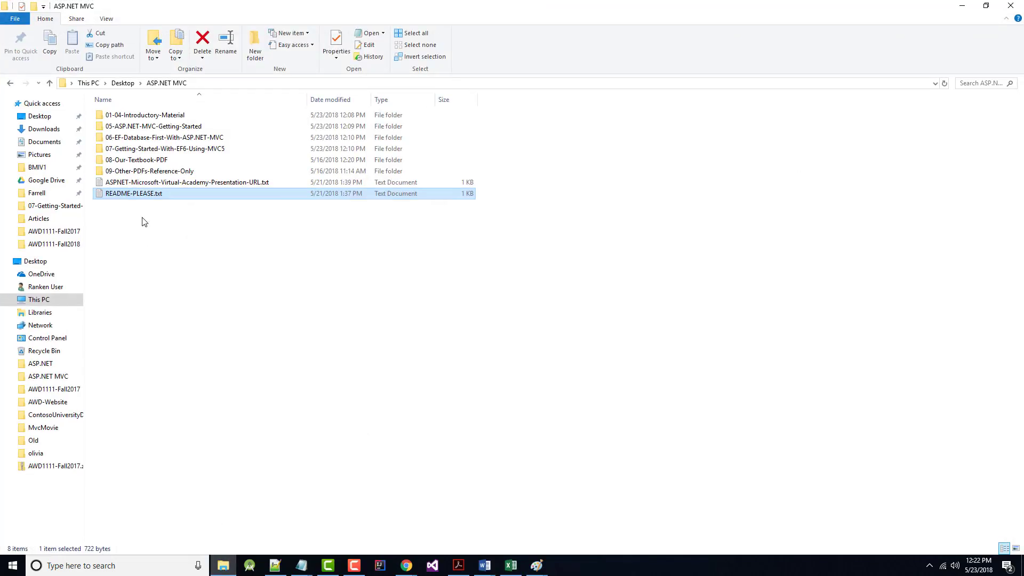
pyautogui.click(137, 160)
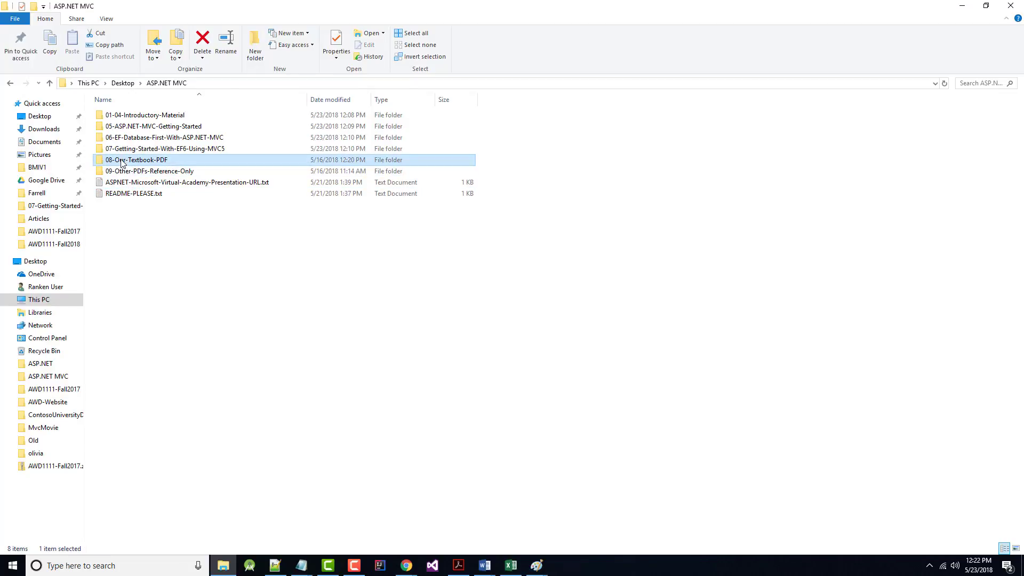
pyautogui.doubleClick(137, 160)
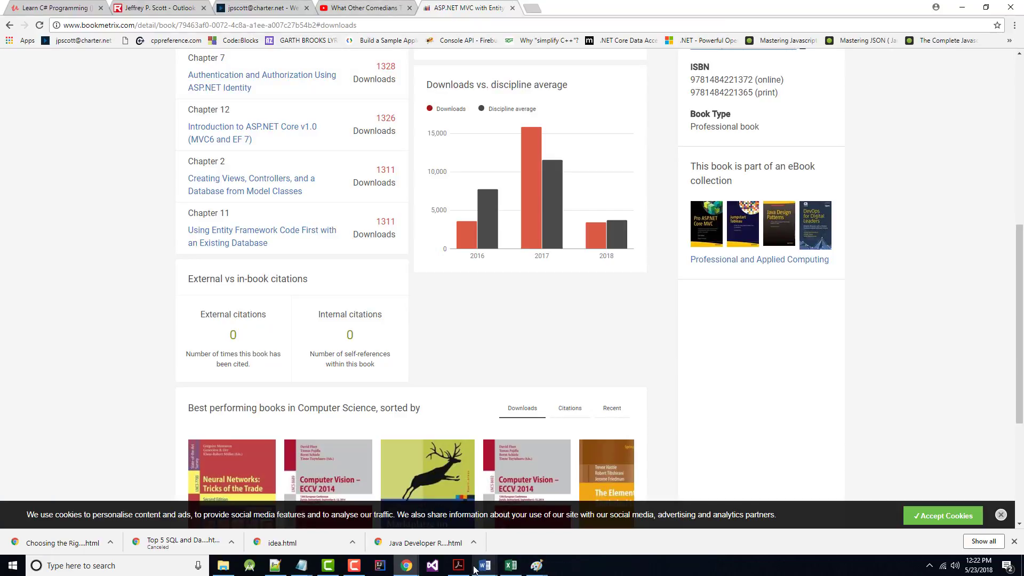
# Step: Return to Acrobat and show Chapter 1: Building a Basic MVC Web Site at 200%
pyautogui.click(458, 565)
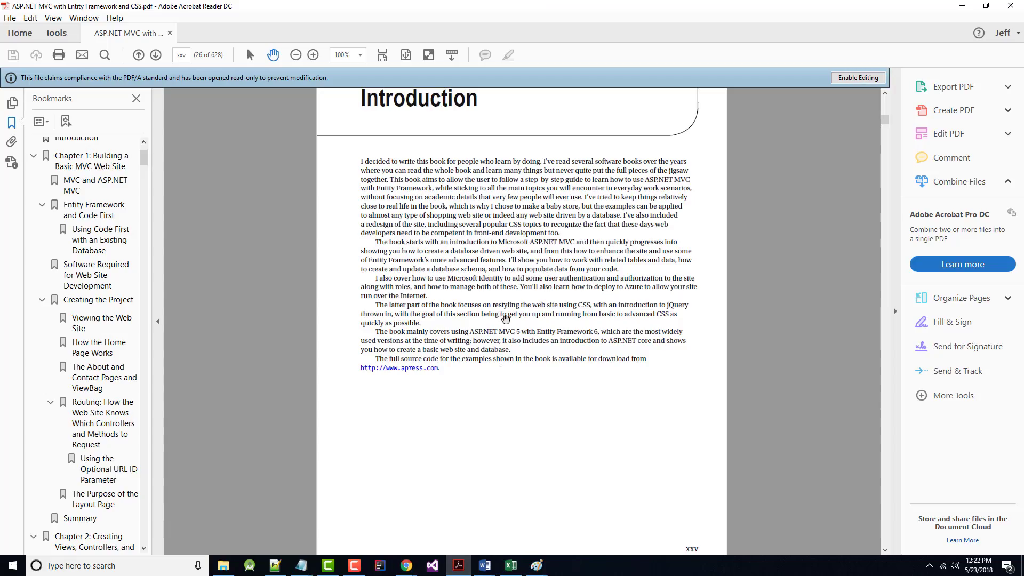
pyautogui.click(154, 55)
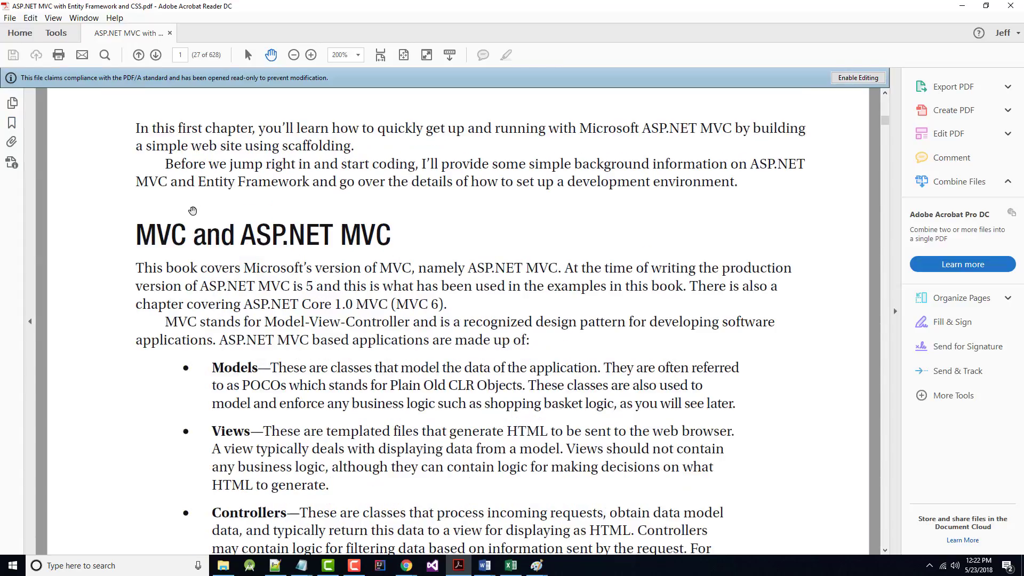
pyautogui.scroll(3)
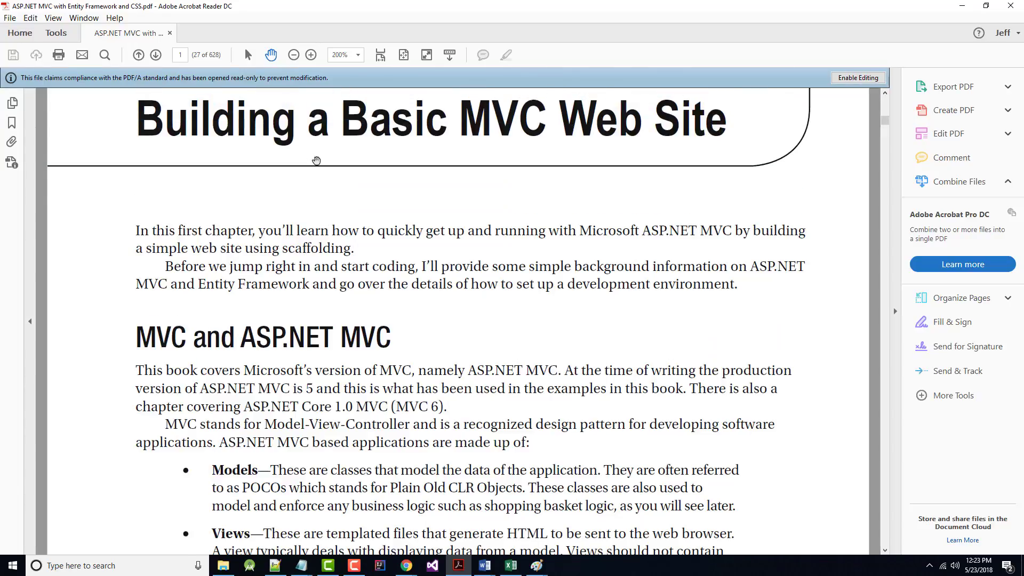
pyautogui.scroll(3)
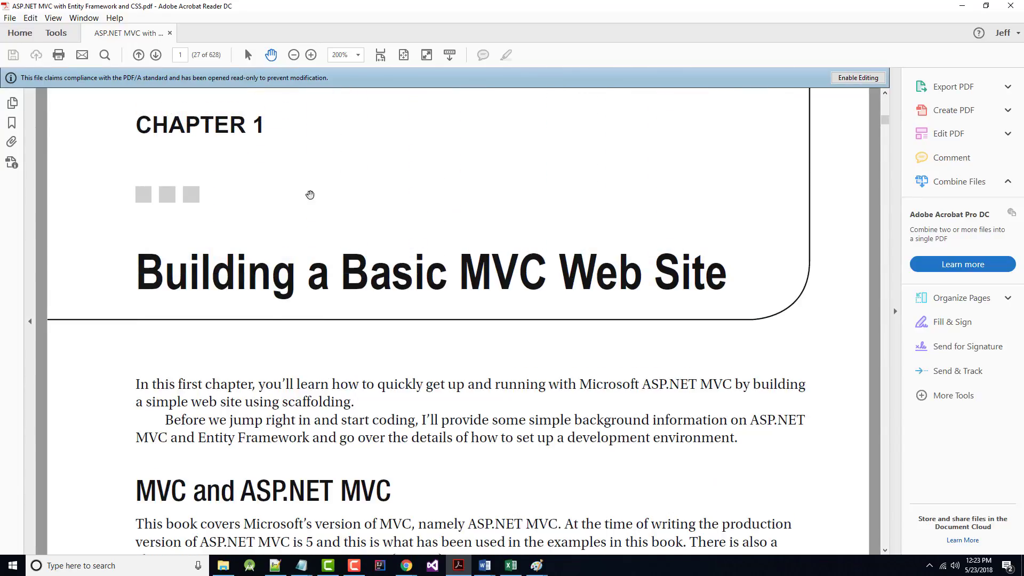
pyautogui.moveTo(334, 264)
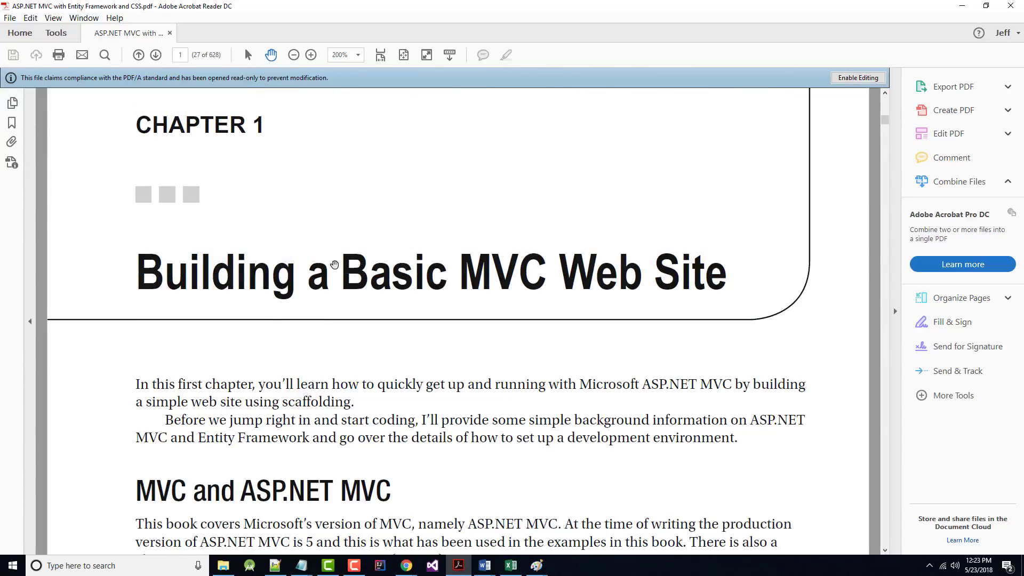